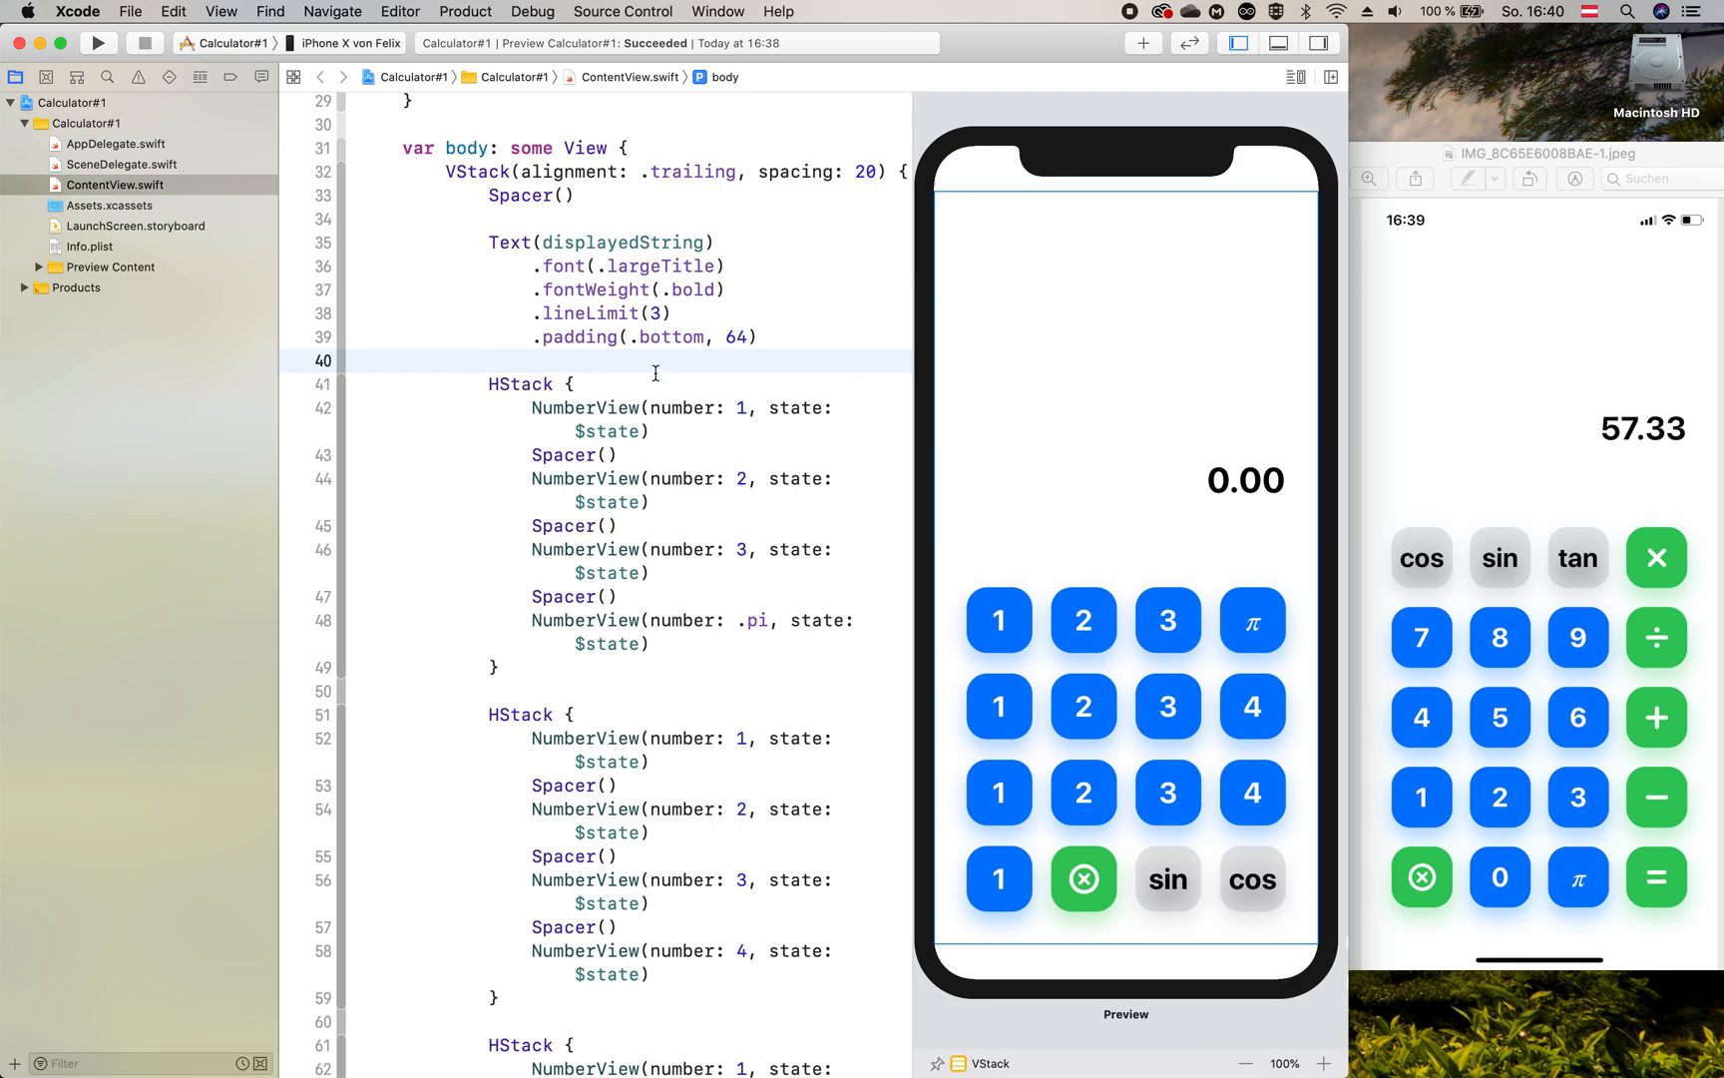
pyautogui.moveTo(625, 249)
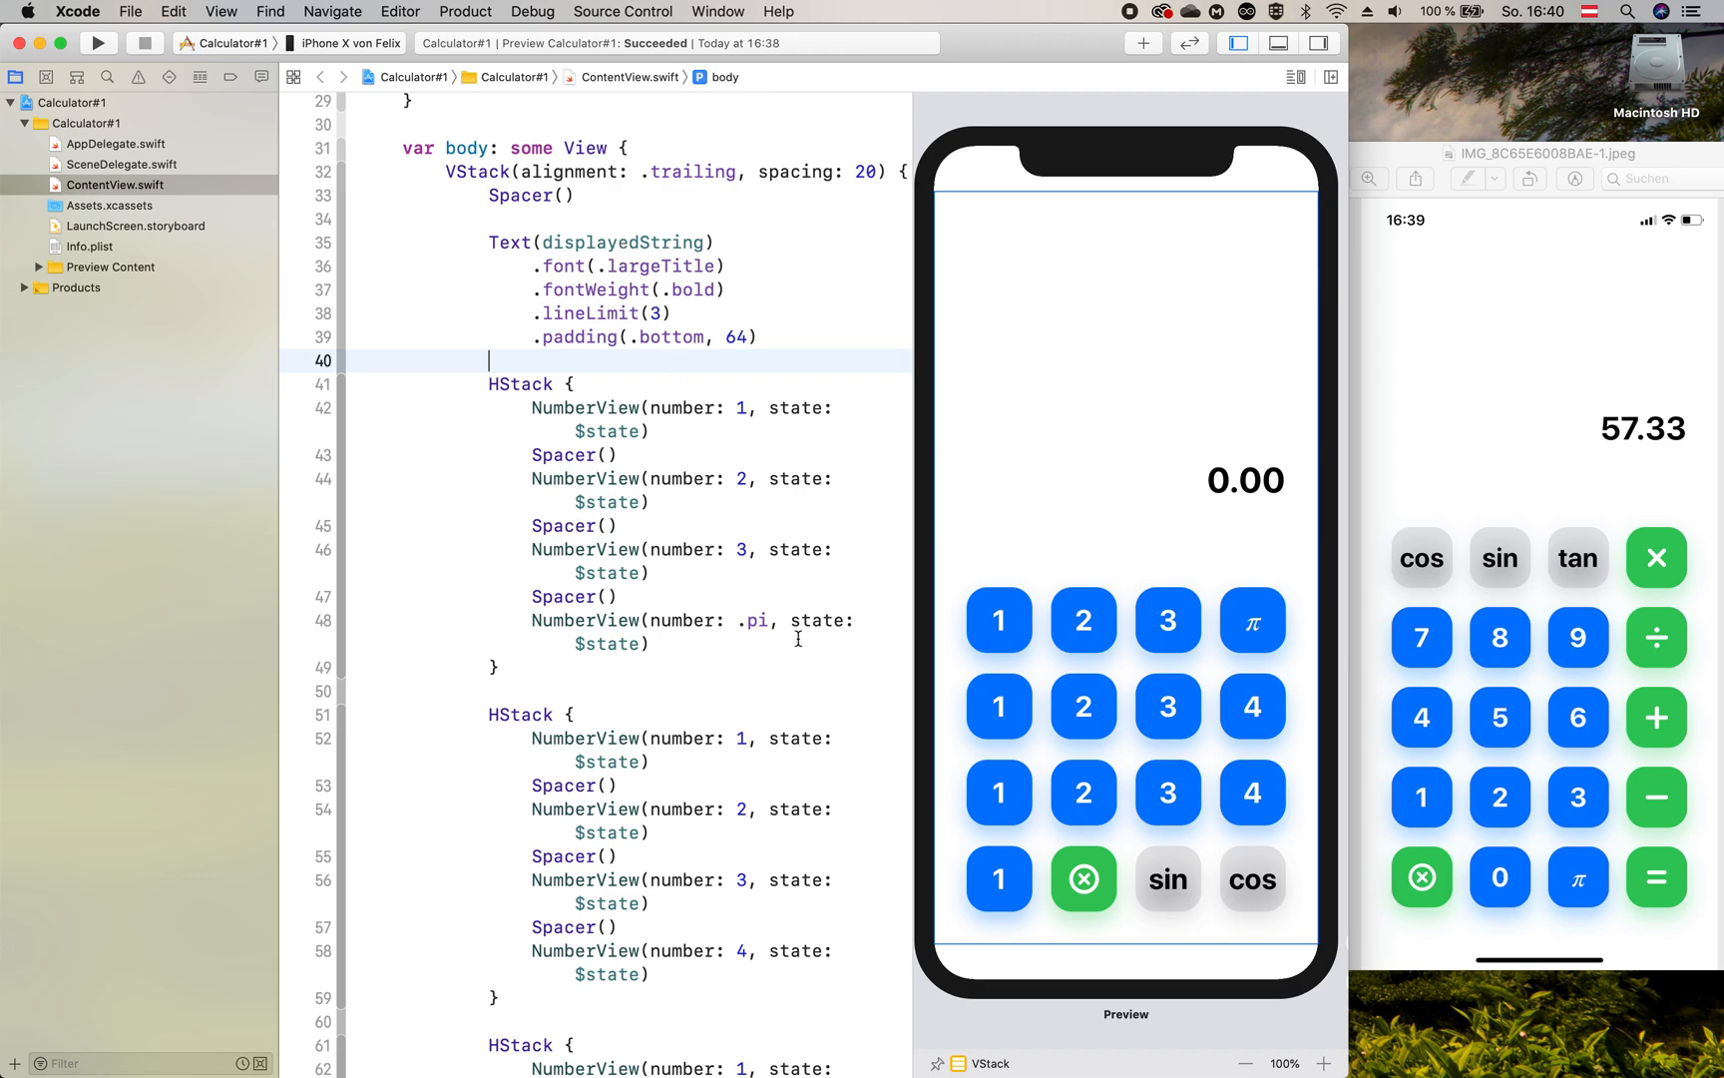
pyautogui.moveTo(1149, 754)
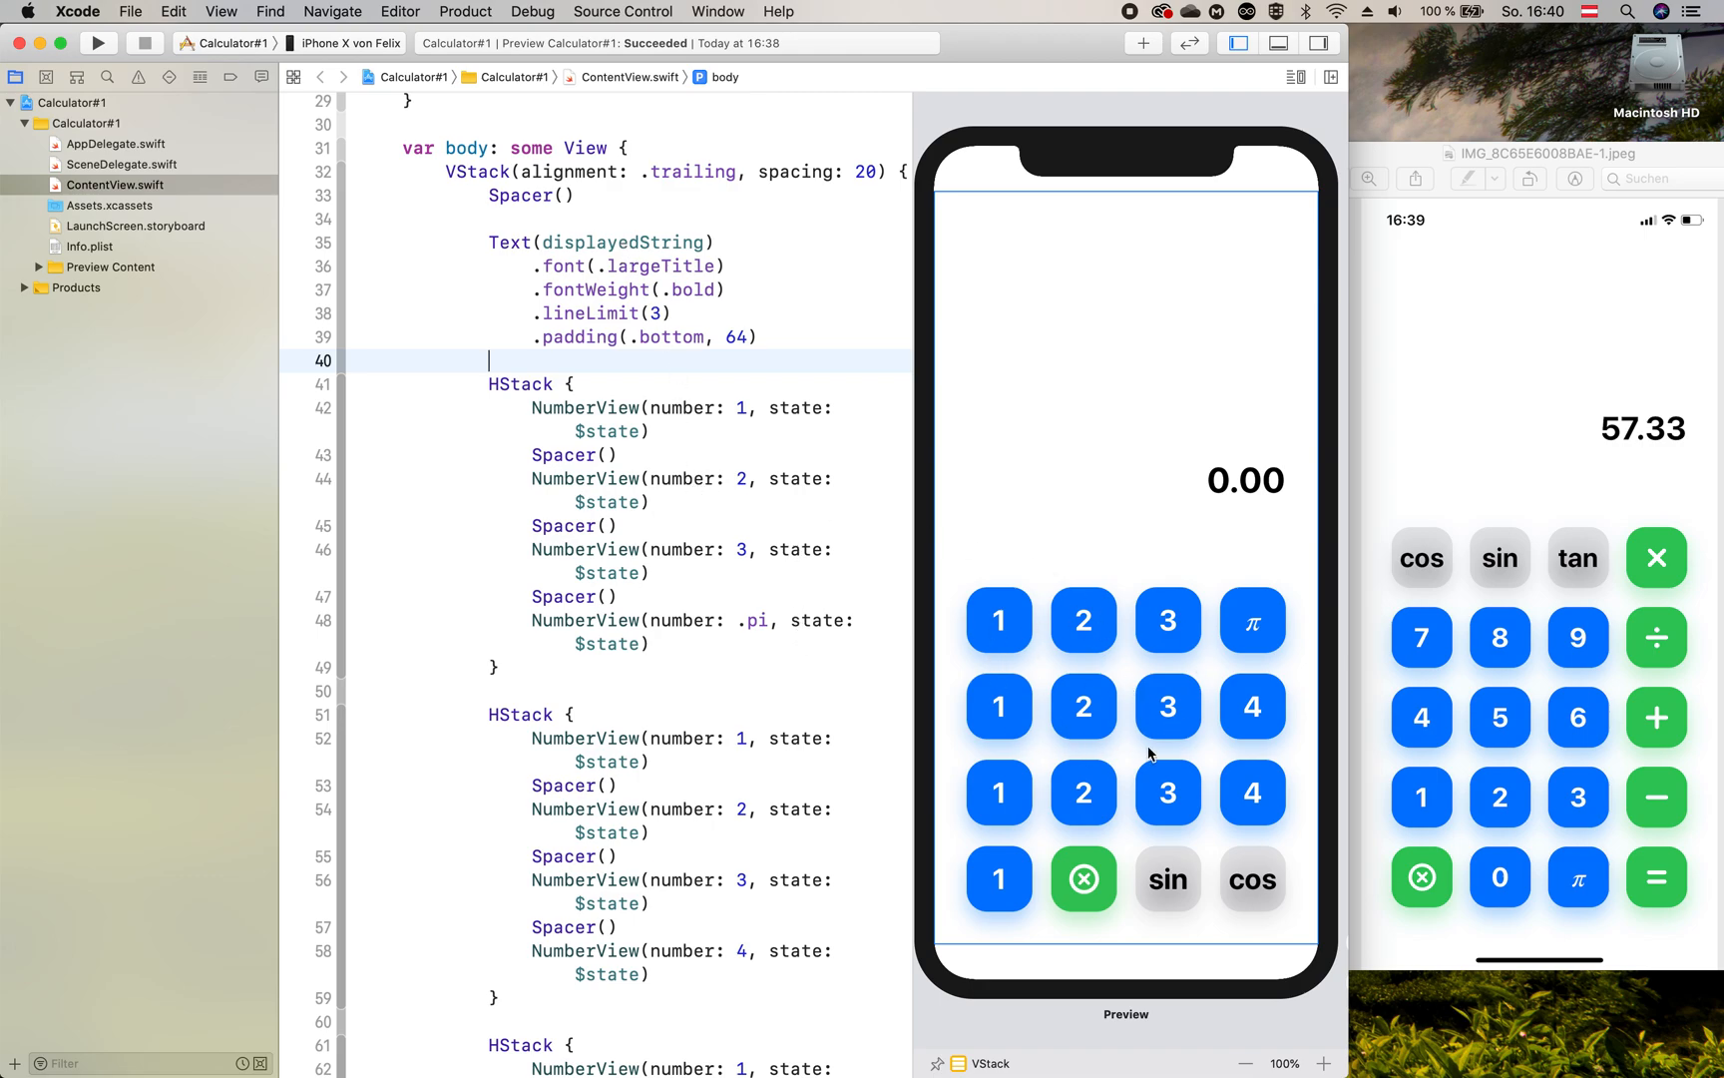
pyautogui.moveTo(1362, 531)
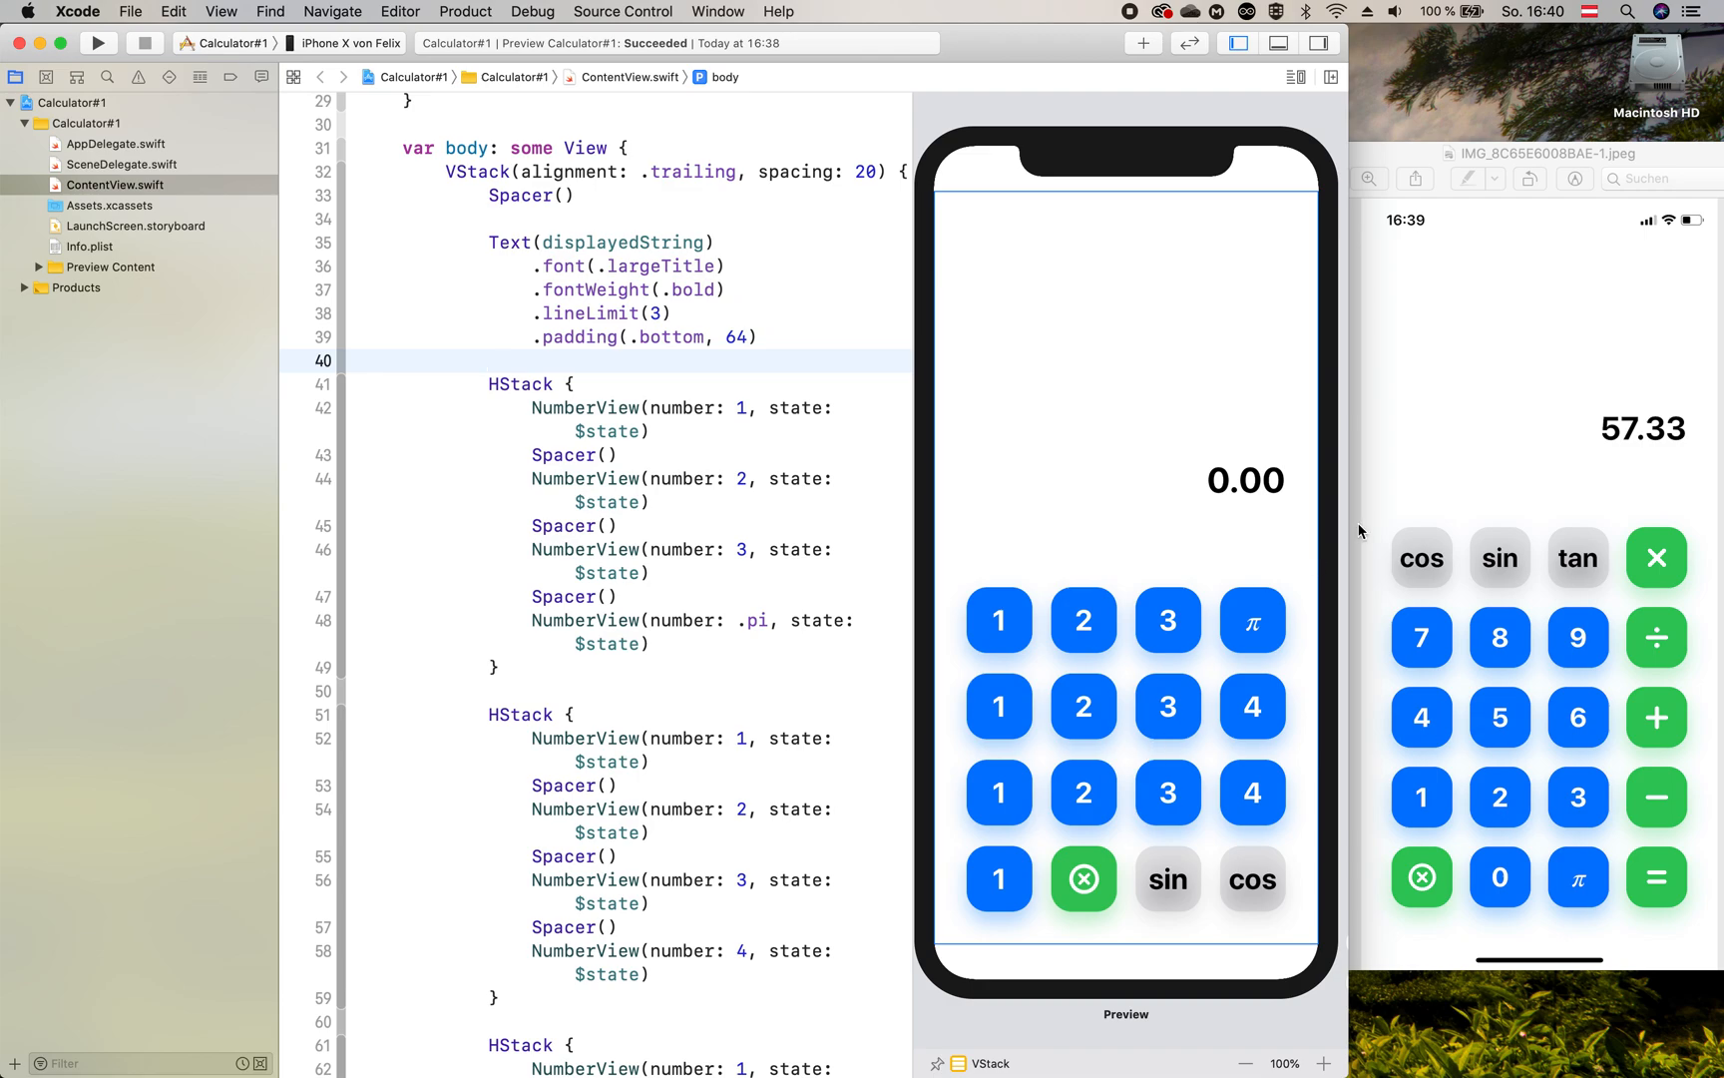
pyautogui.moveTo(1587, 685)
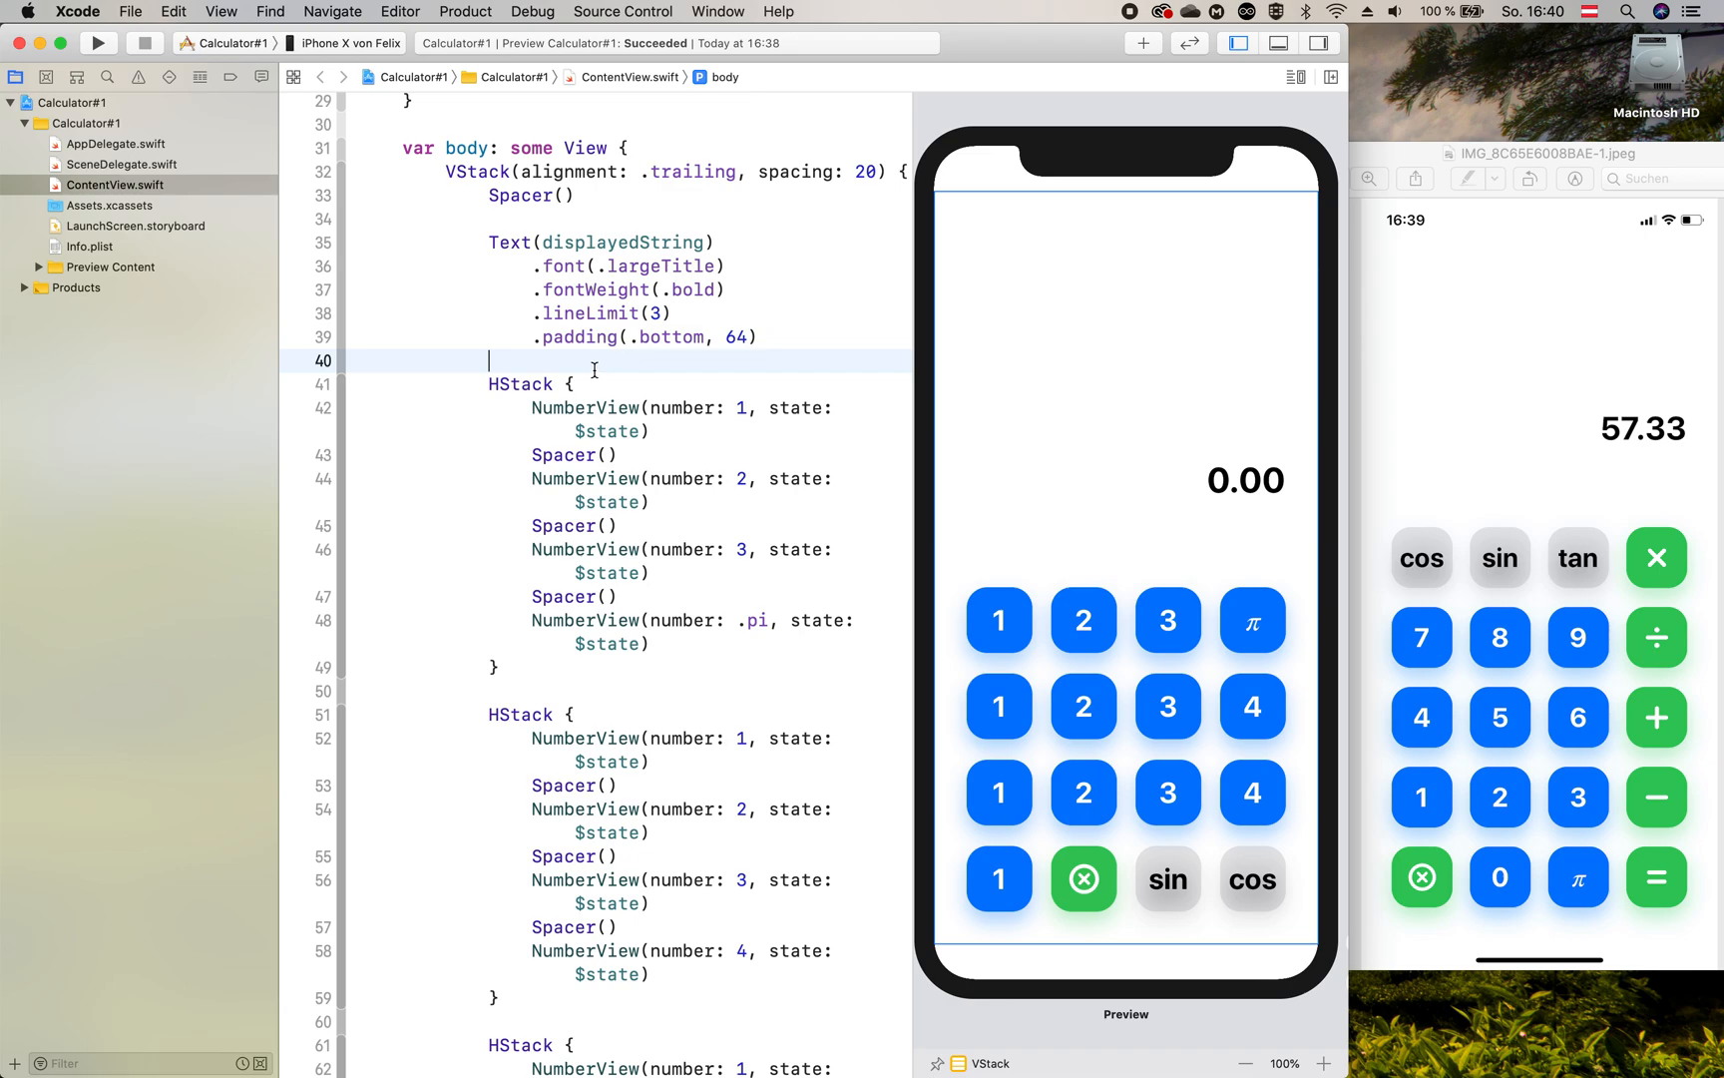
# Step: Start a new HStack with a FunctionView cosinus button bound to $state and a Spacer
pyautogui.write('H')
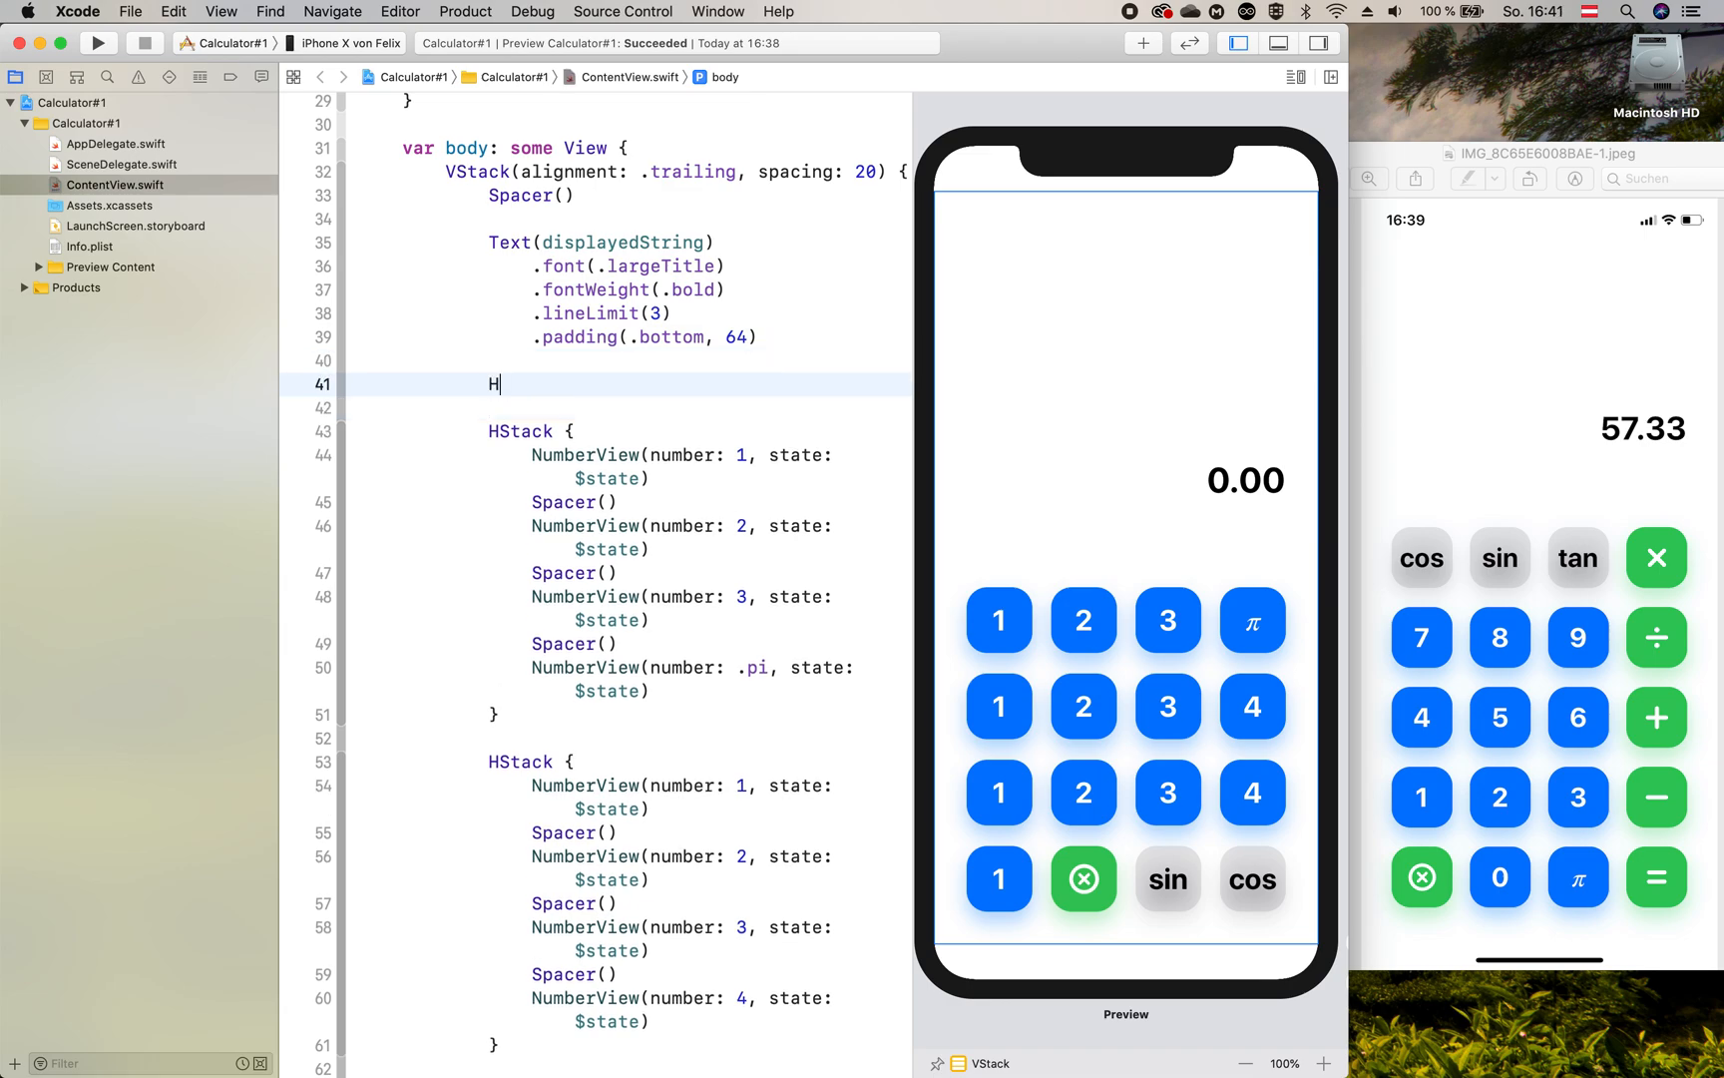
pyautogui.write('Stack {')
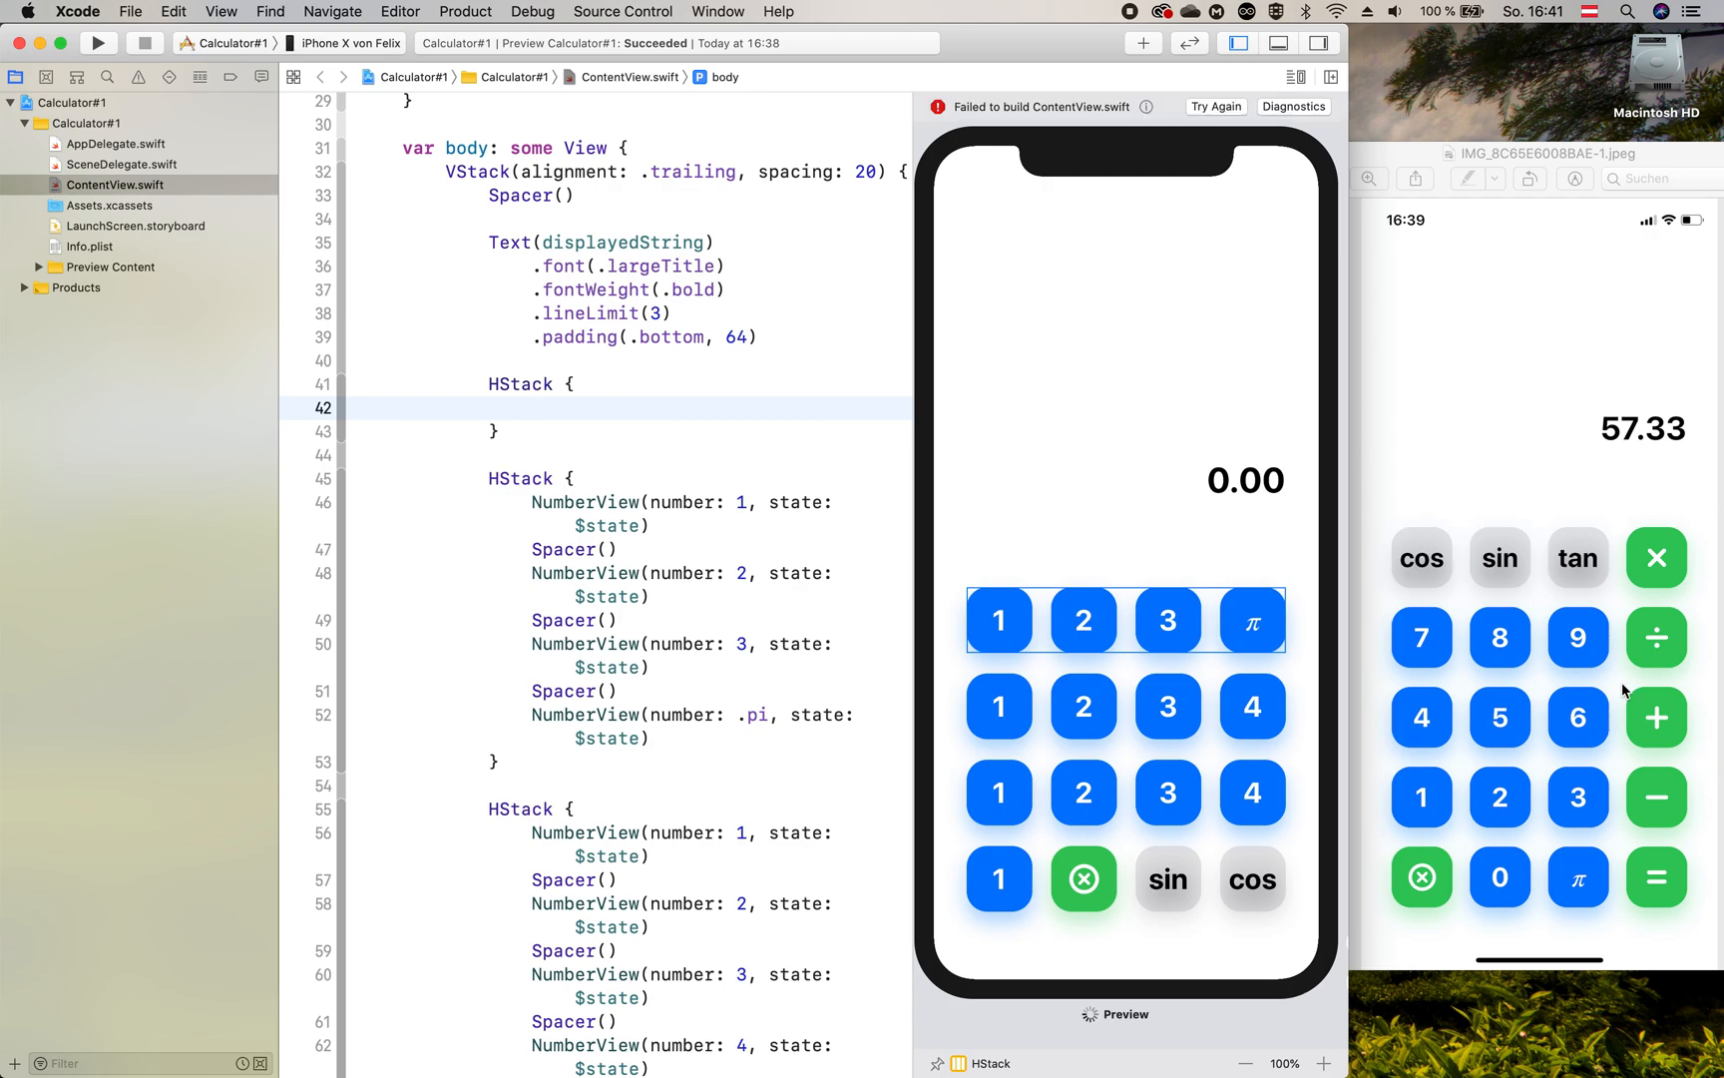
pyautogui.write('Functi')
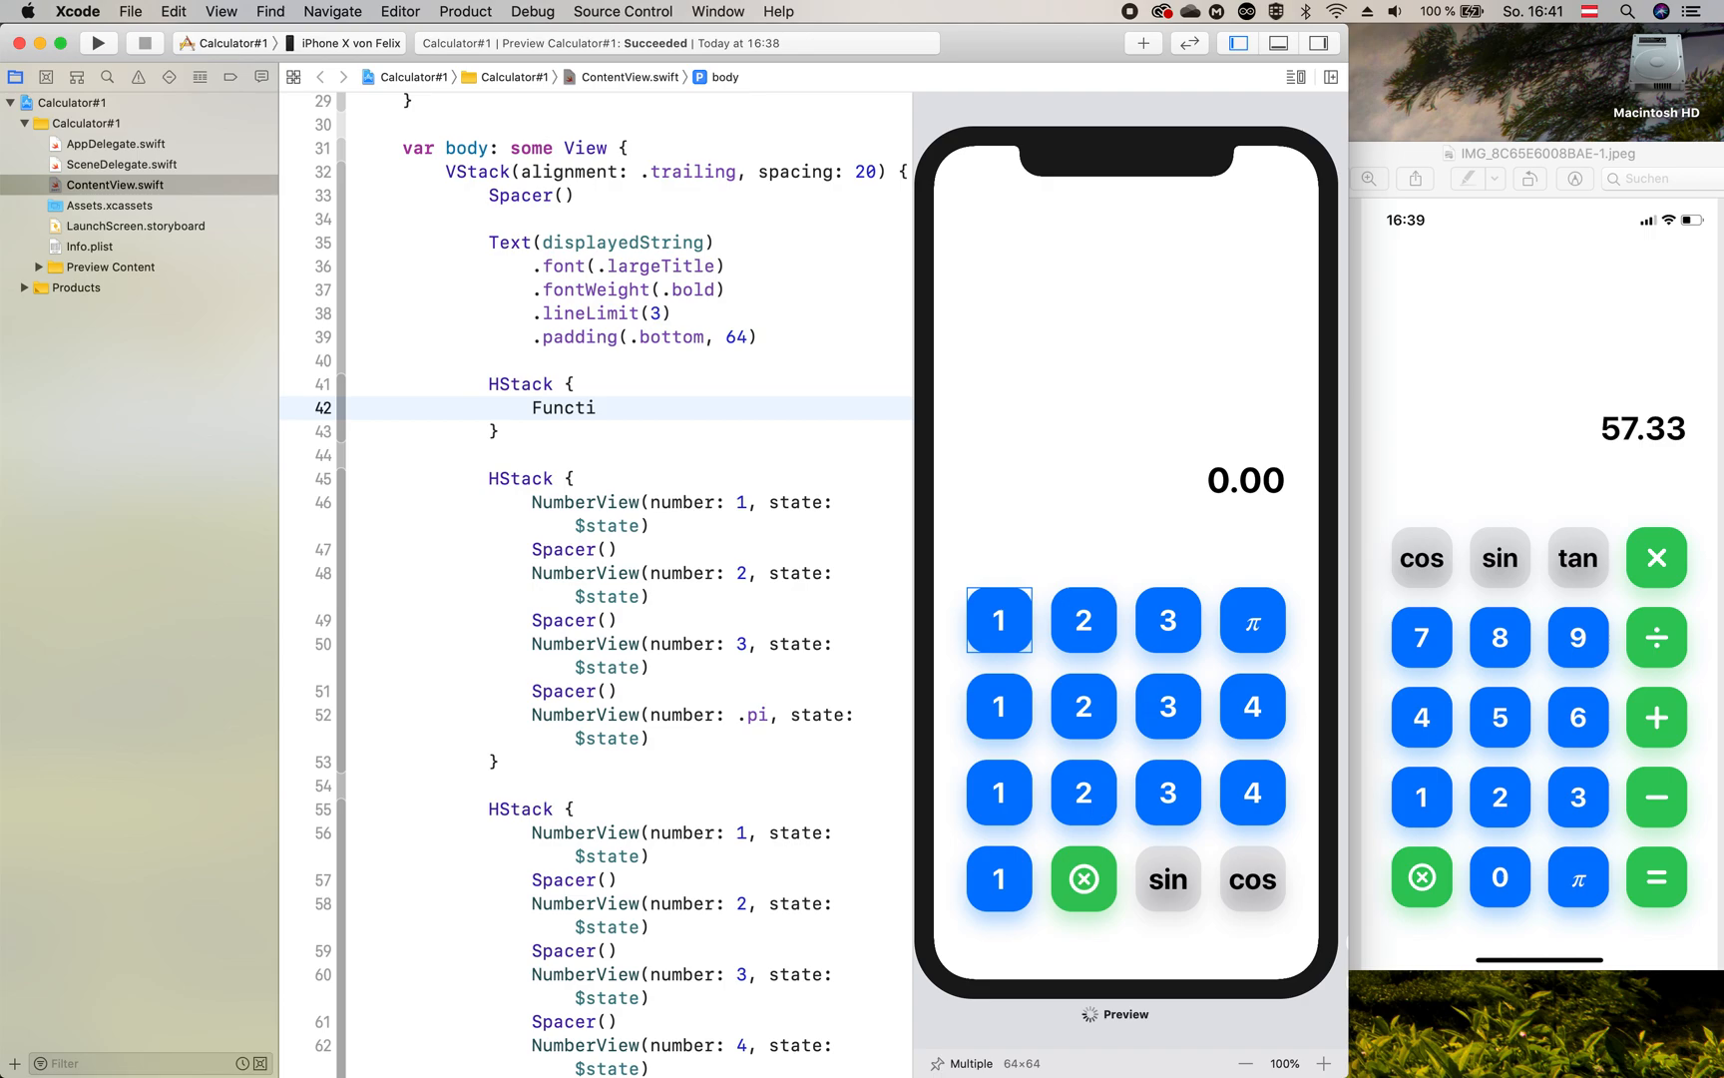
pyautogui.write('onView(')
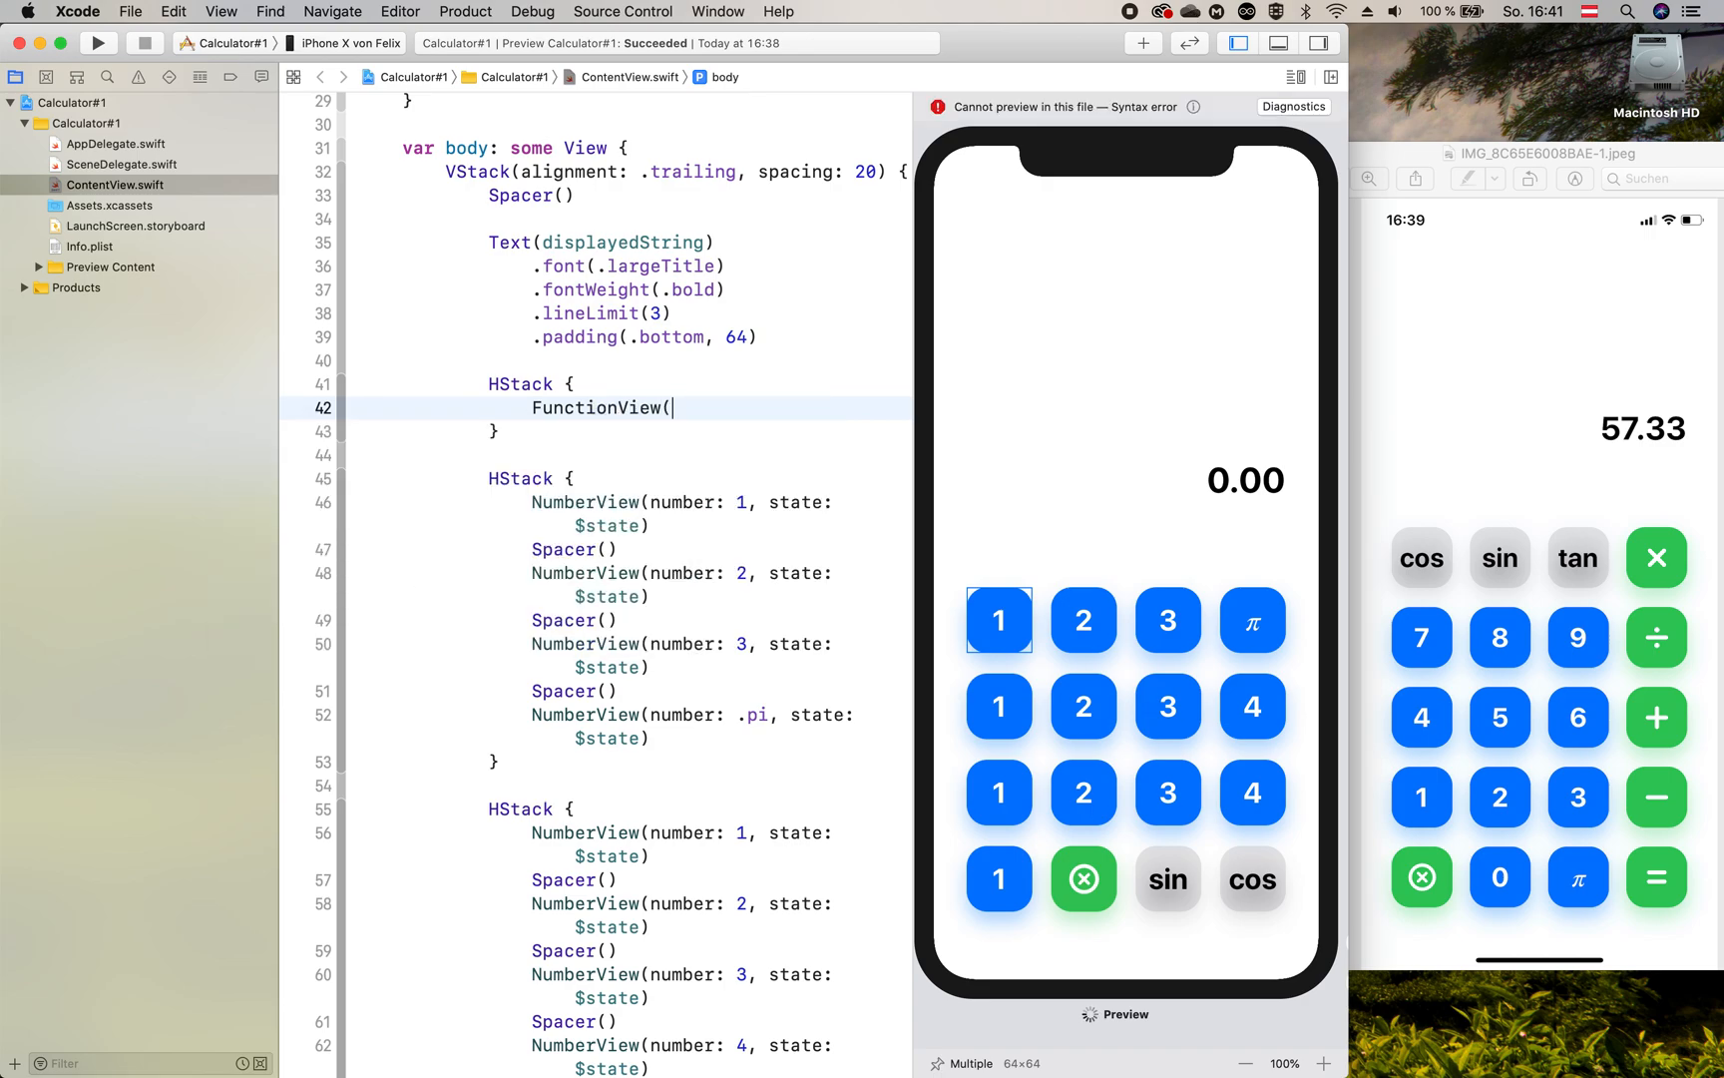
pyautogui.write('(')
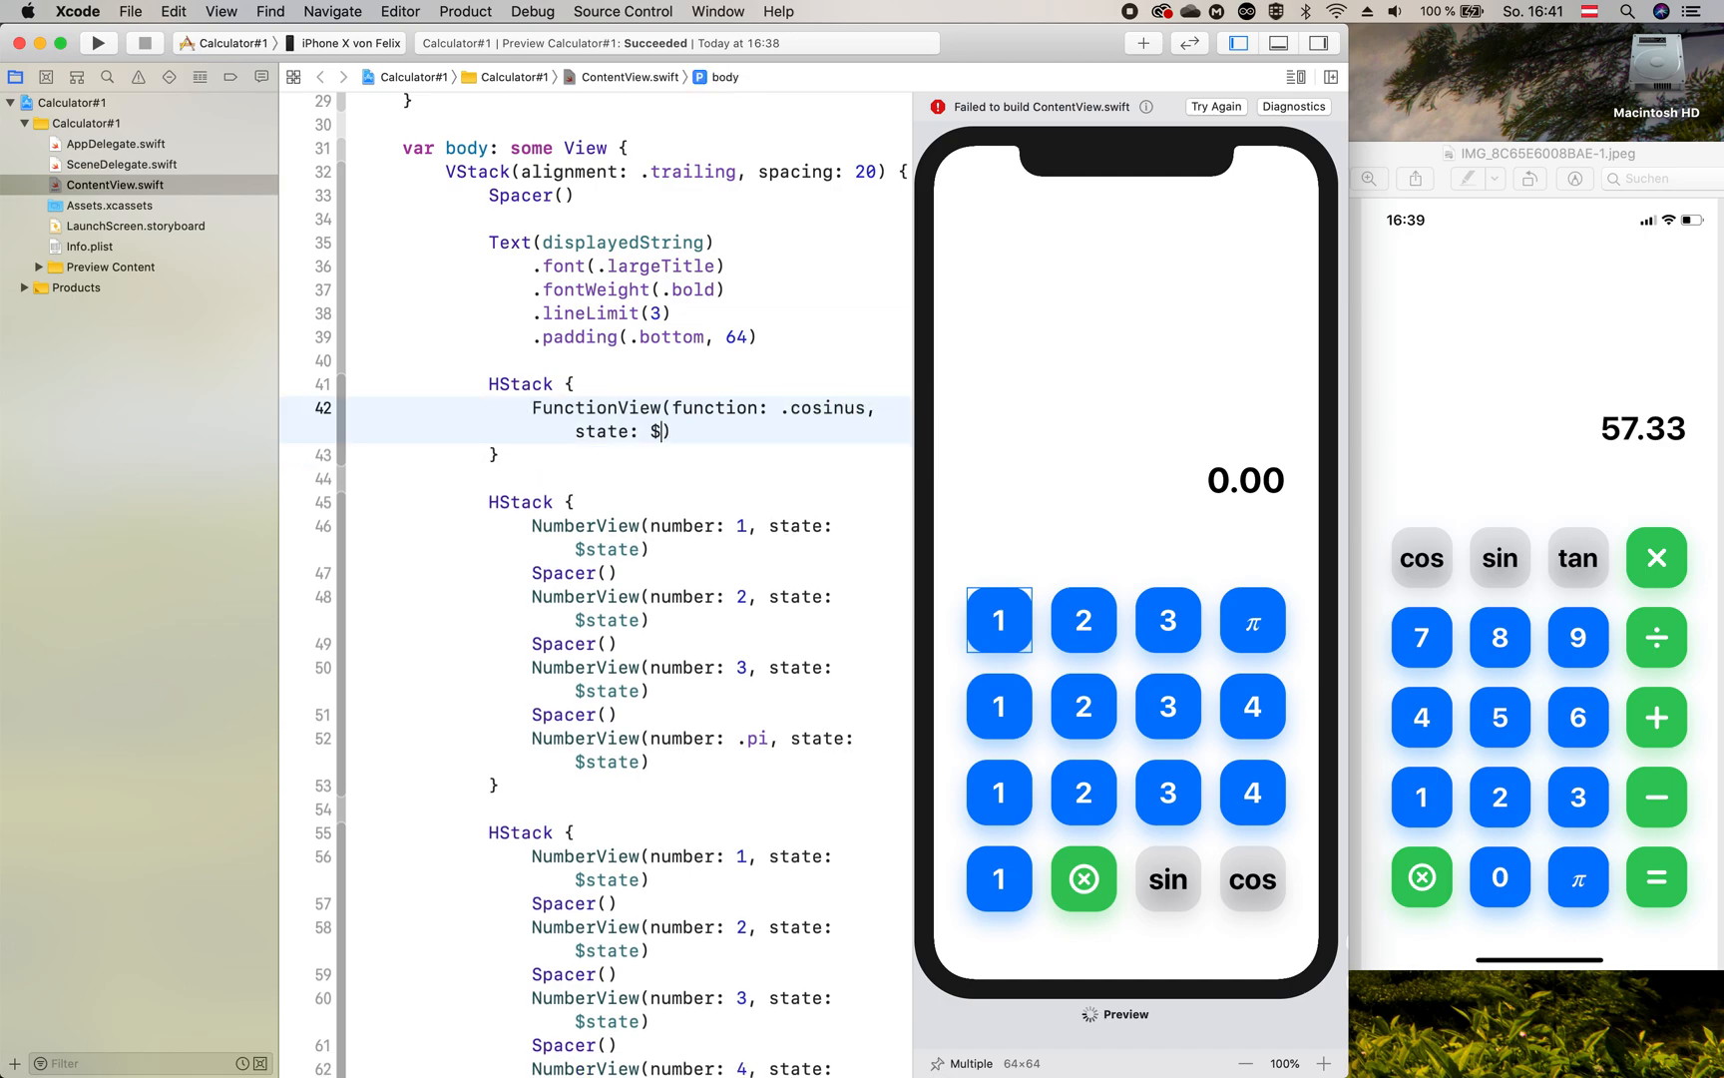
pyautogui.write('tate')
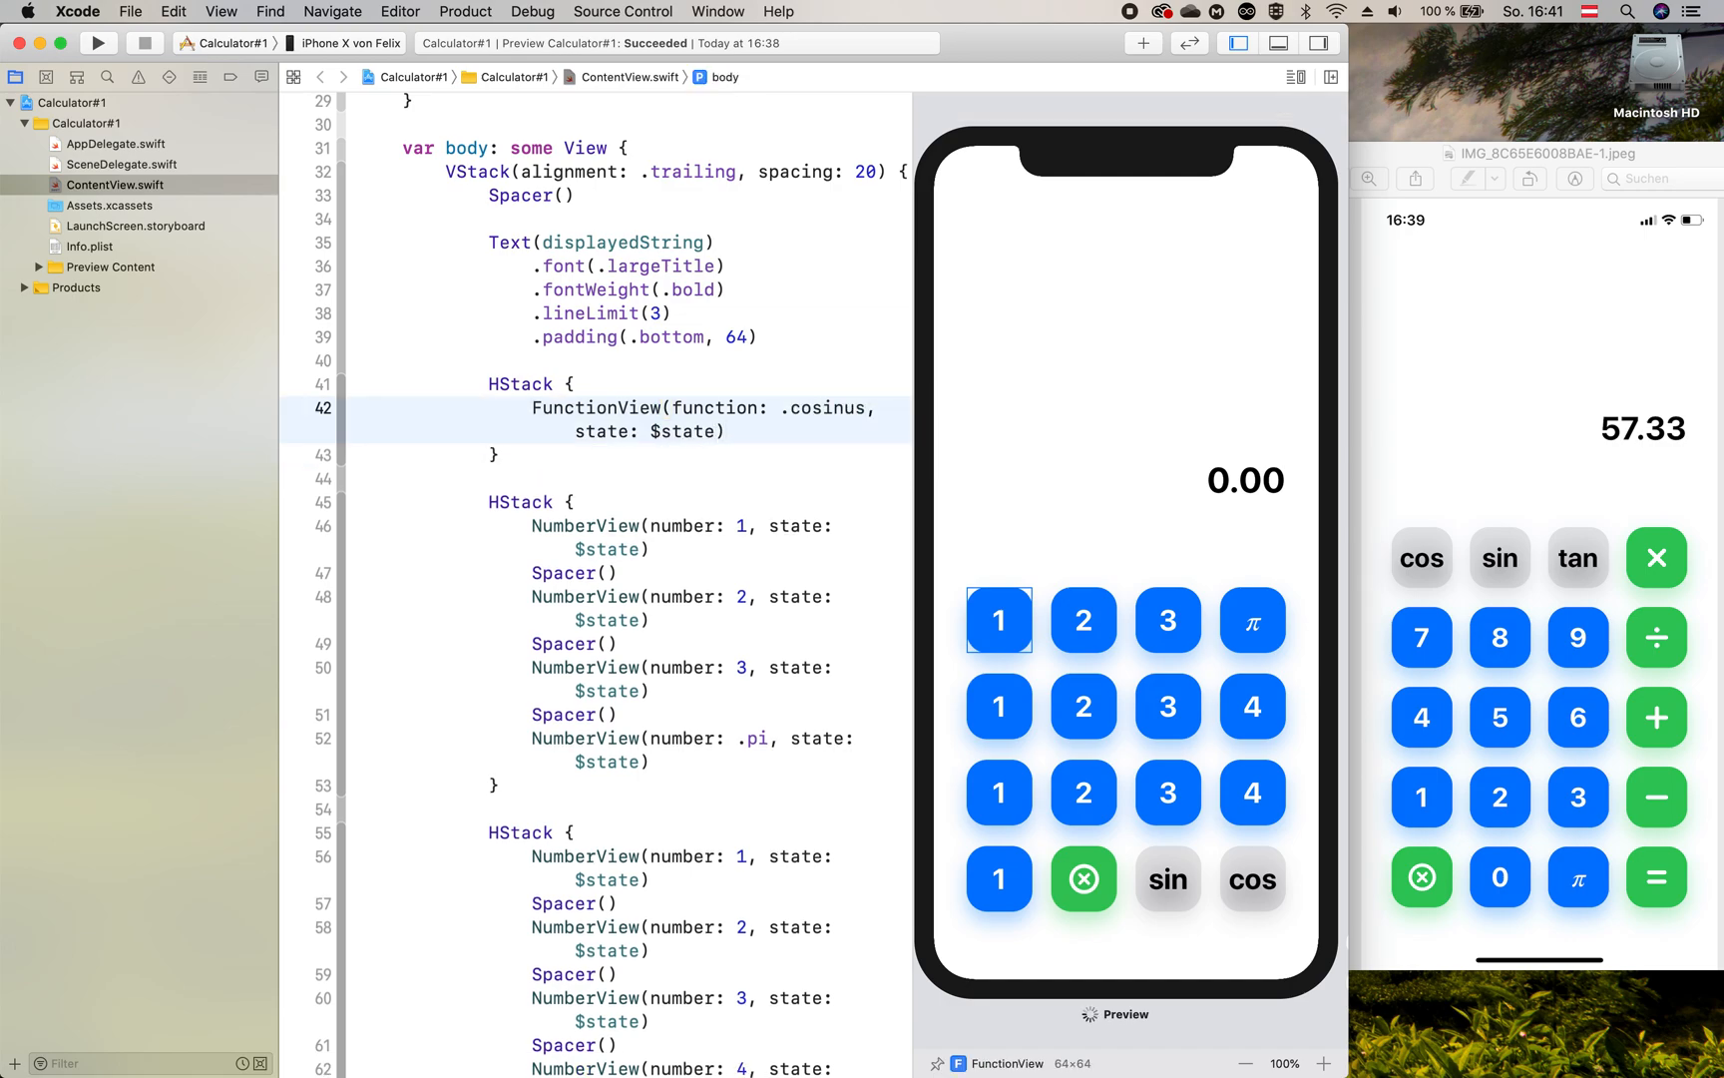
pyautogui.doubleClick(595, 407)
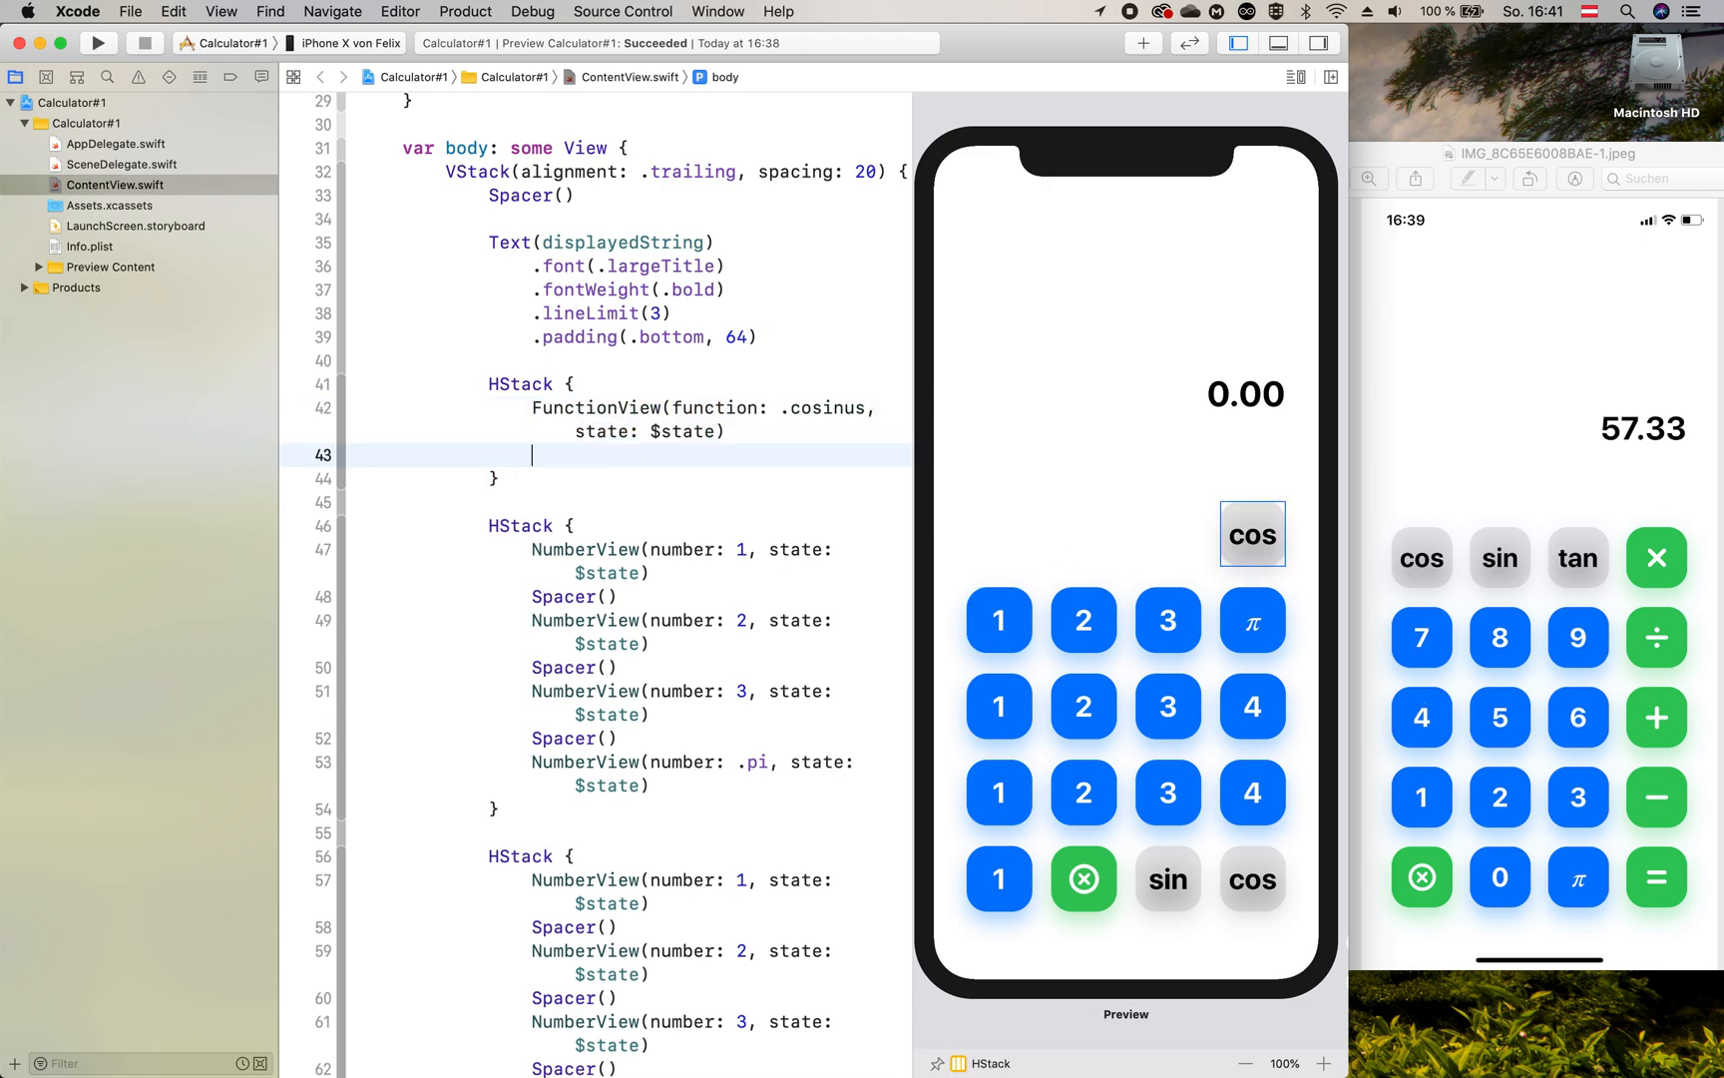
pyautogui.write('Spacer()')
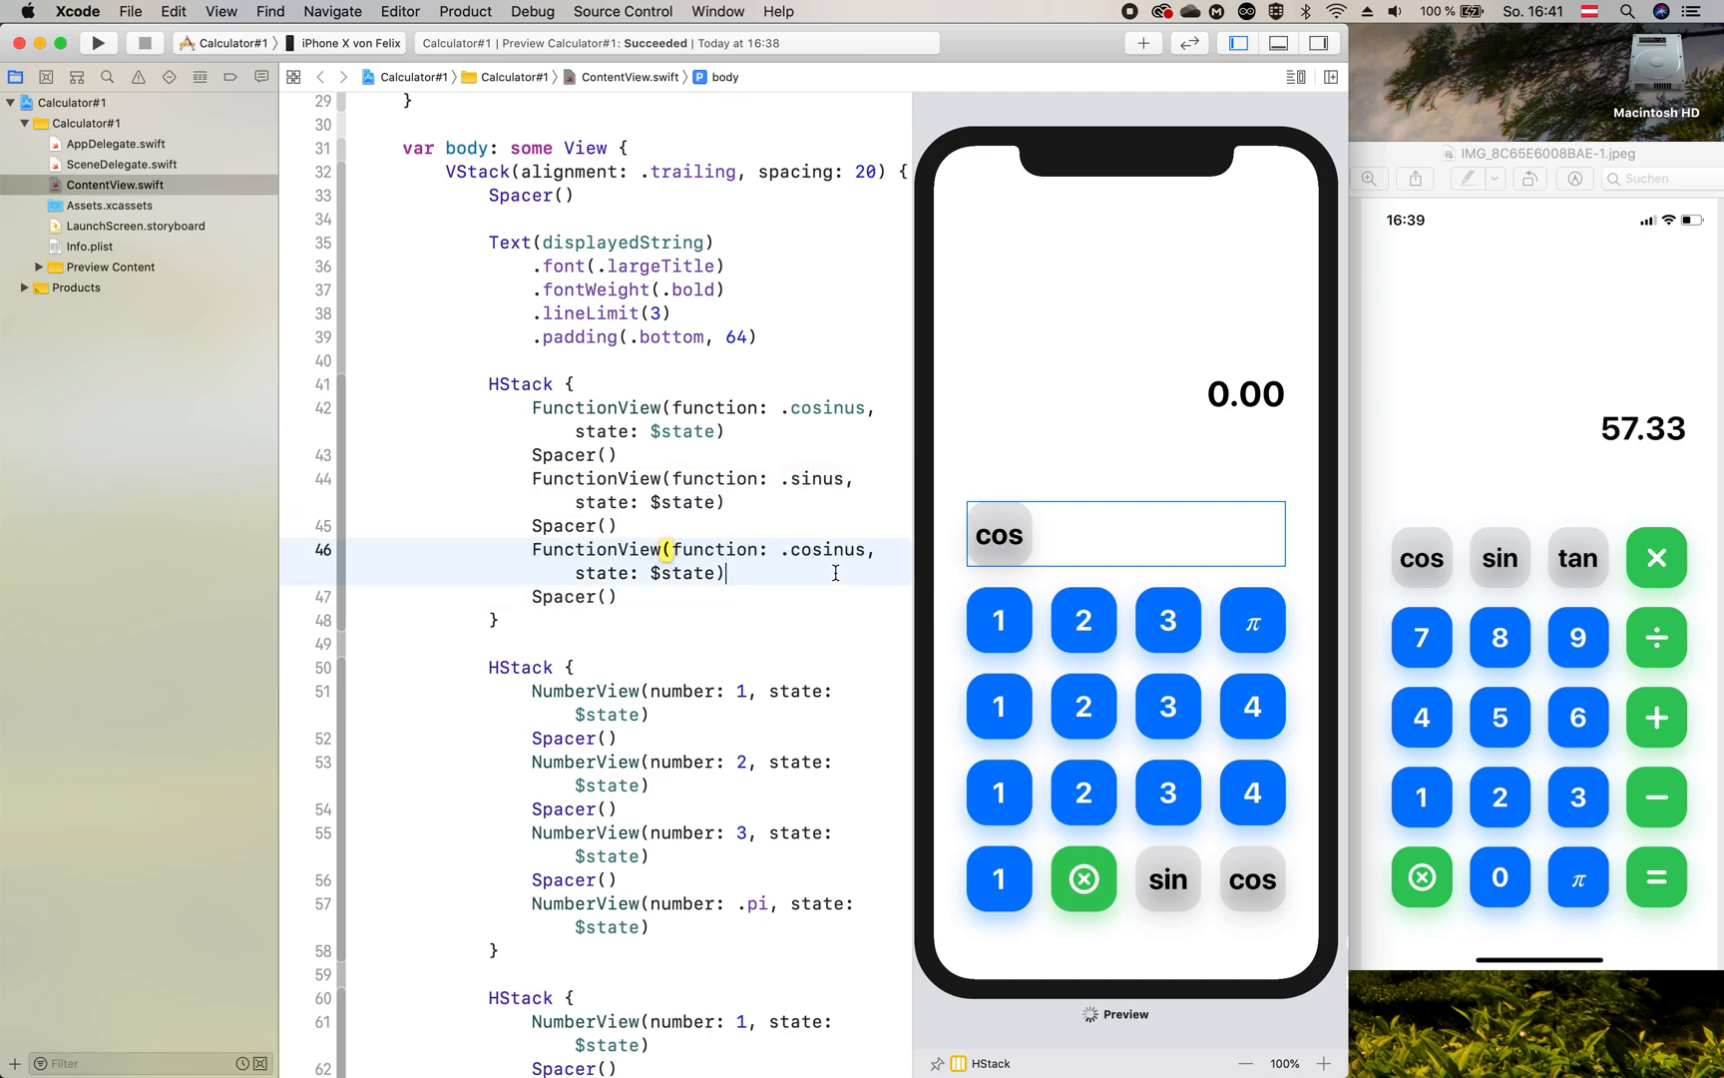
# Step: Add the sinus and tangens FunctionViews and a multiply ActionView to finish the row
pyautogui.write('tangen')
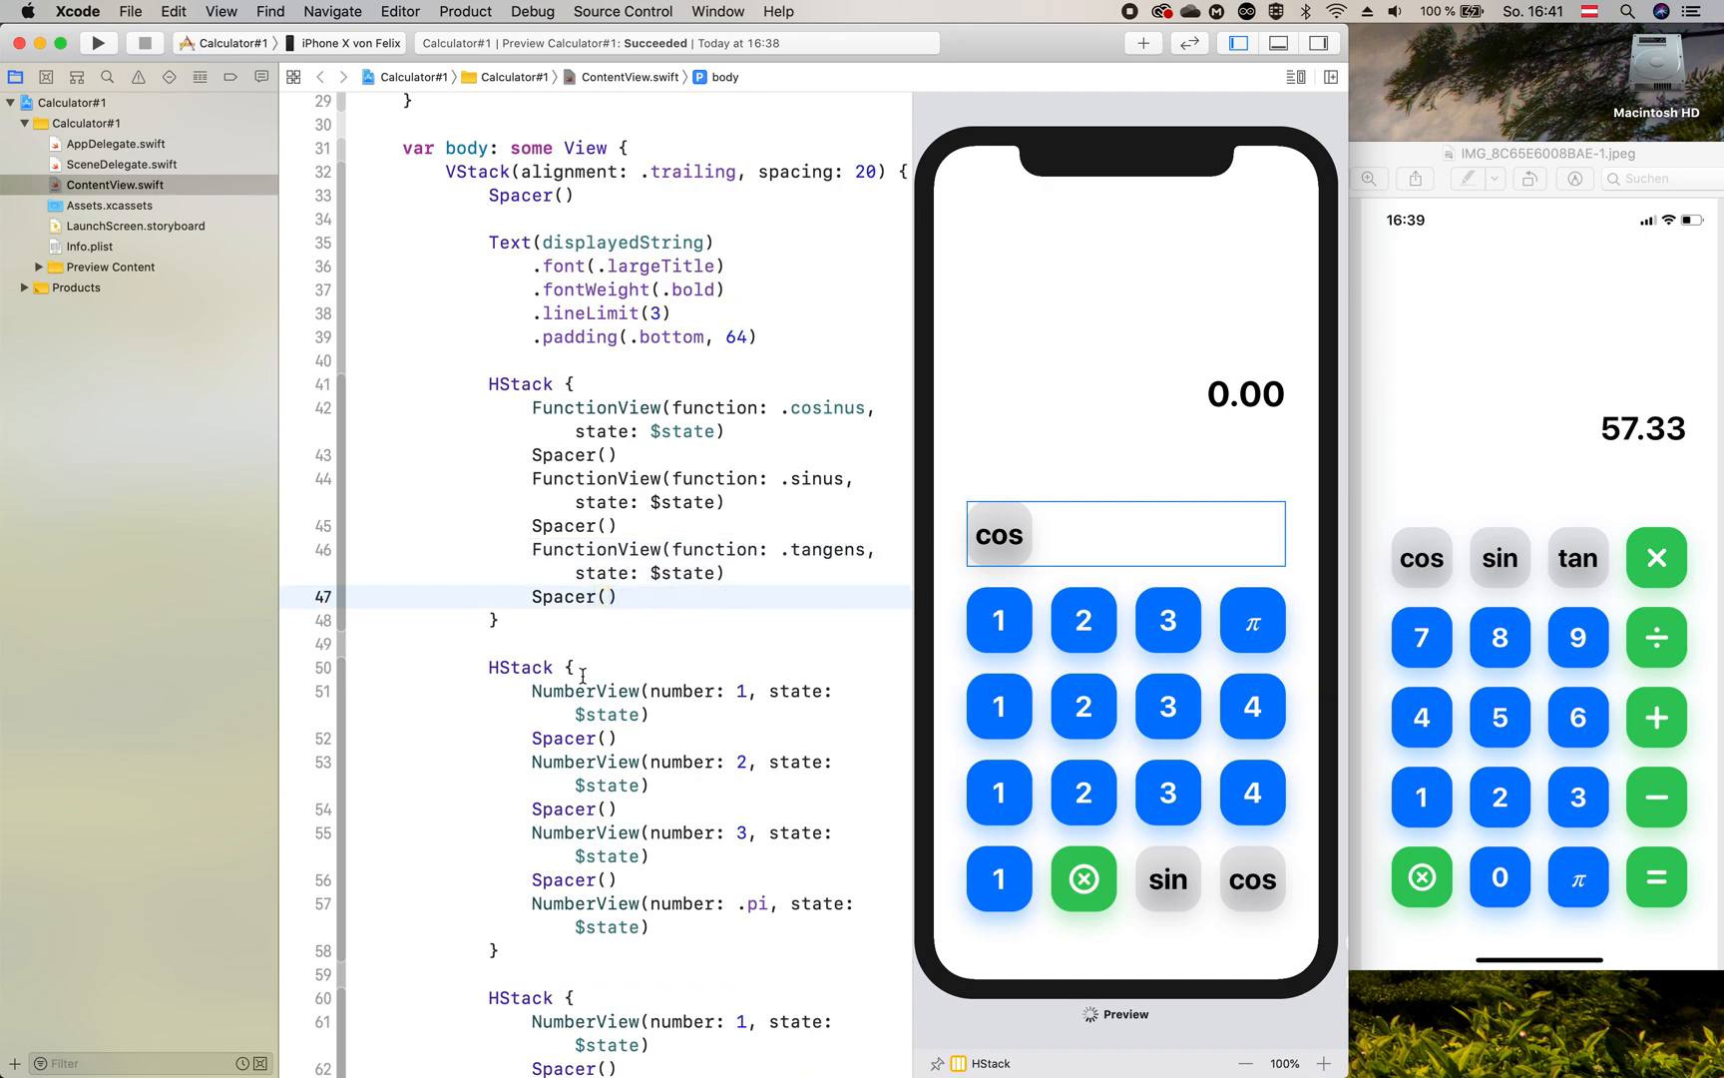
pyautogui.write('Ac')
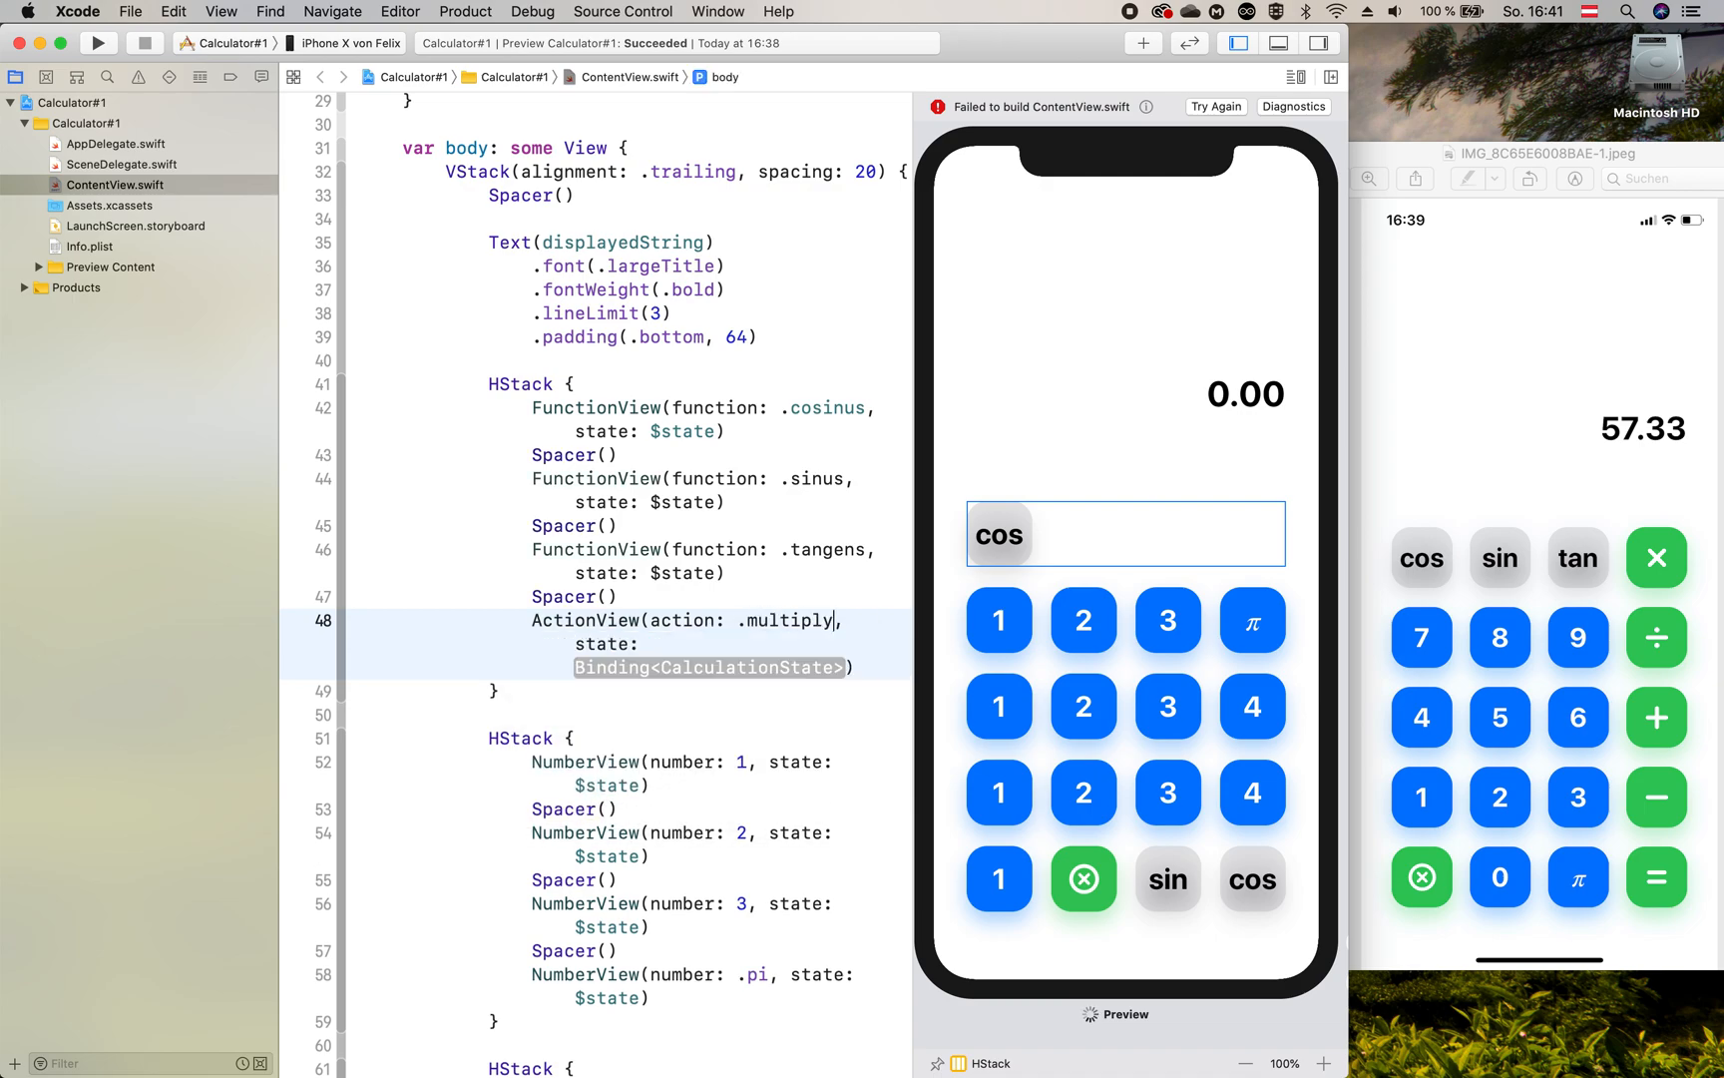
pyautogui.write('$state')
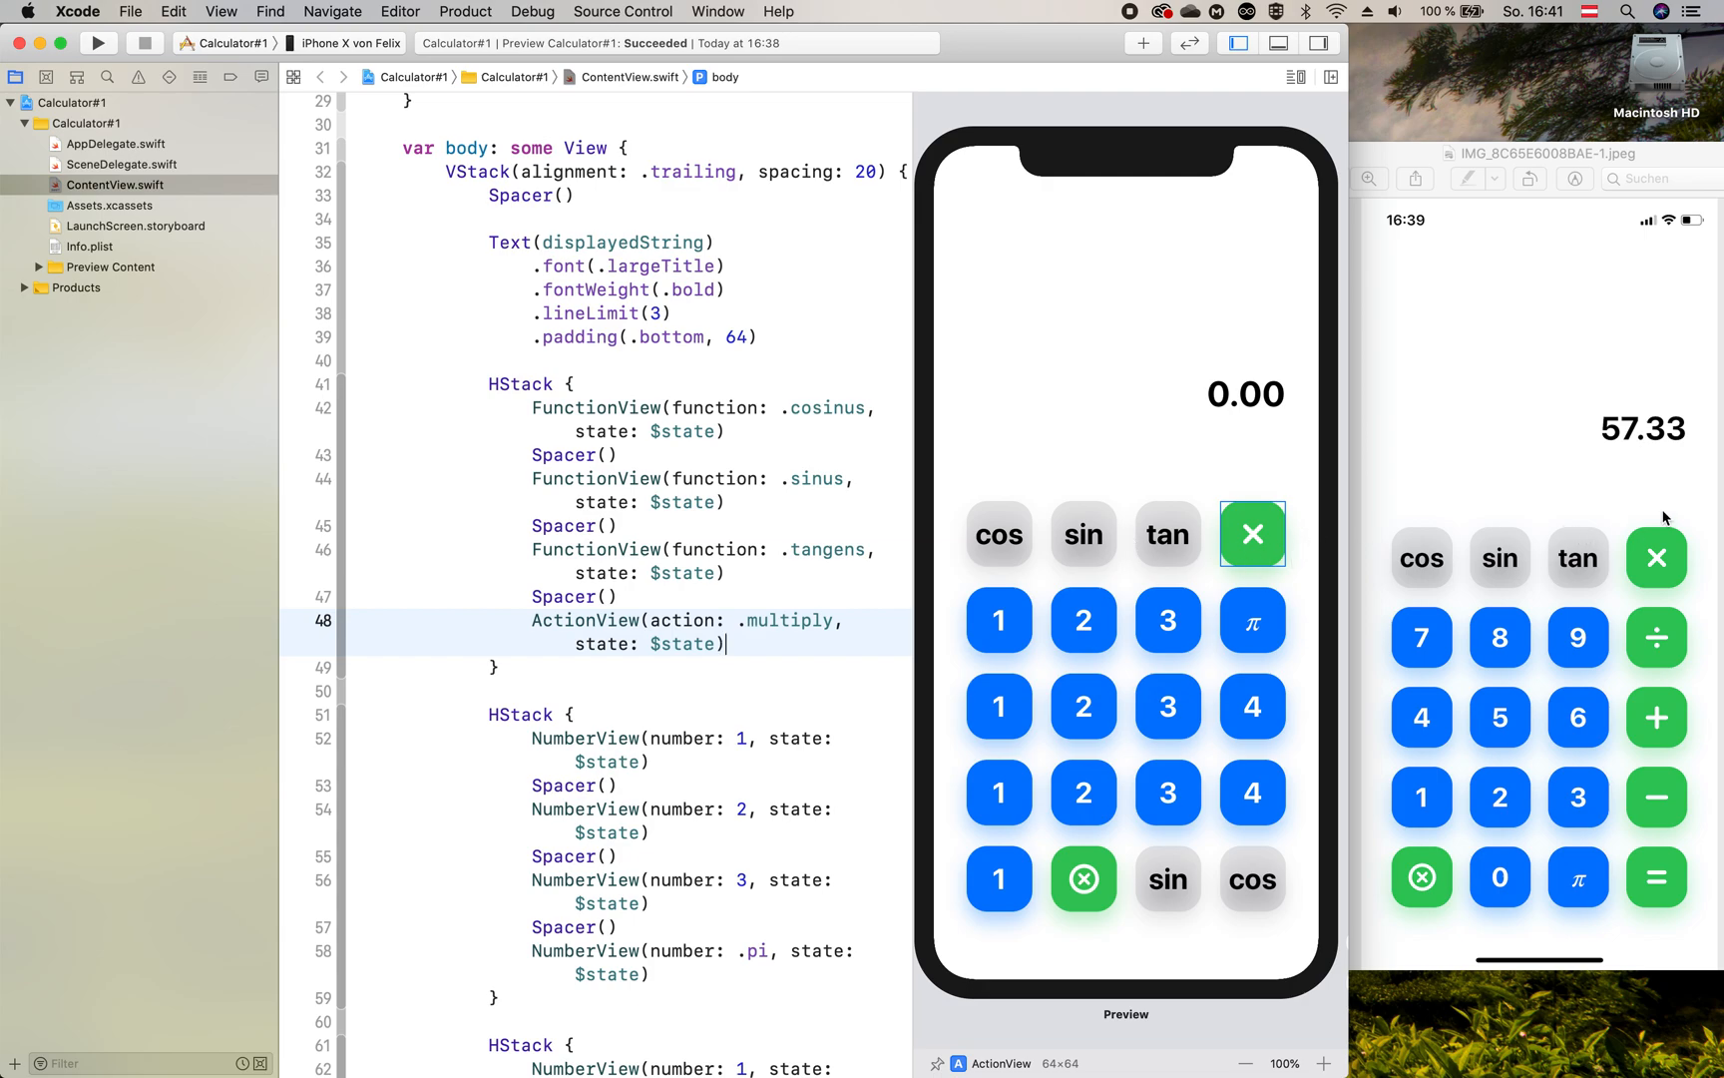
pyautogui.moveTo(681, 487)
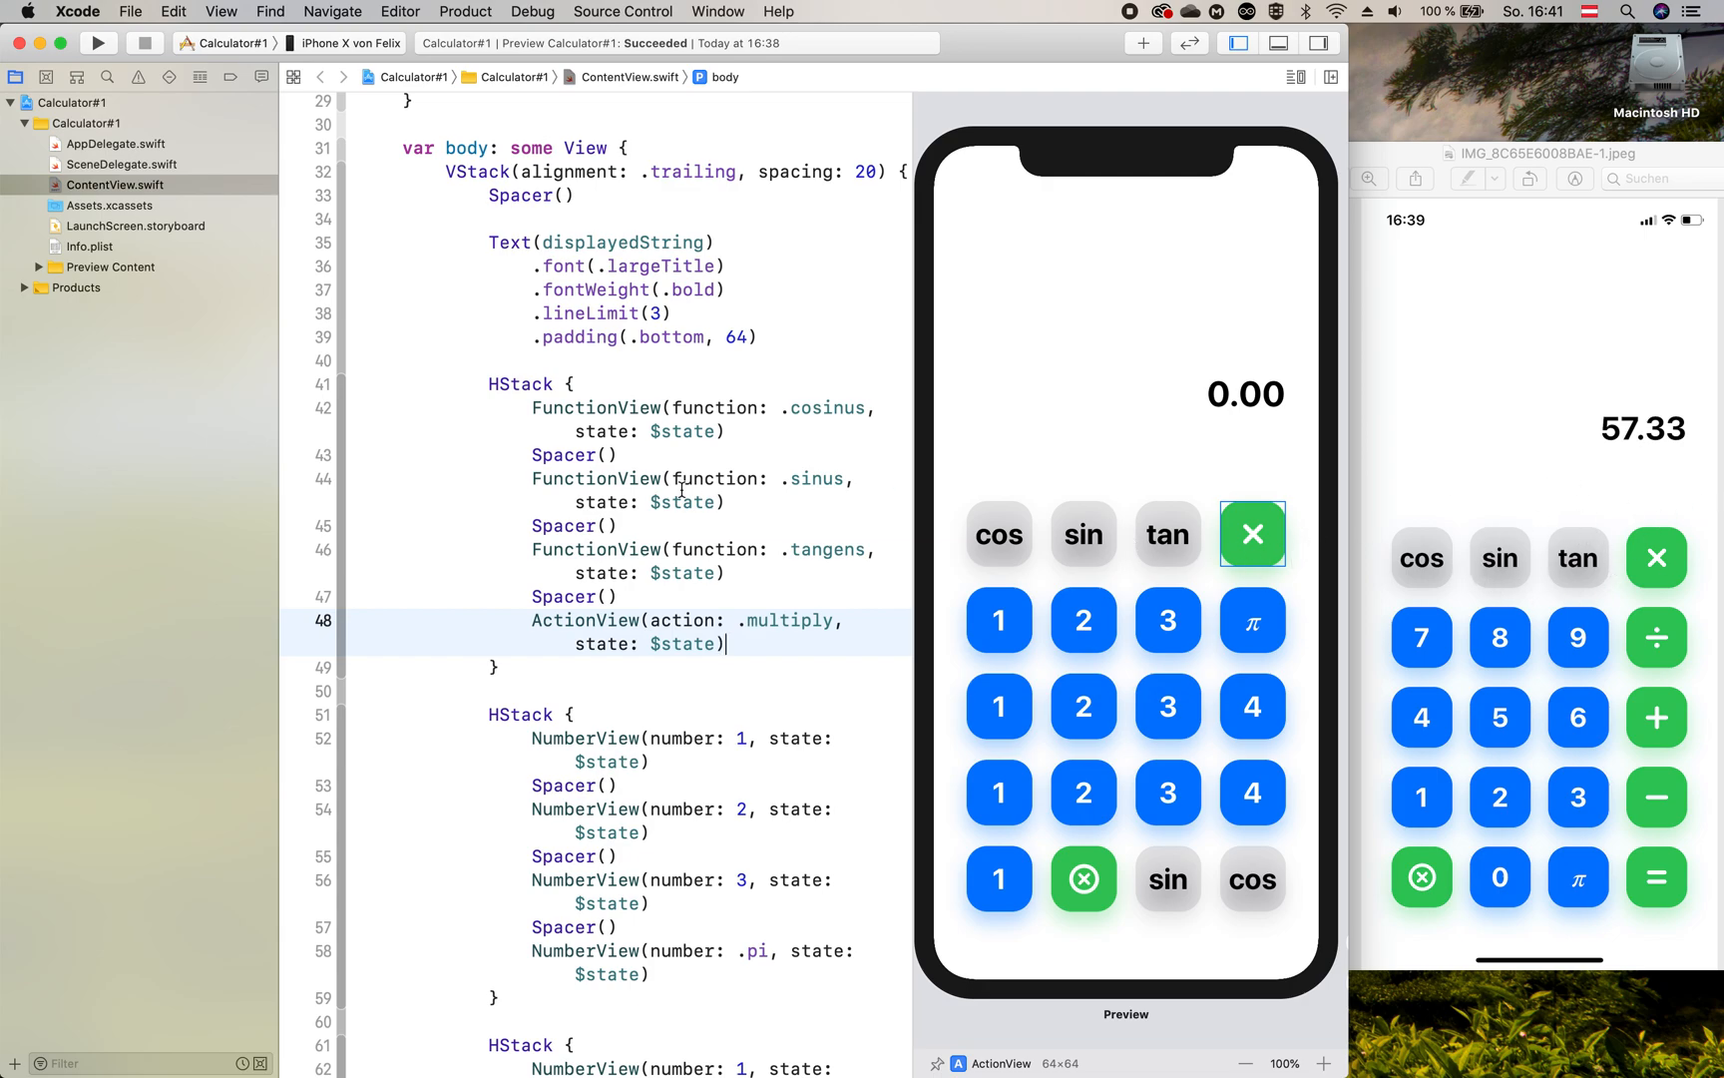
# Step: Renumber the row to 7, 8, 9 and swap its π button for a divide ActionView
pyautogui.click(770, 621)
pyautogui.write('7')
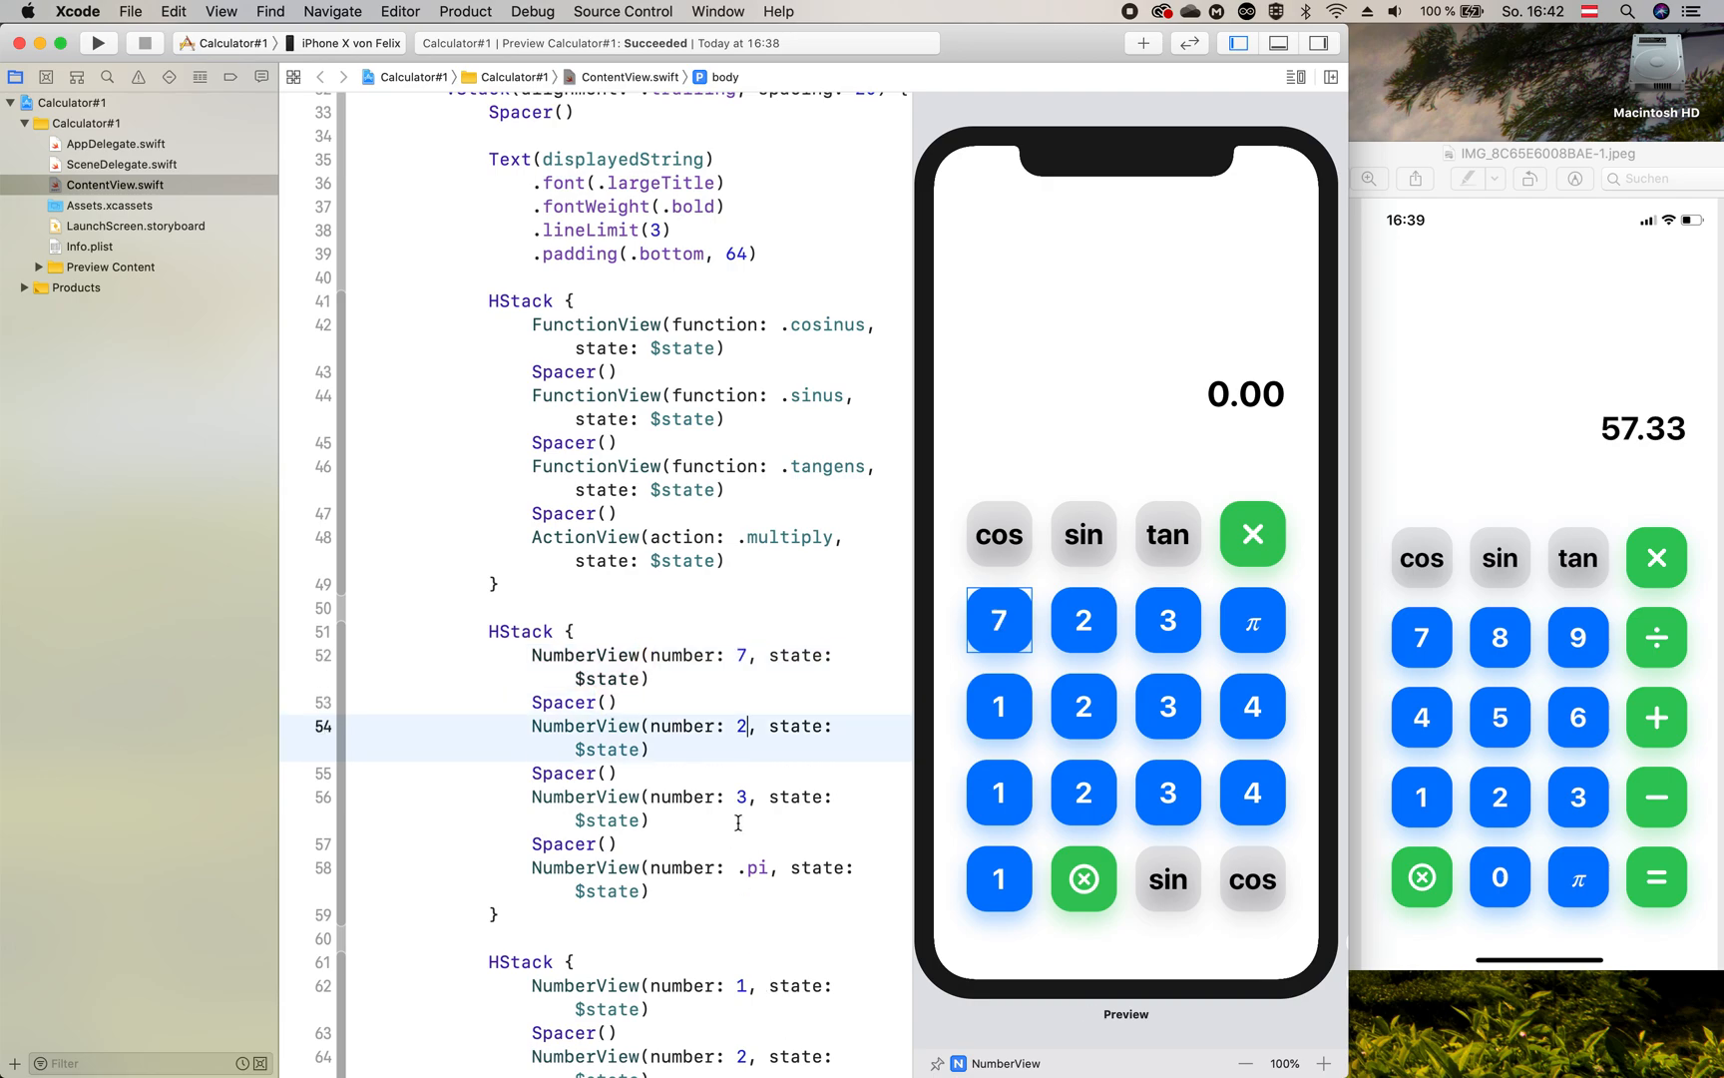
pyautogui.write('8')
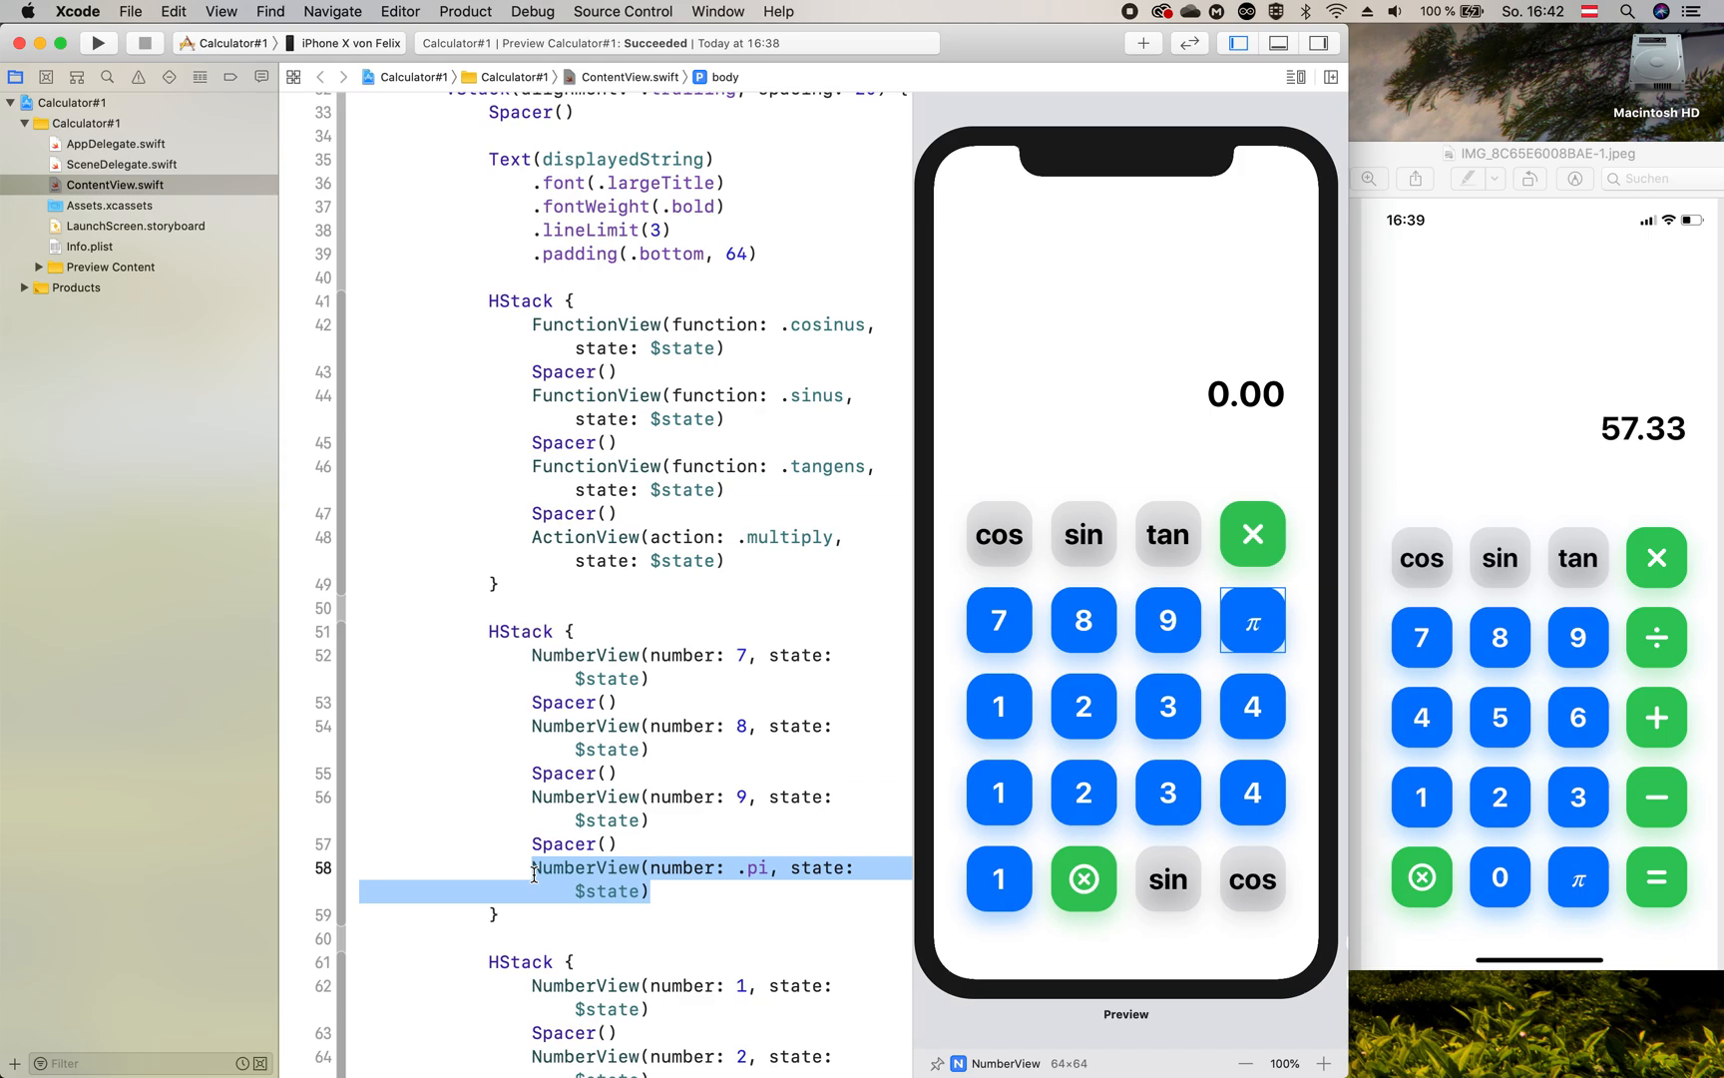
pyautogui.write('ActionView(action')
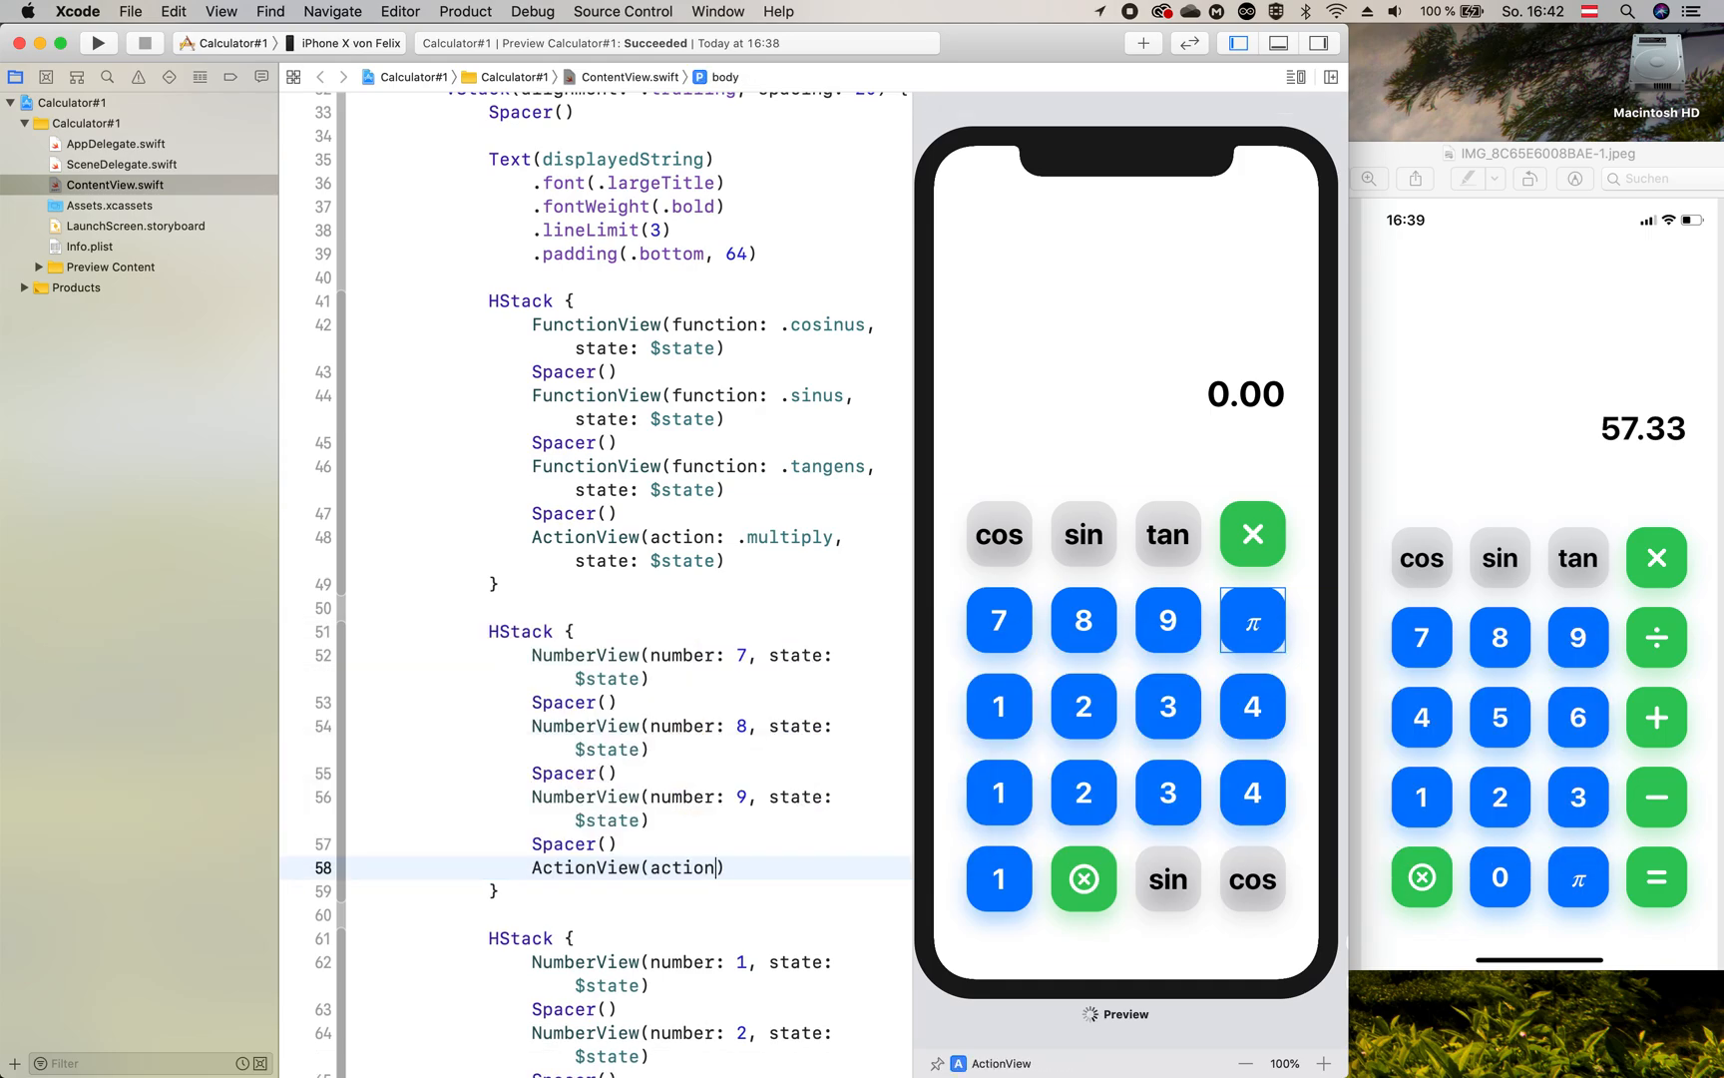
pyautogui.write(': .divide, state')
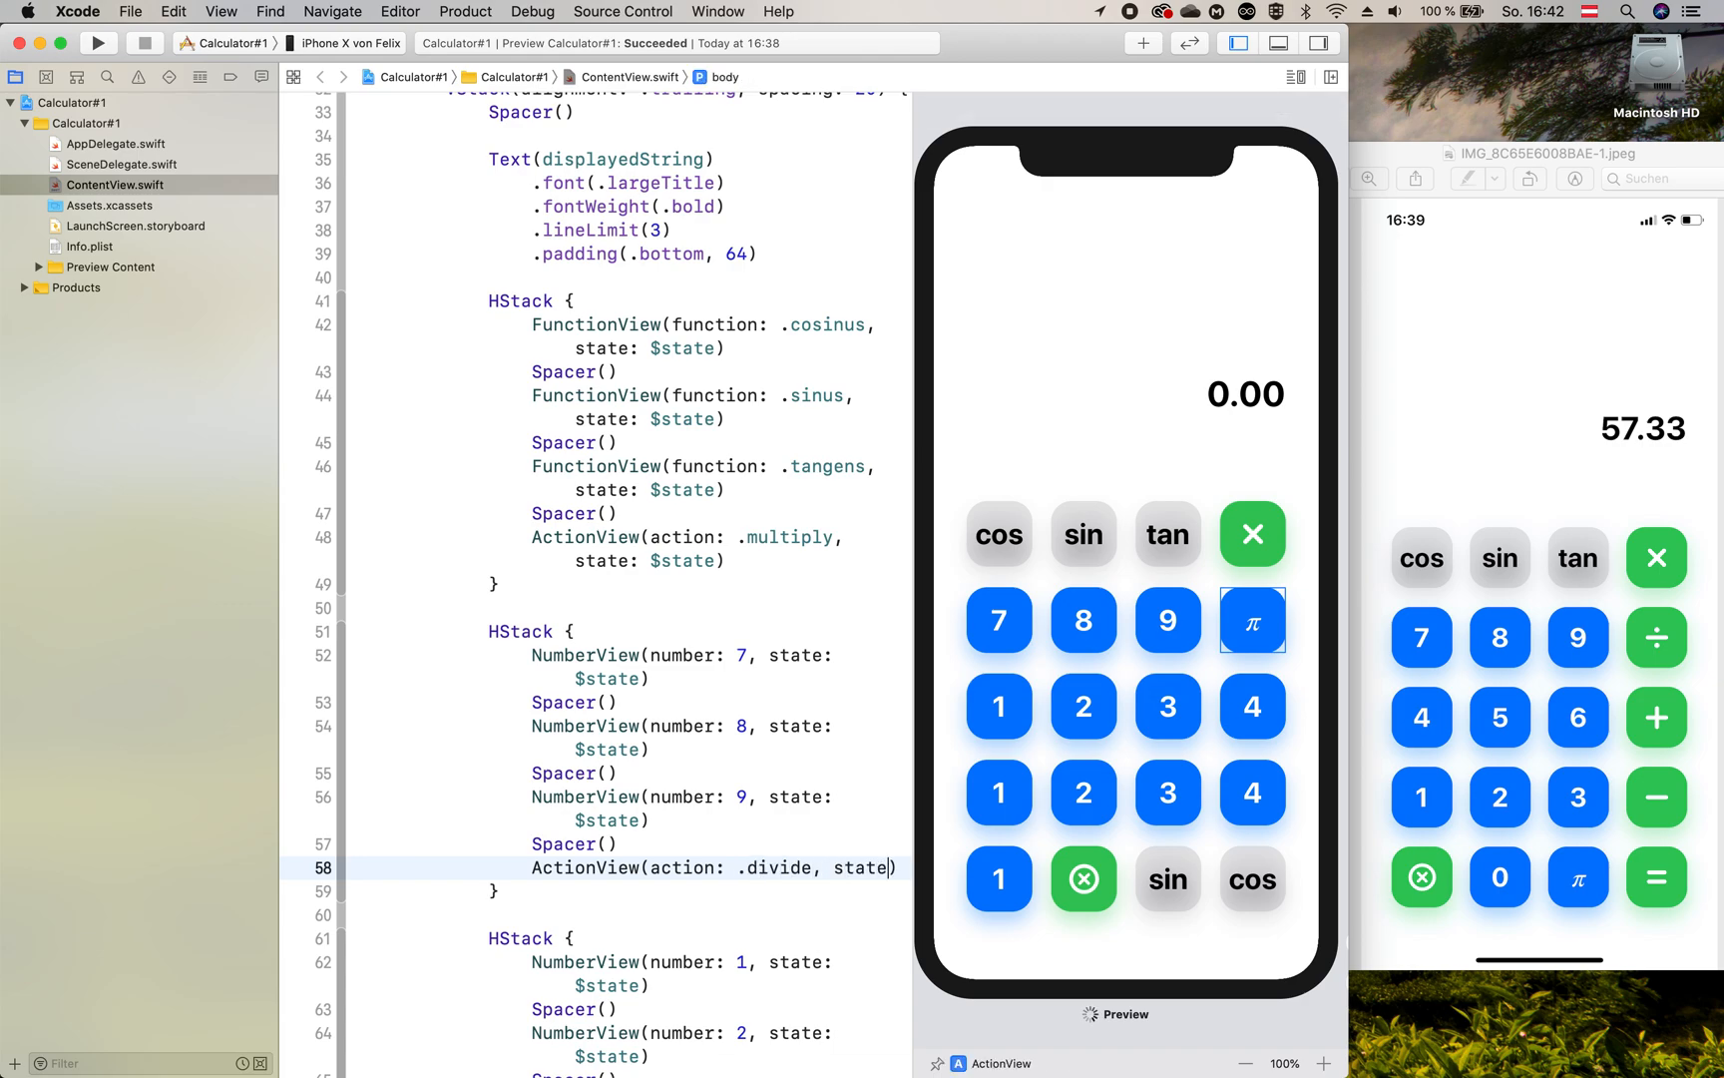
pyautogui.write(': $state')
pyautogui.press('Return')
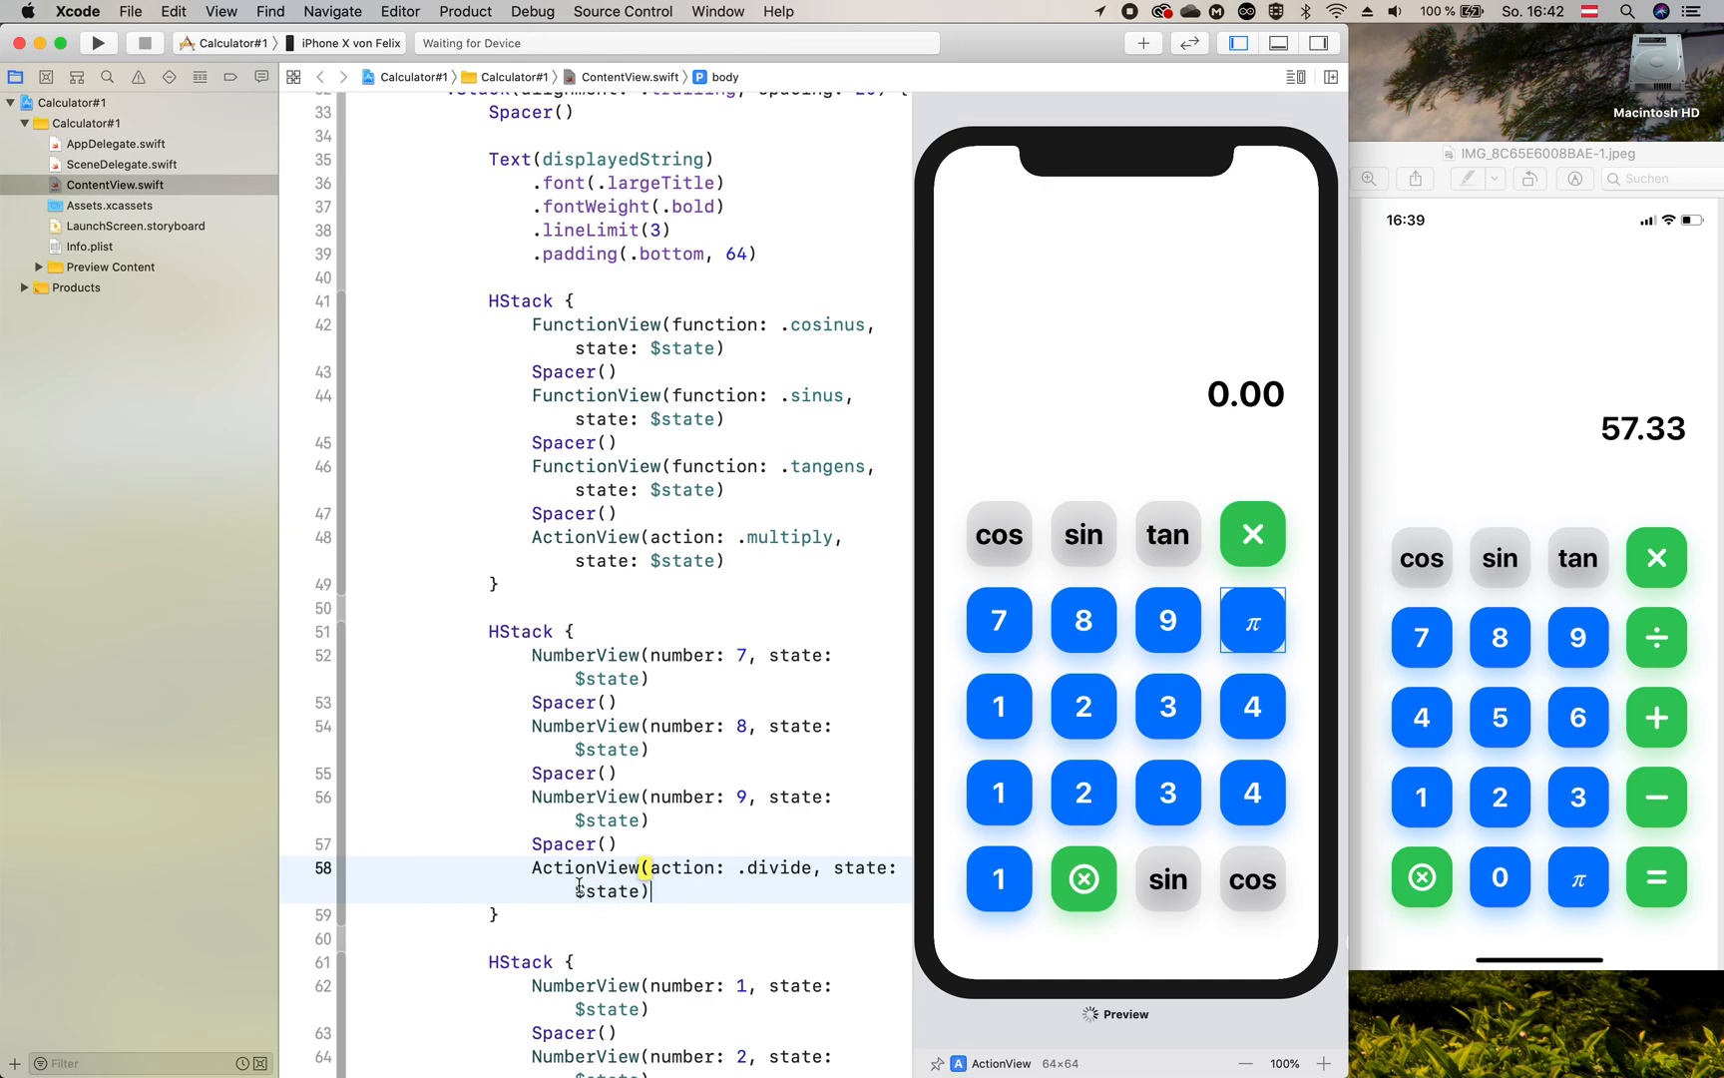
pyautogui.scroll(-3)
pyautogui.write('4')
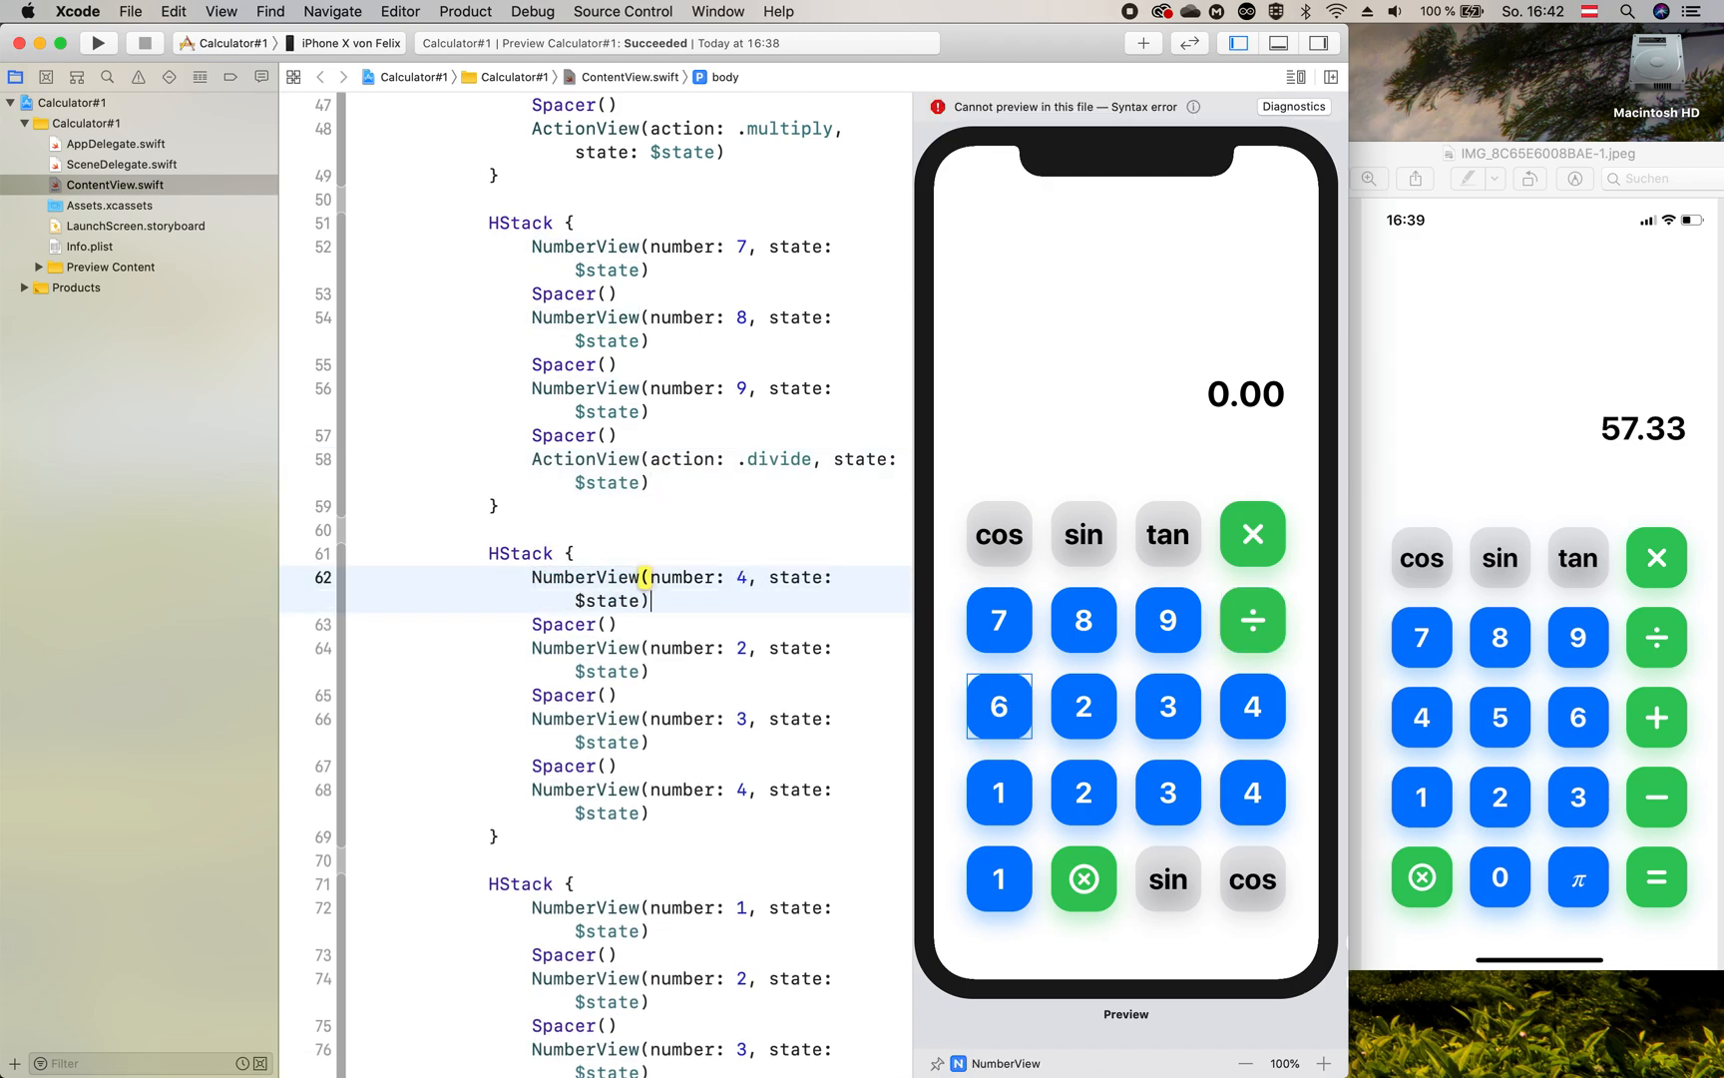
# Step: Make the 4-5-6 row end with ActionView(action: .plus, state: $state)
pyautogui.write('5')
pyautogui.click(683, 729)
pyautogui.write('6')
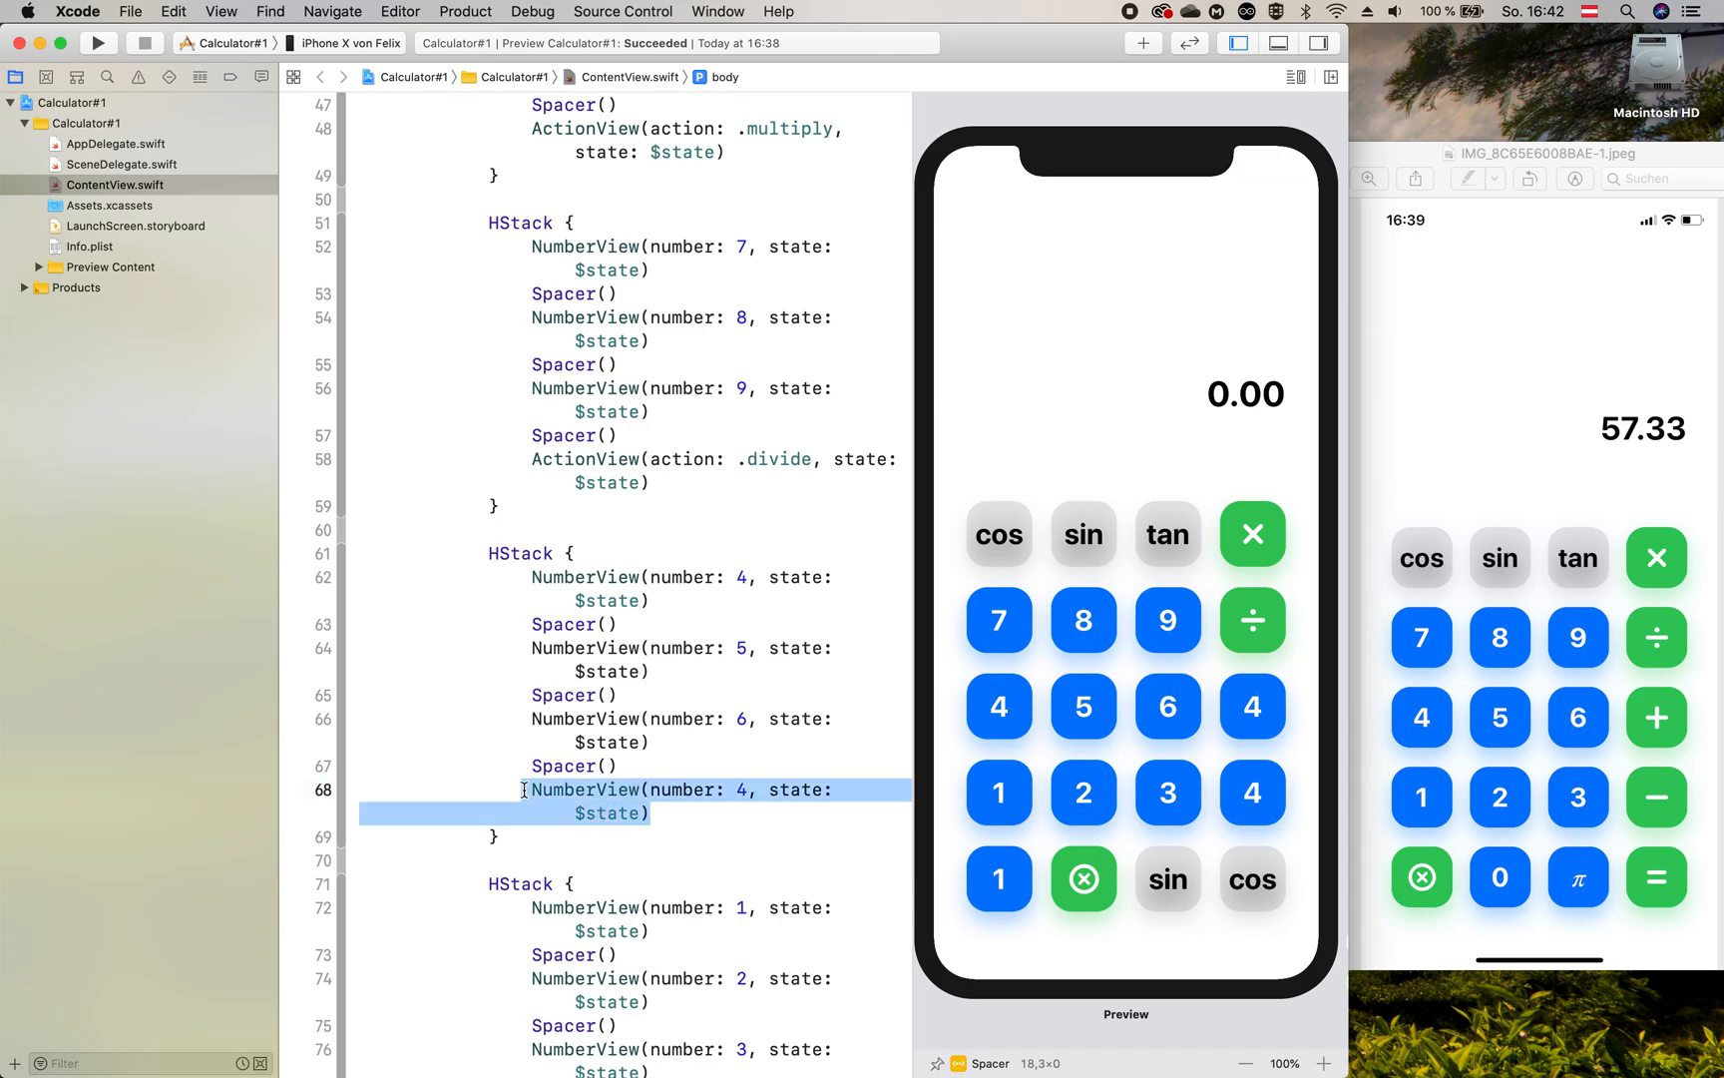
pyautogui.write('ActionView(action')
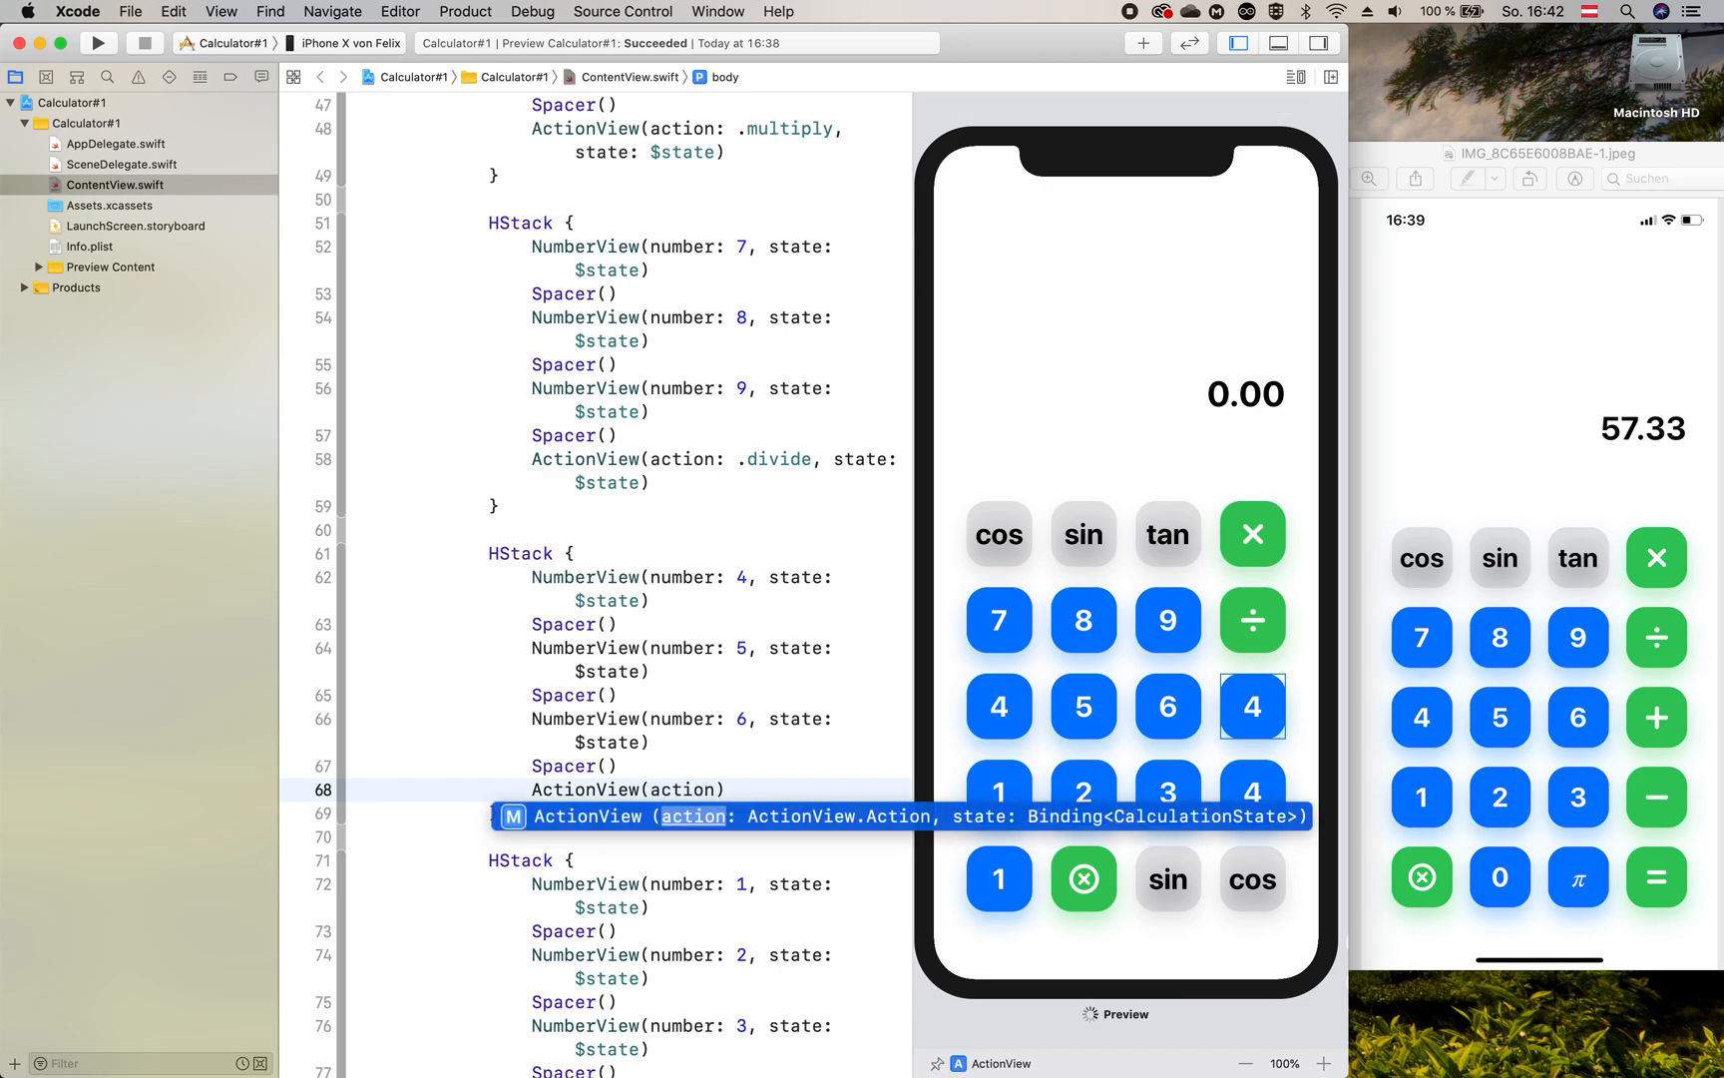
pyautogui.write('.plus')
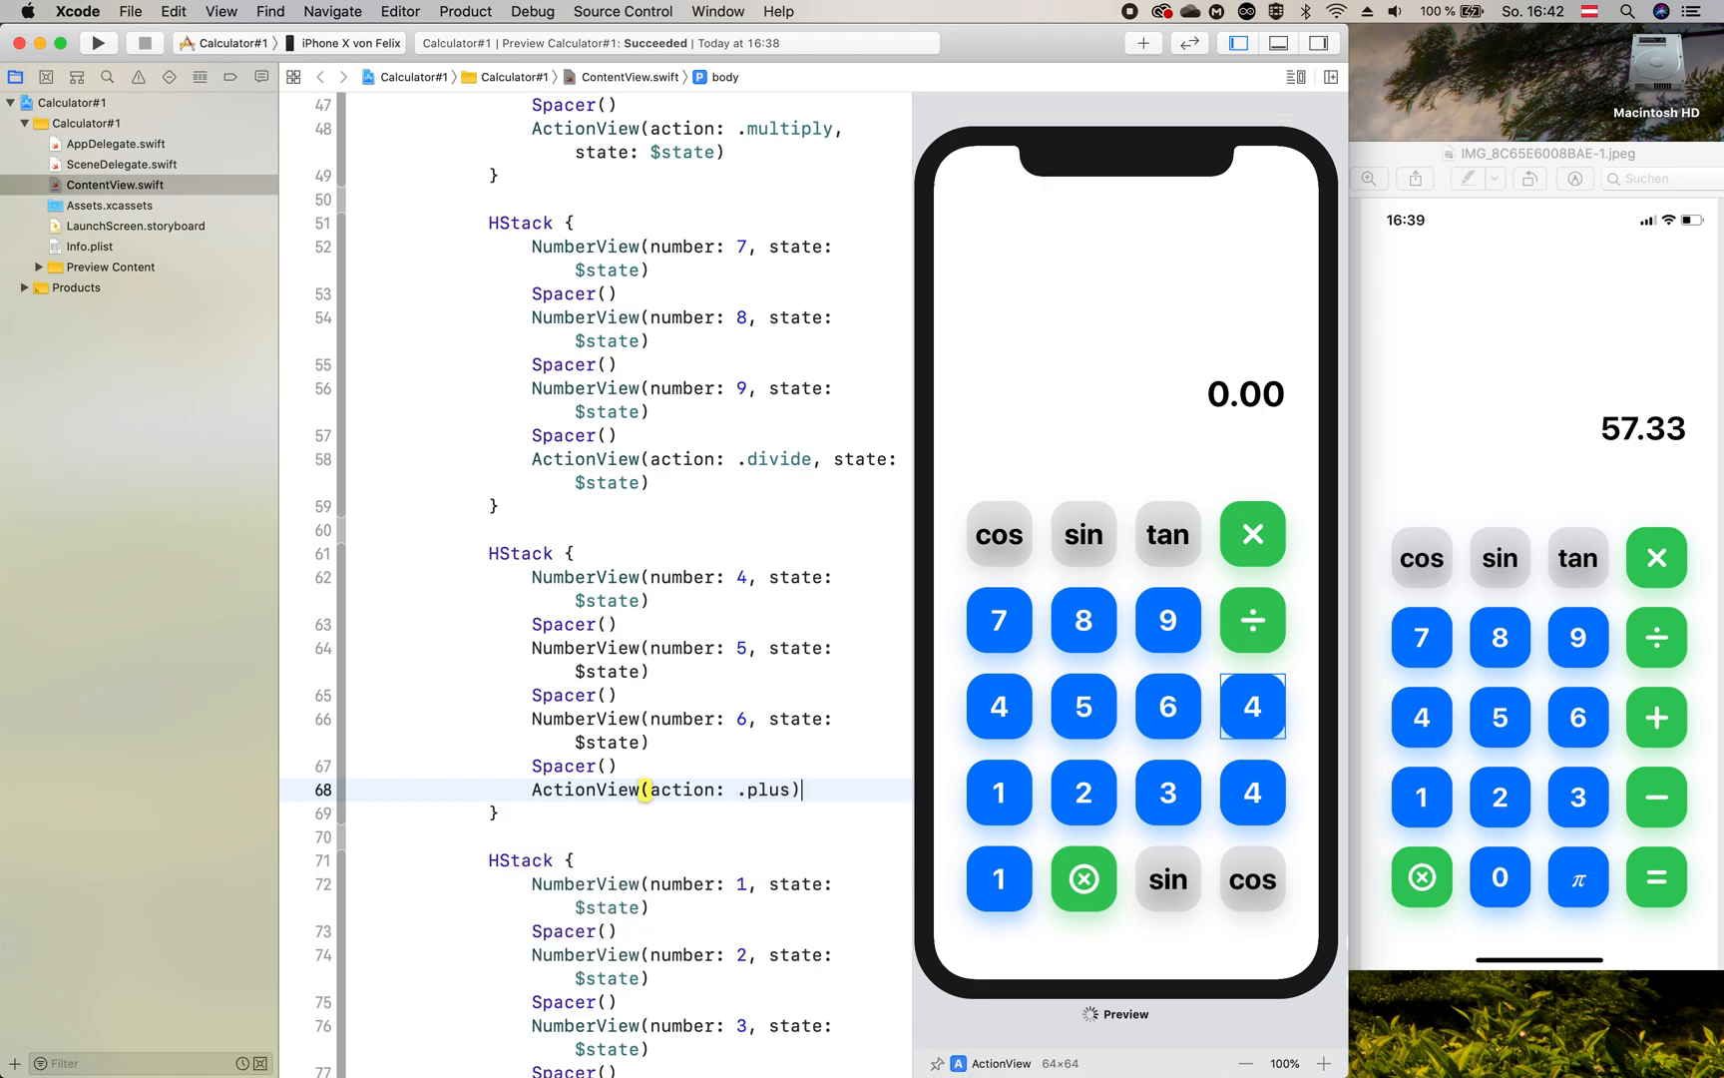
pyautogui.write(', s')
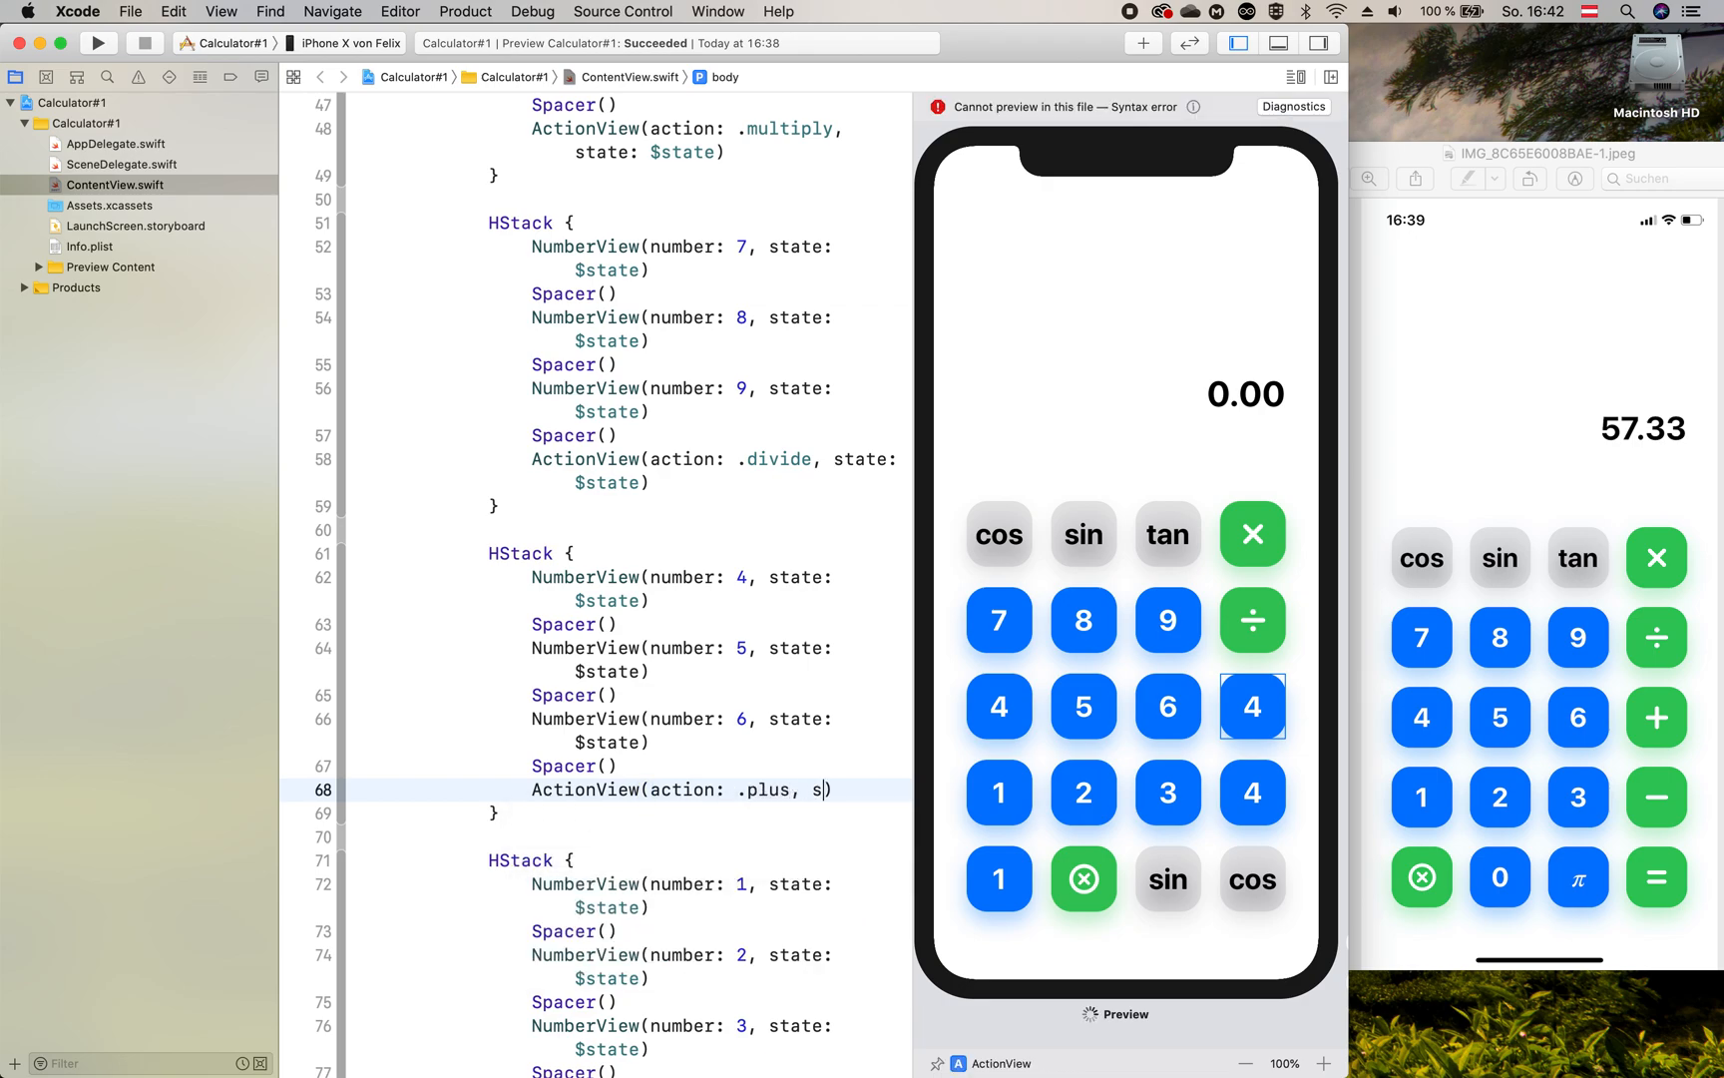
pyautogui.write('tate:')
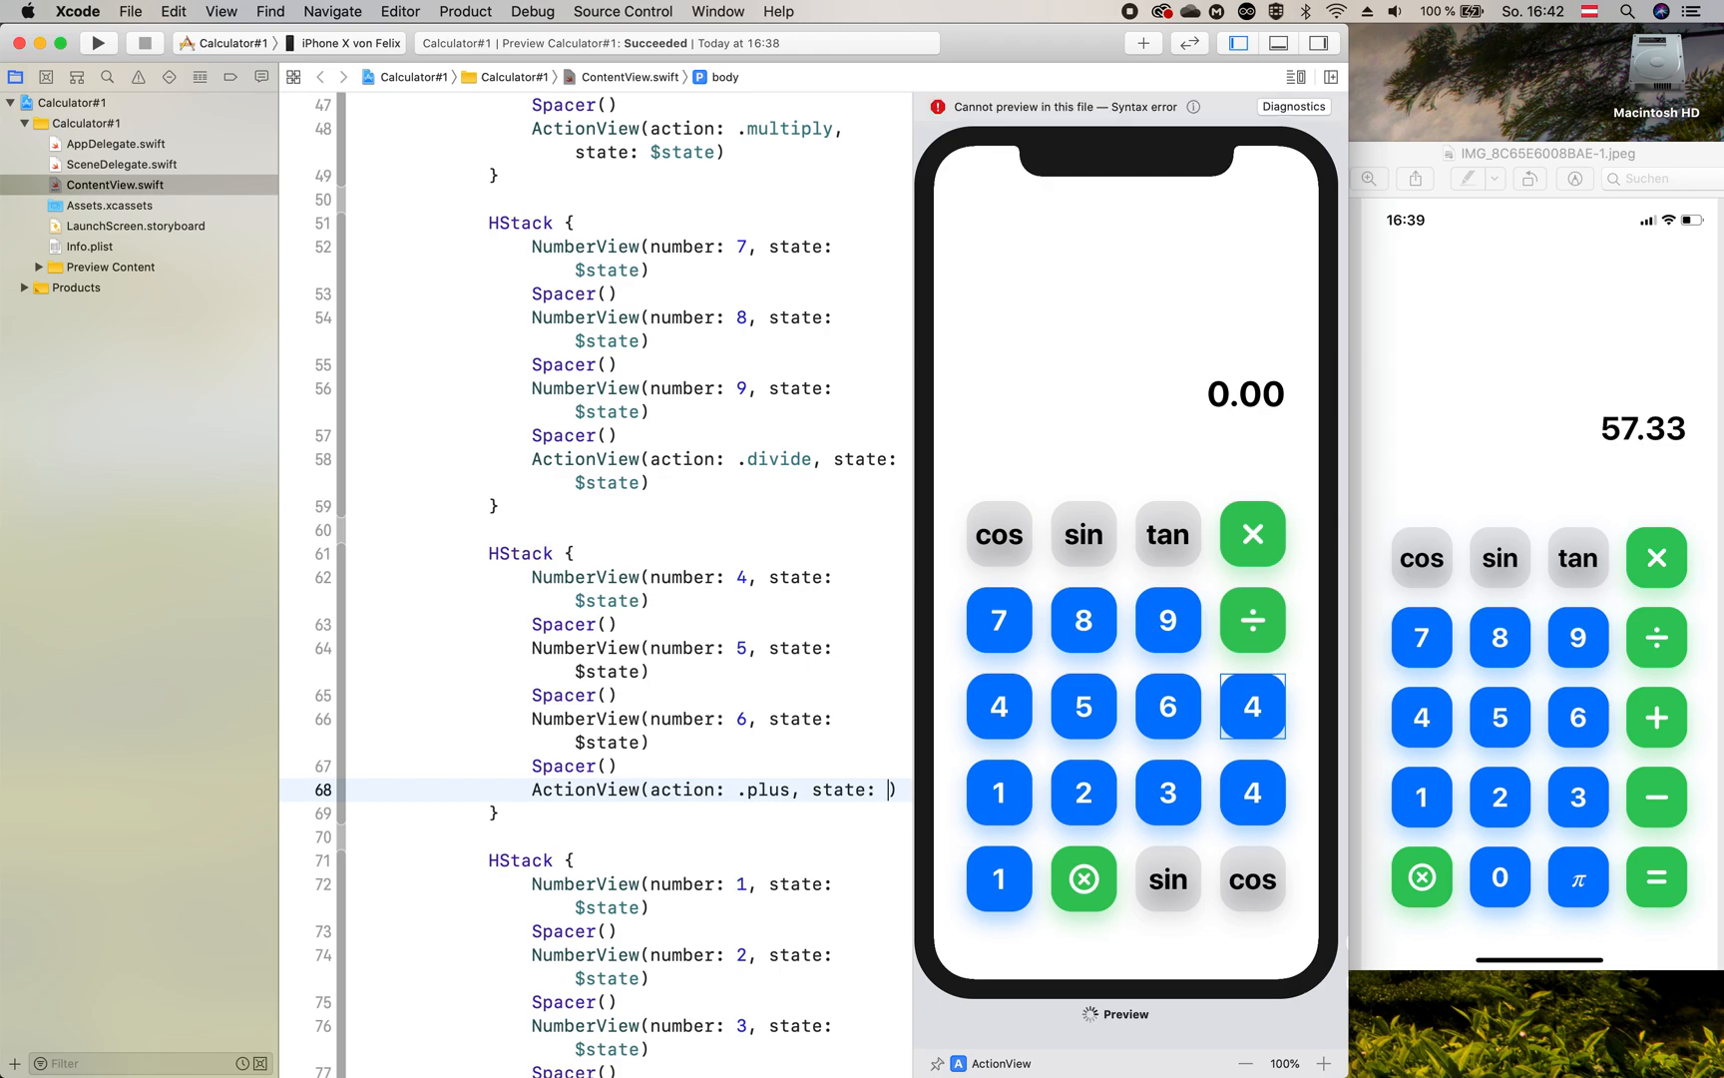
pyautogui.write('$state)')
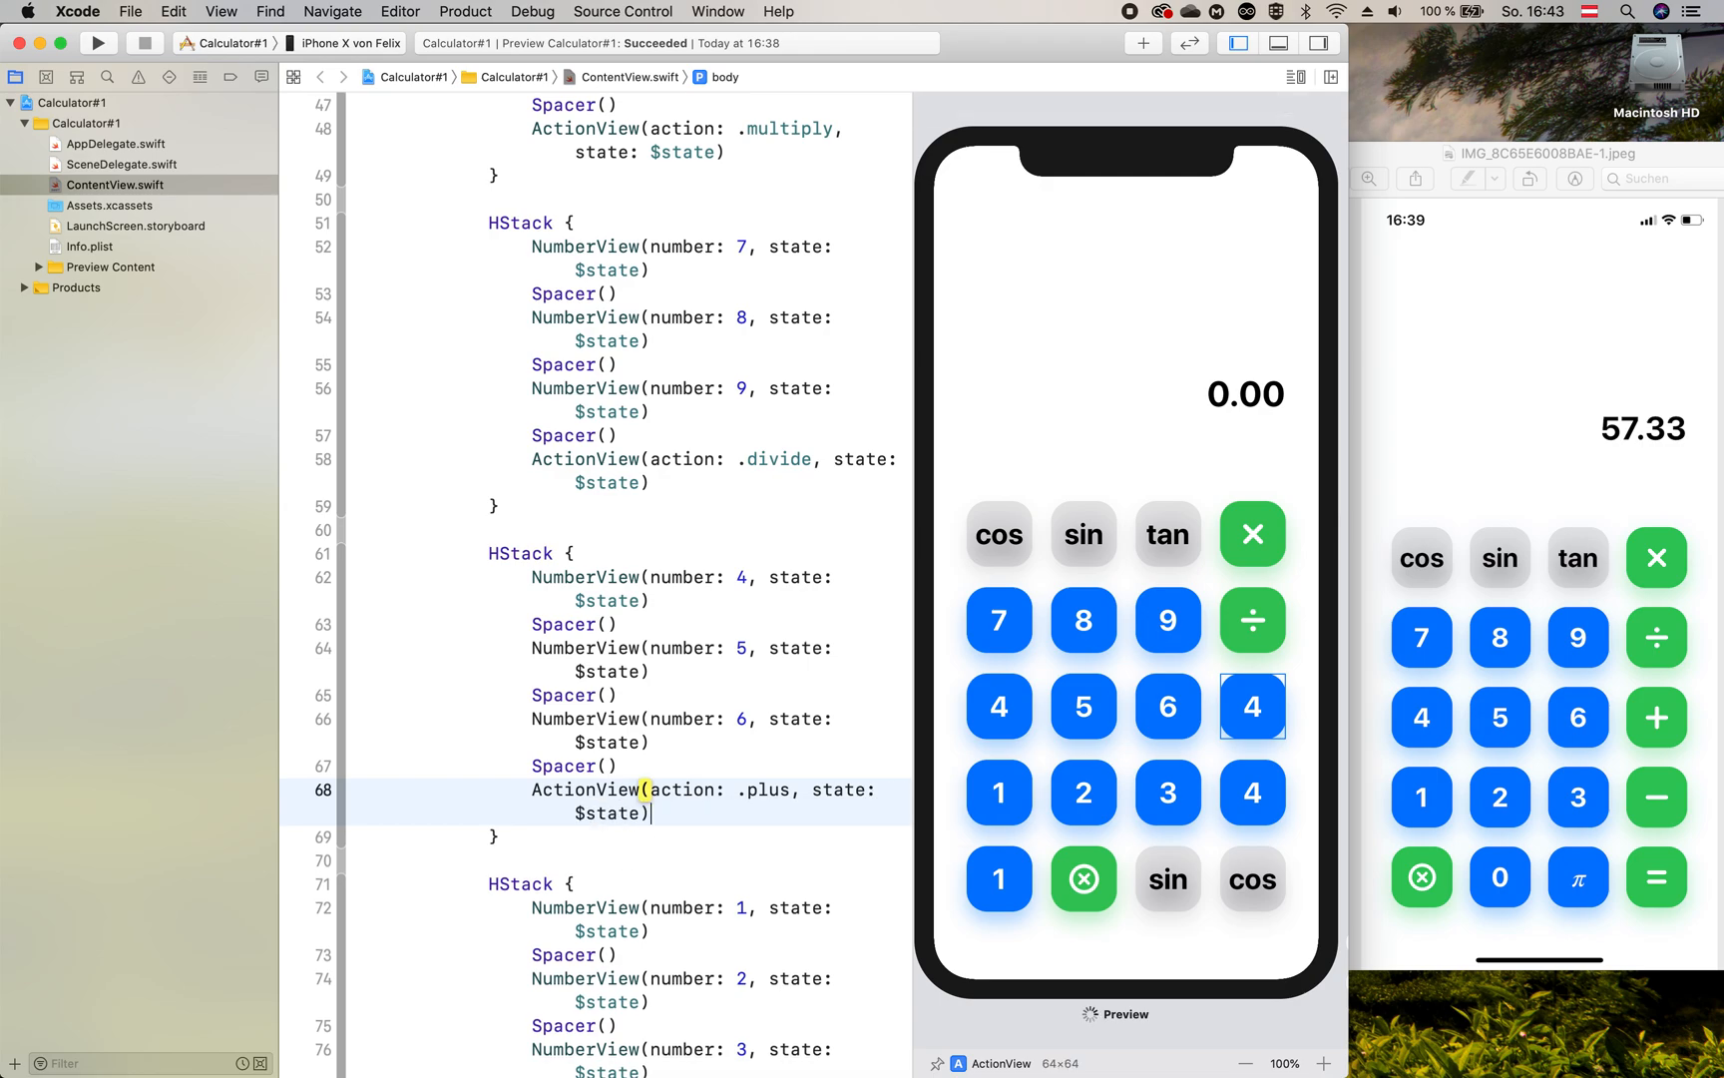
pyautogui.scroll(-3)
pyautogui.write('ActionView(action: .n')
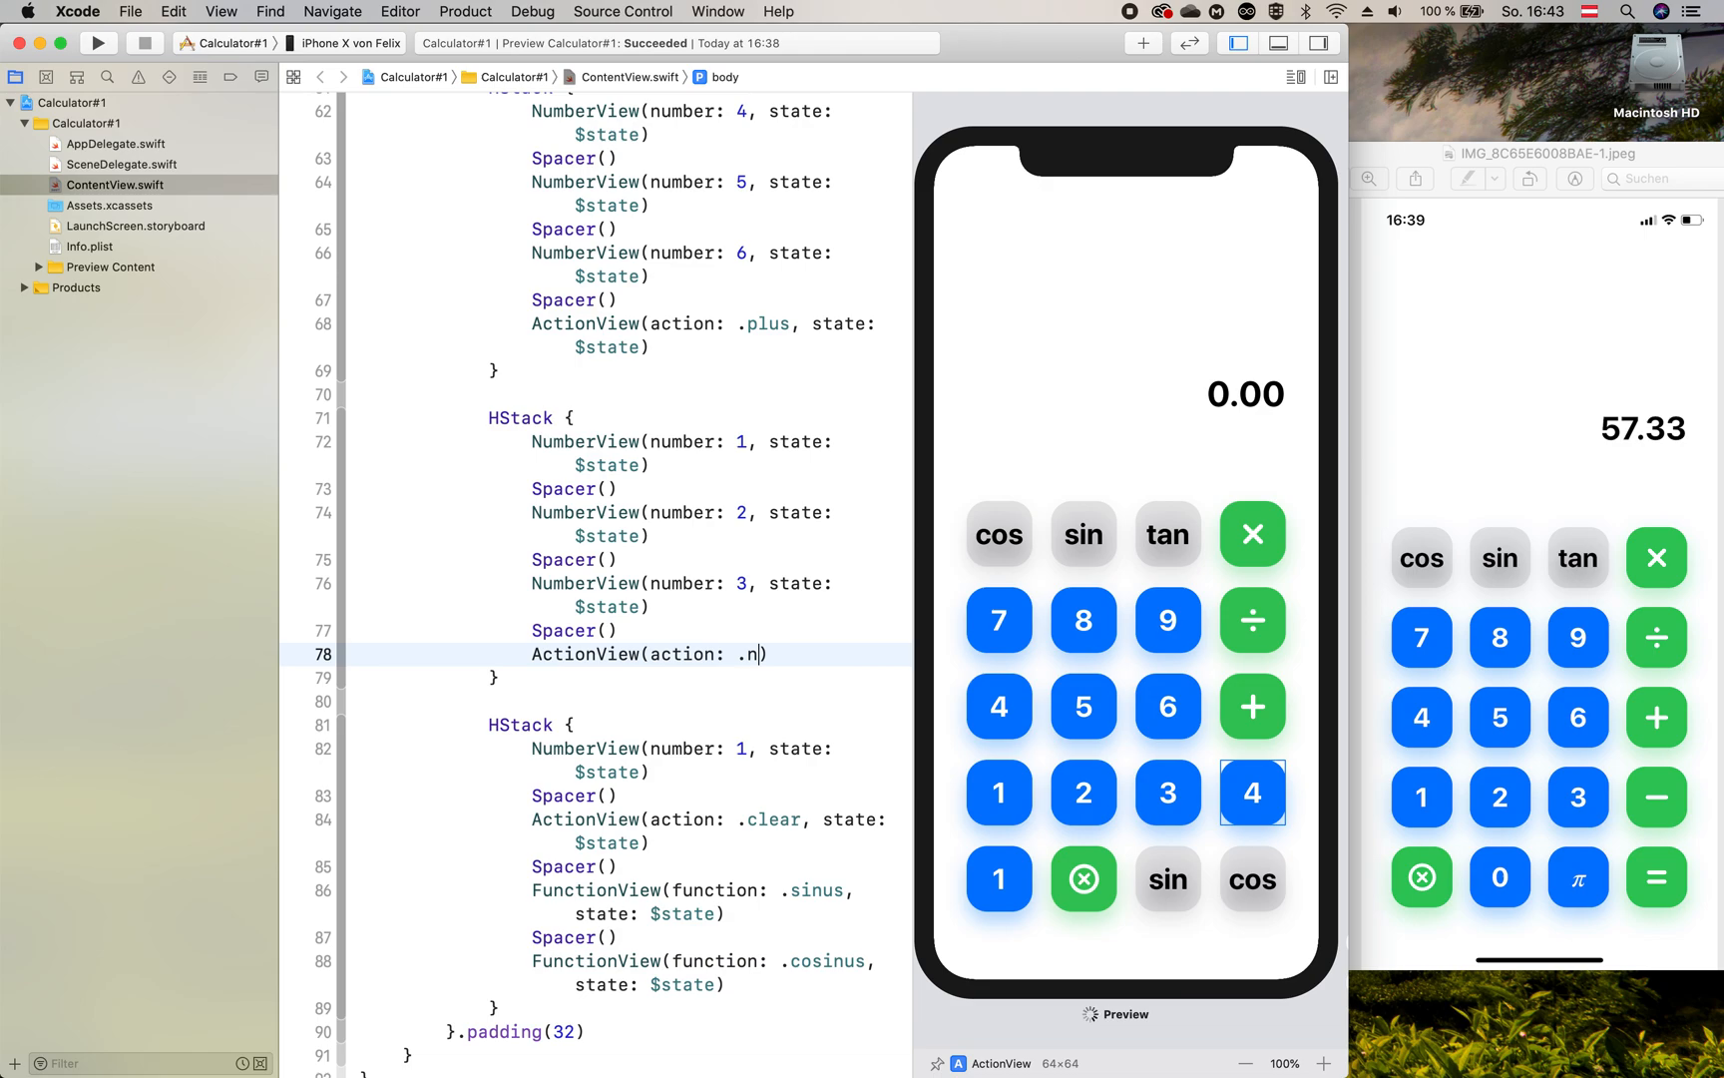
# Step: Make the 1-2-3 row end with ActionView(action: .minus, state: $state)
pyautogui.write('inus')
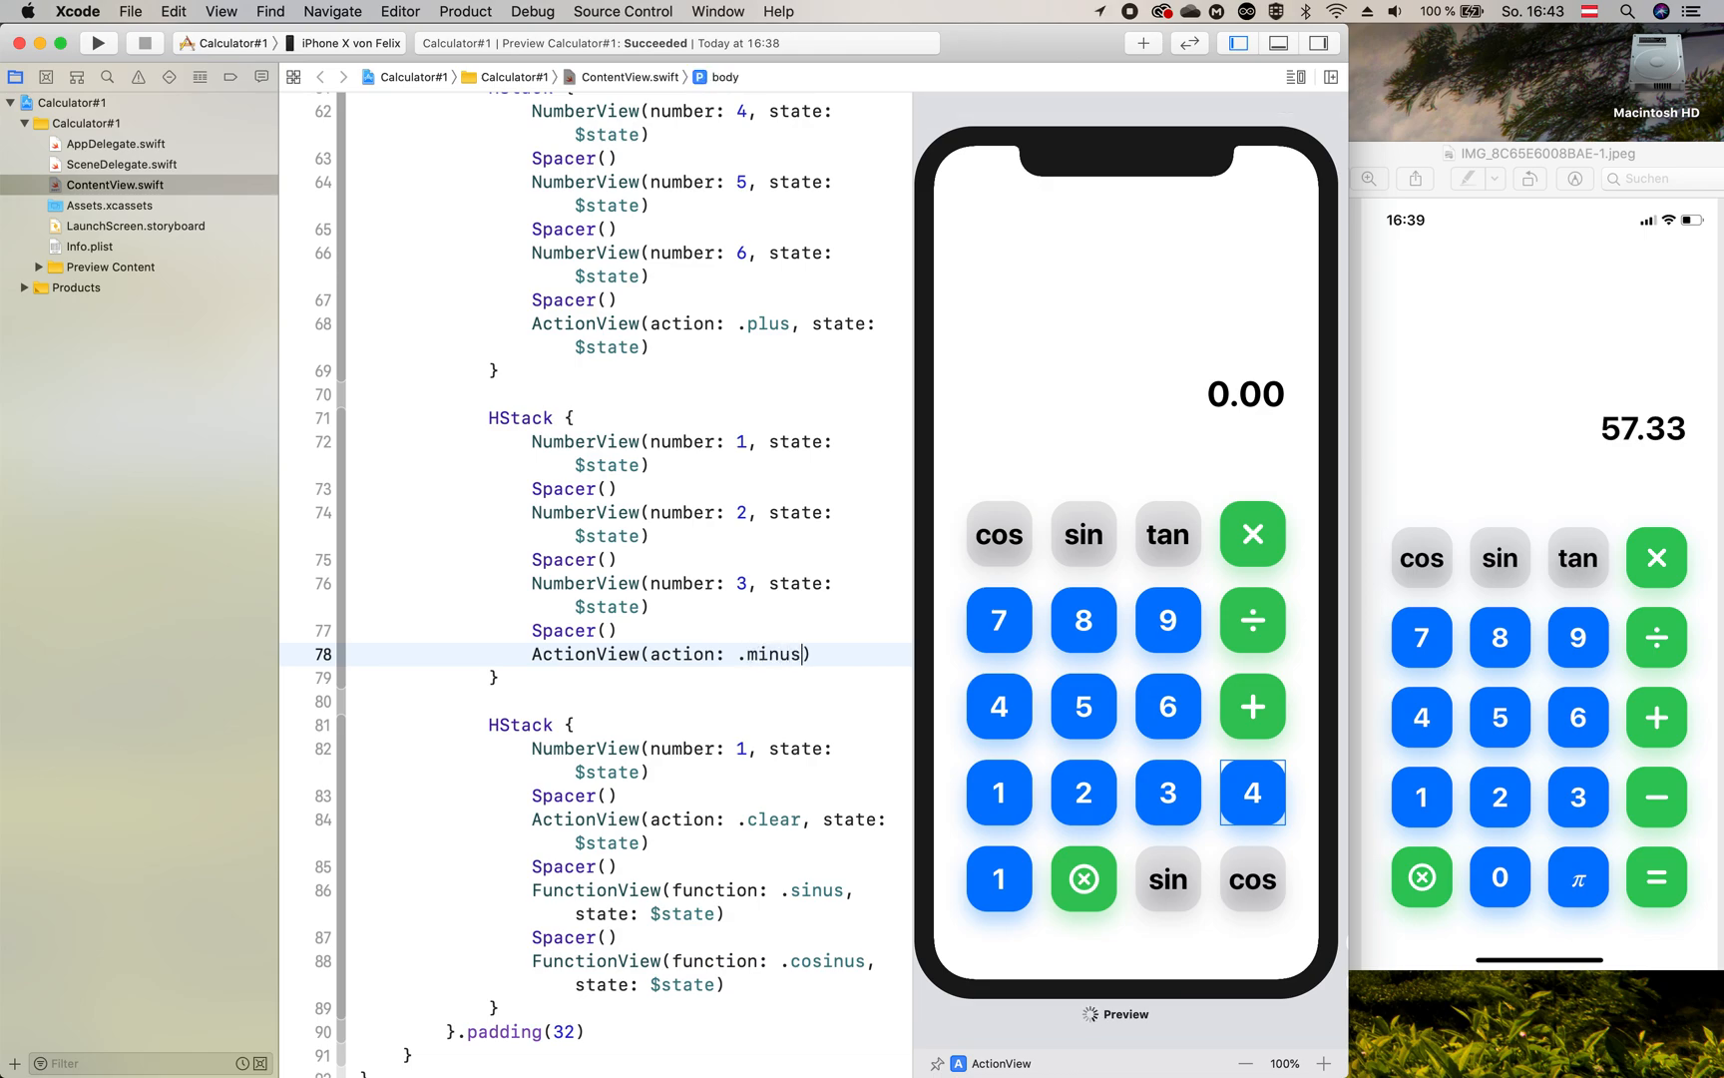
pyautogui.write(', state:')
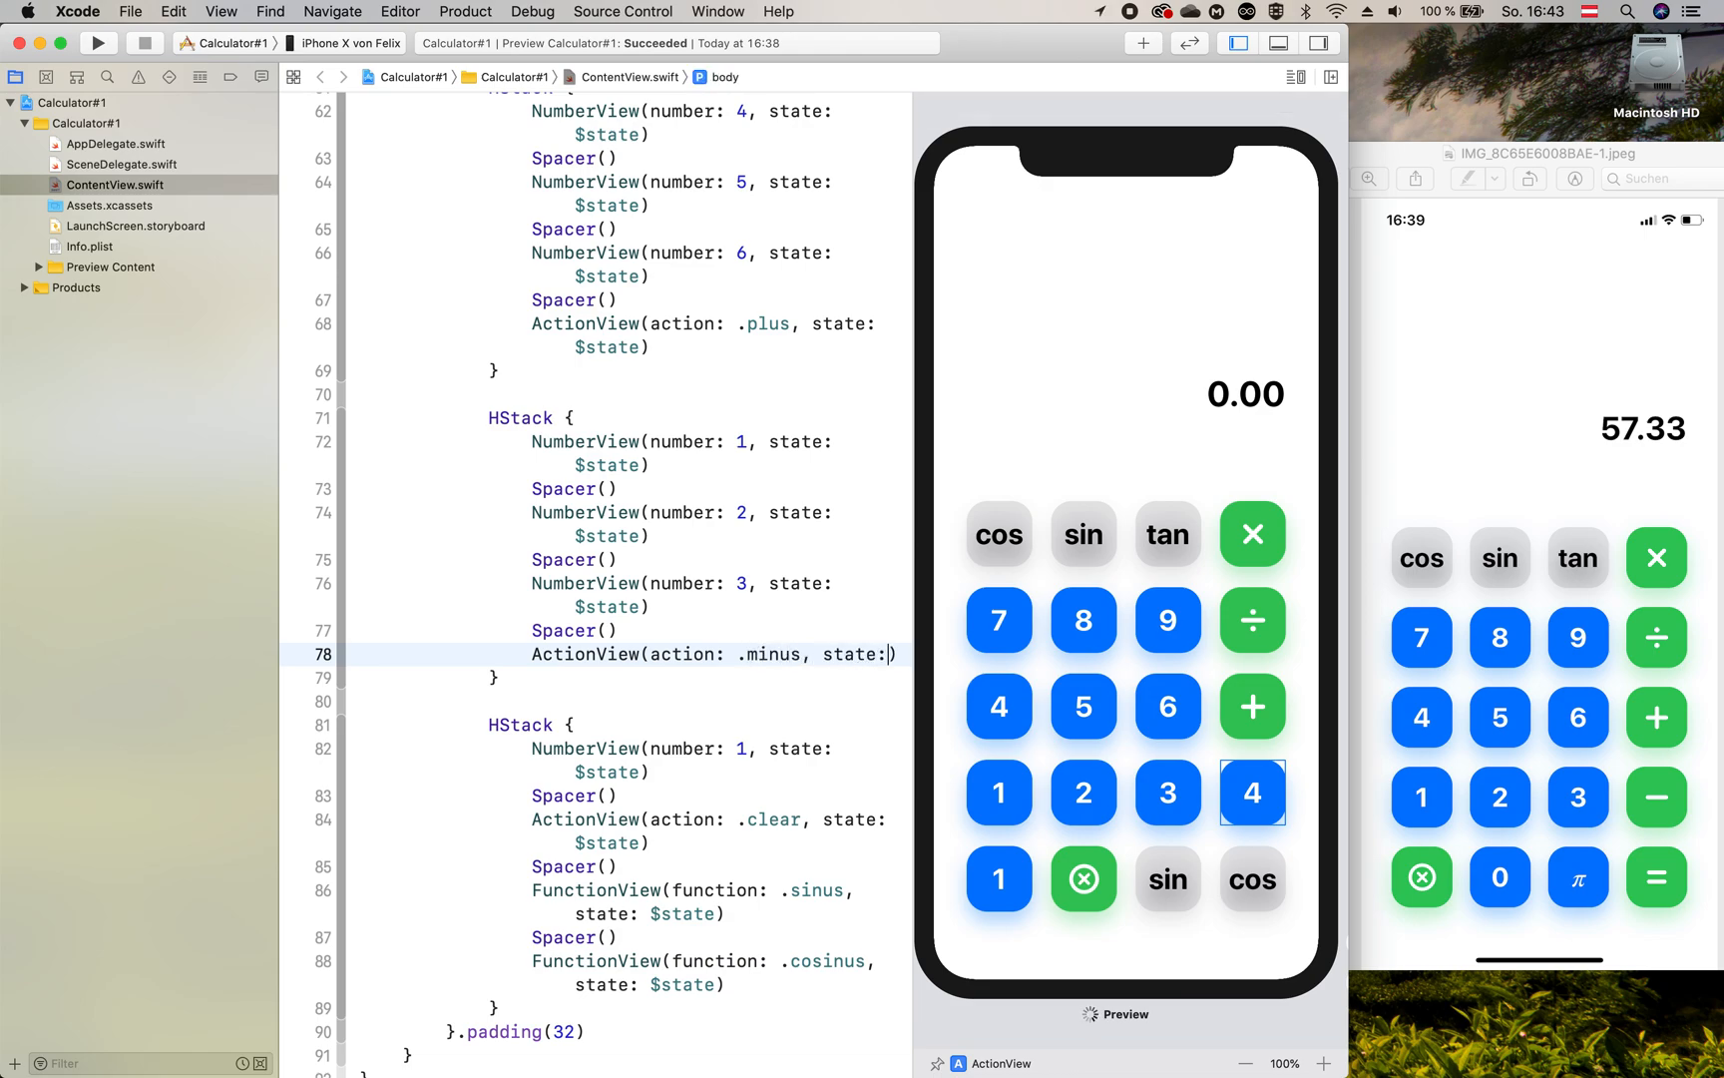
pyautogui.write('$state')
pyautogui.write('ActionView(')
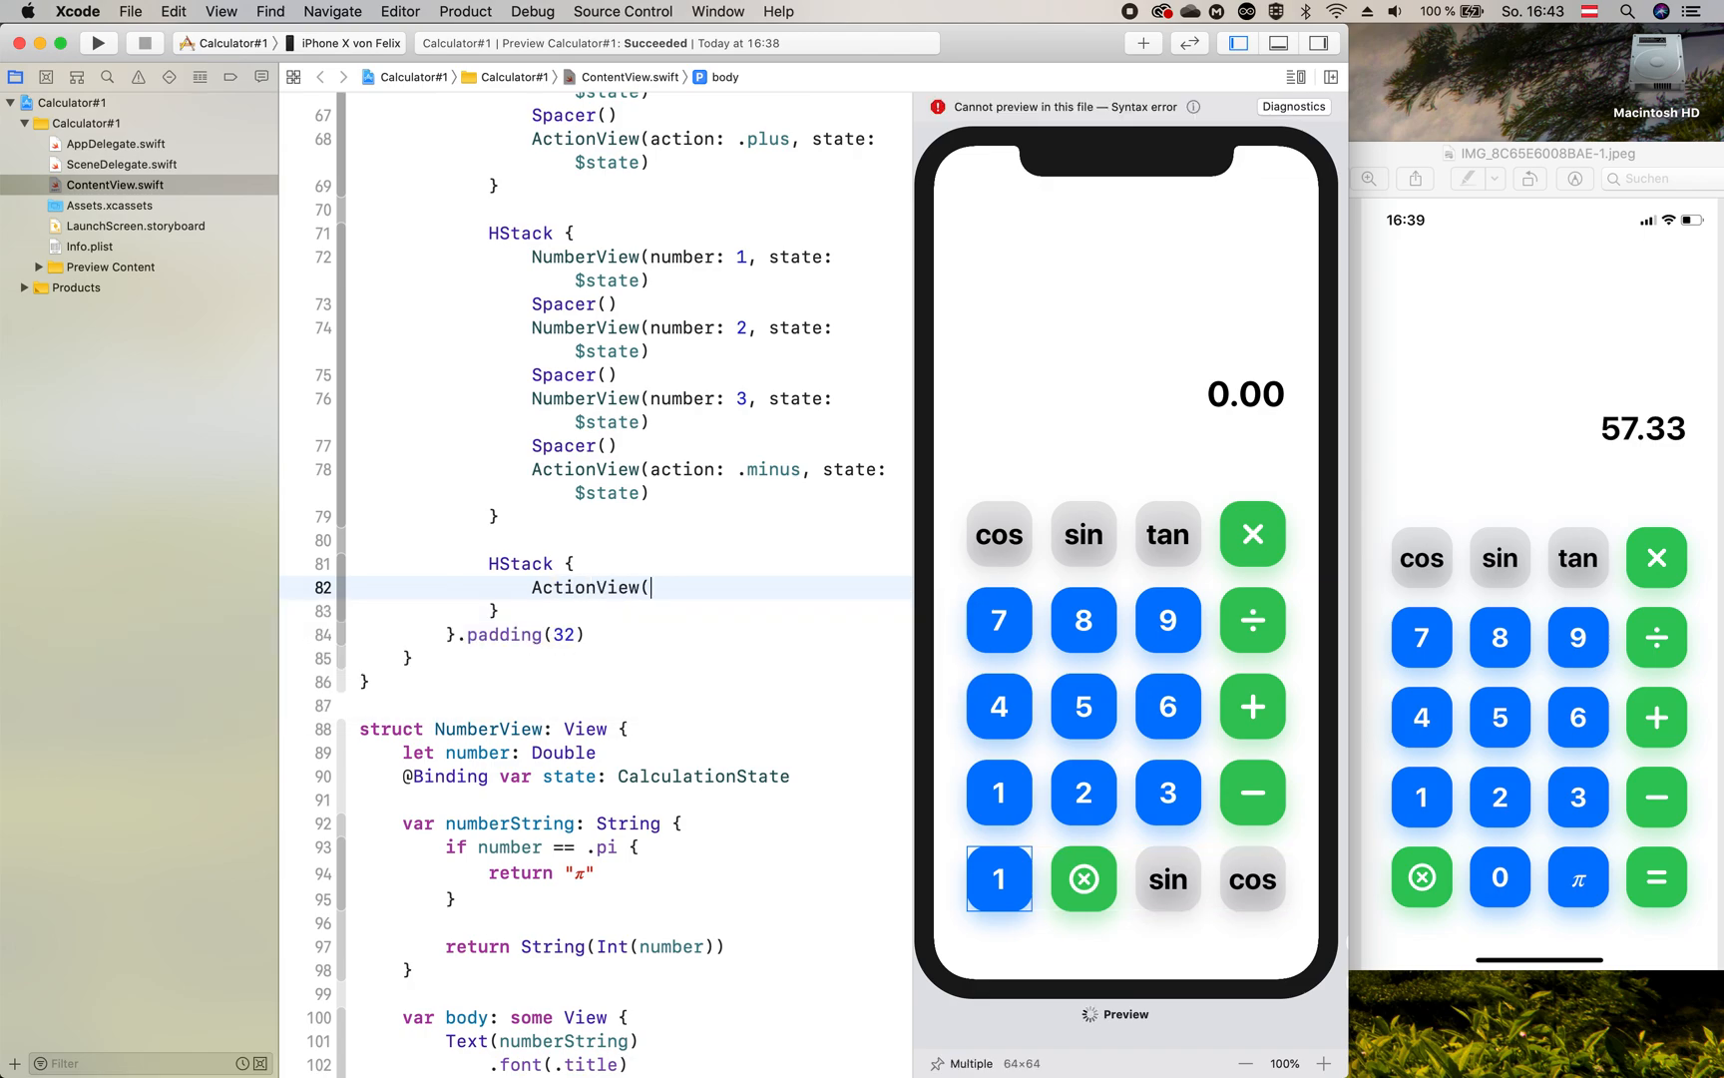
# Step: Fill the bottom HStack with a clear ActionView, Spacer and a NumberView 0 button
pyautogui.write('action:)')
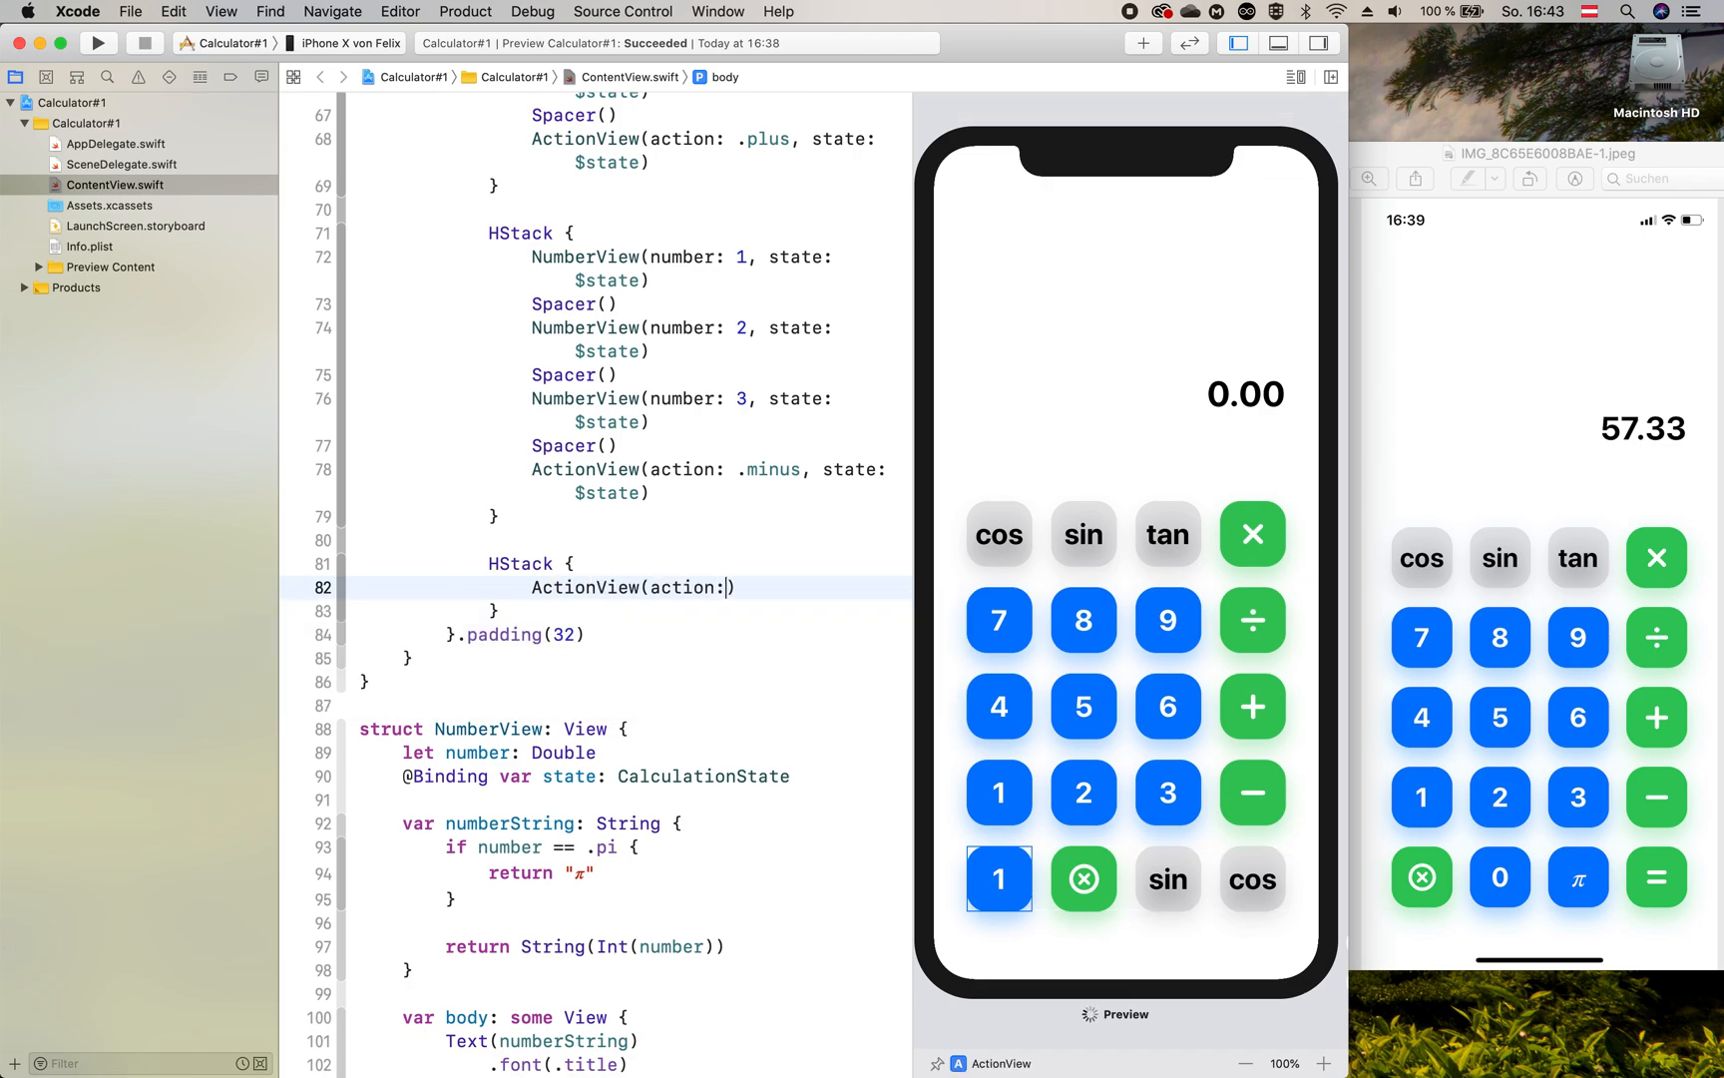
pyautogui.write('.cle')
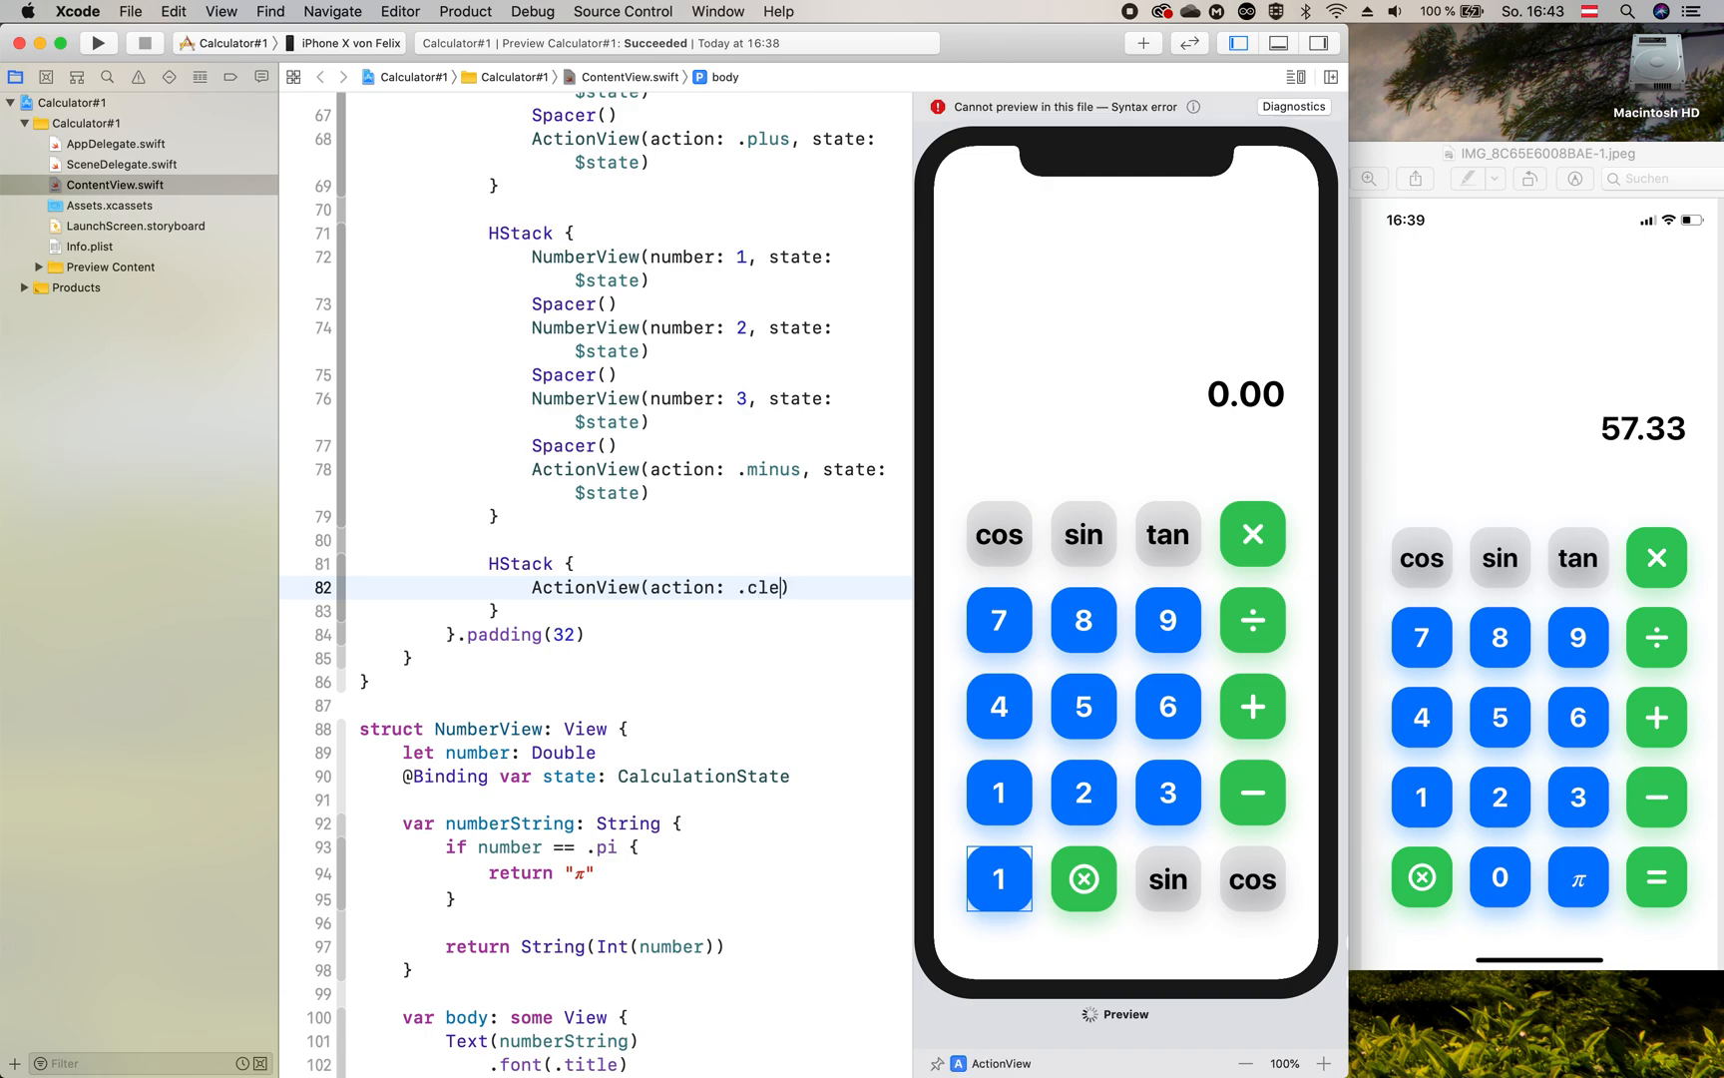
pyautogui.write('ar,')
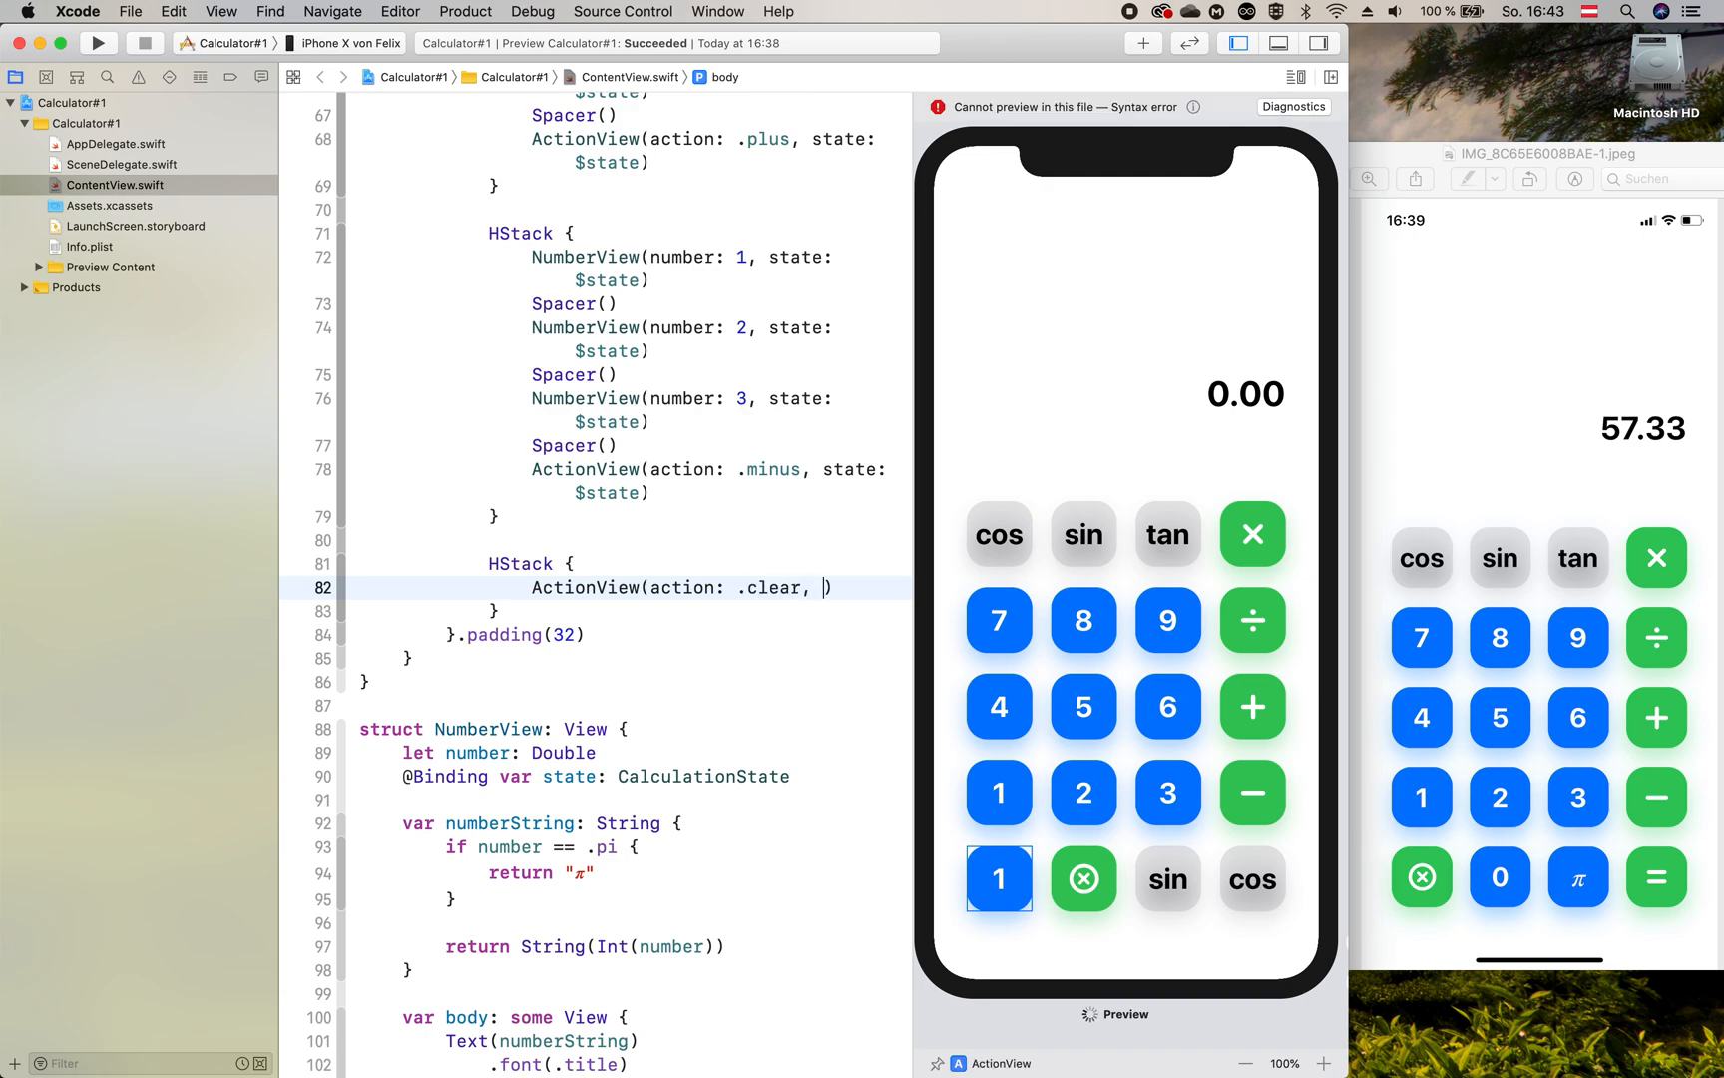
pyautogui.write('state: $state')
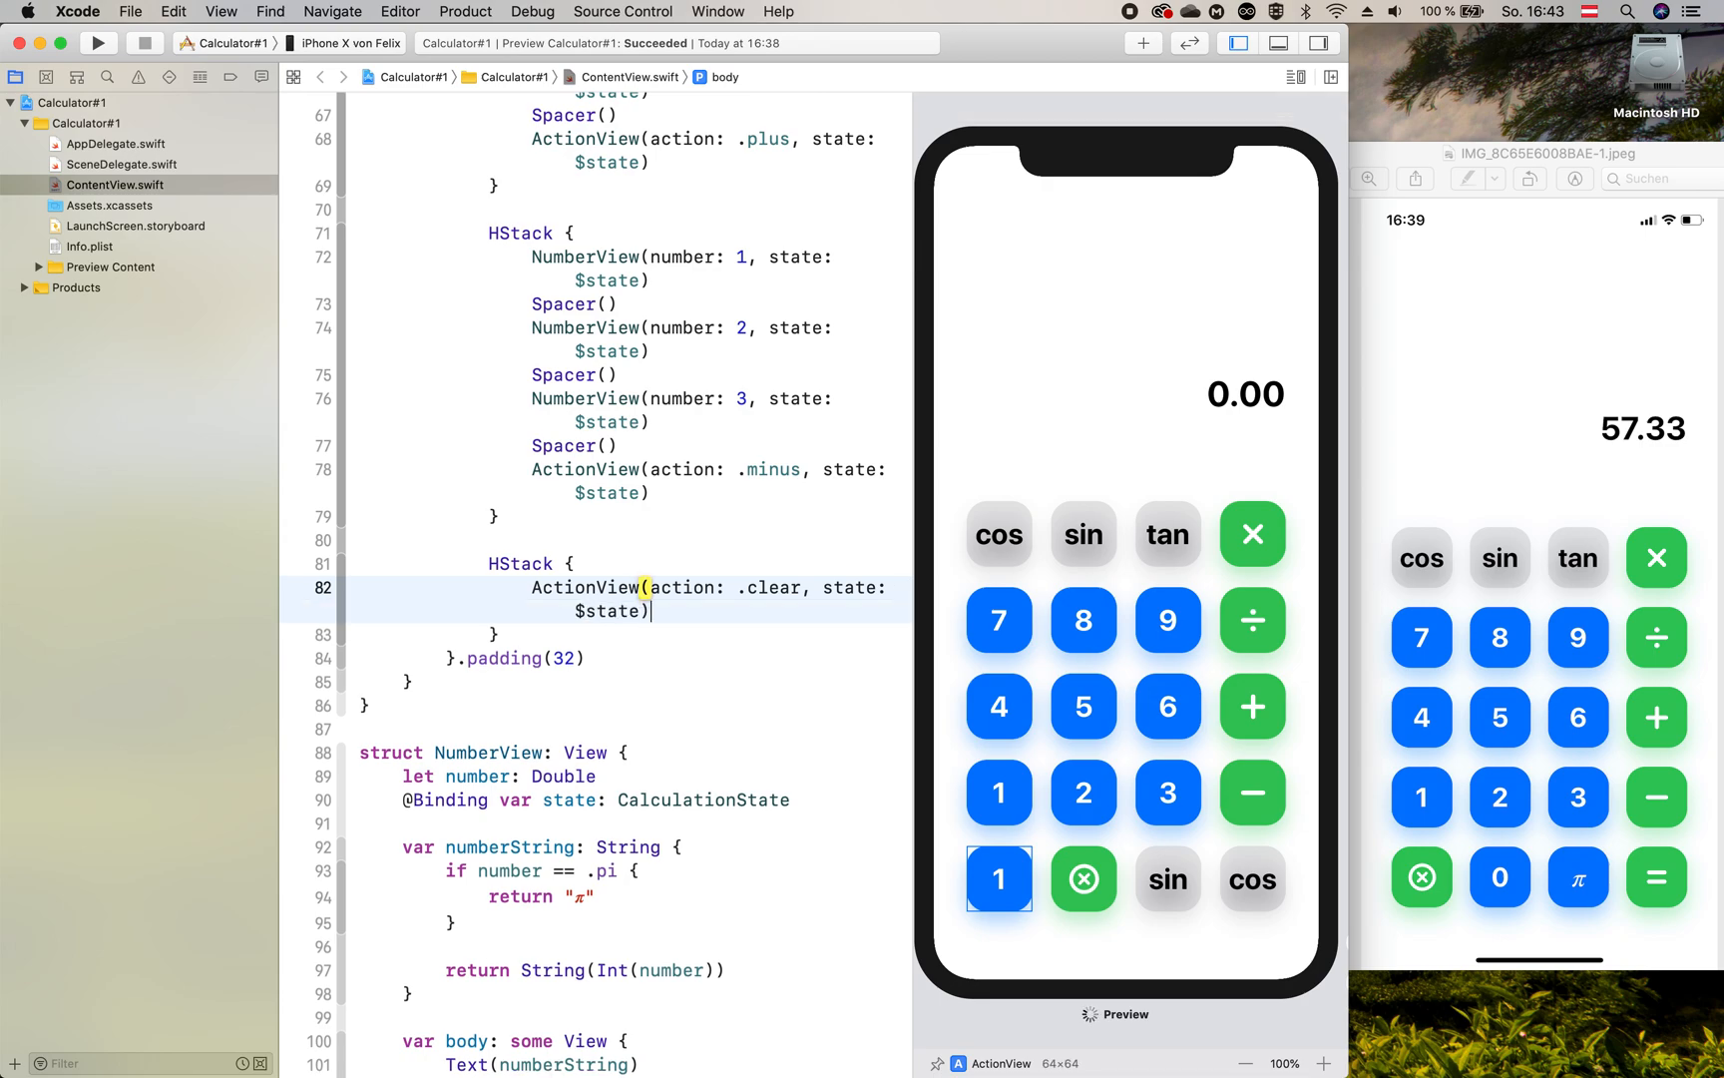
pyautogui.write('Spacer(')
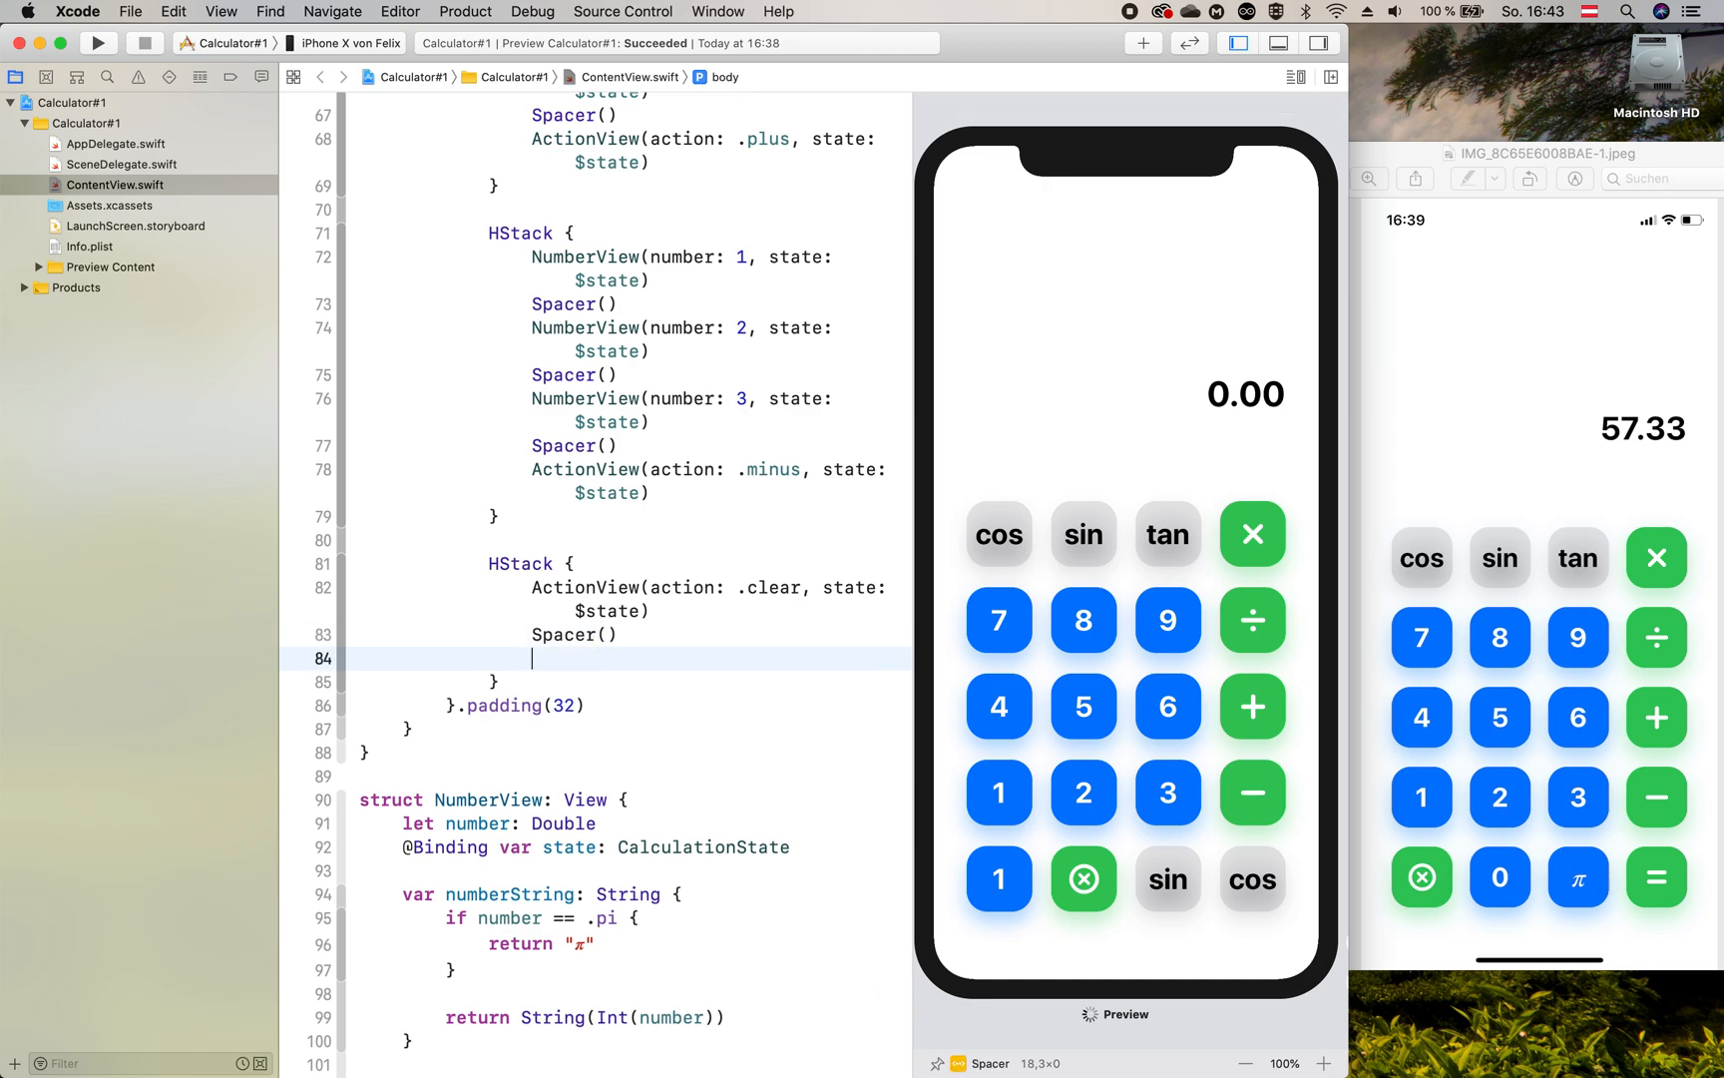
pyautogui.write('NumberView')
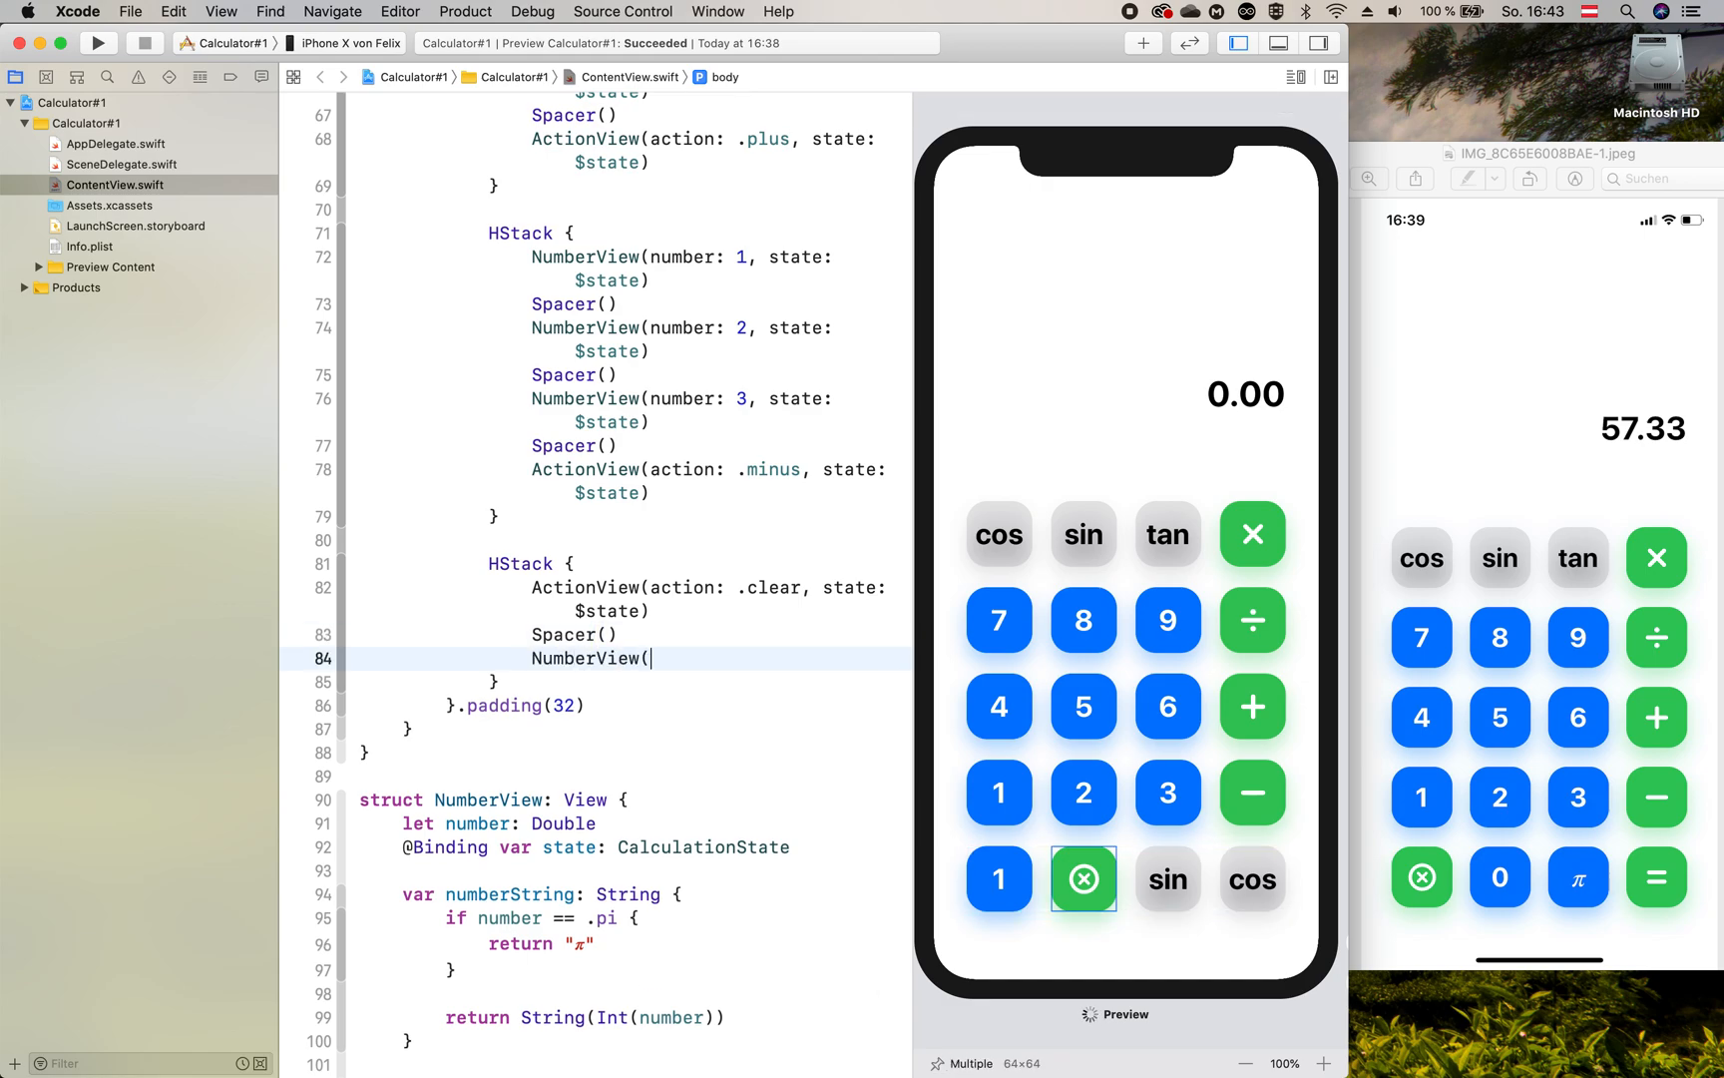
pyautogui.write('(')
pyautogui.write('Spacer(')
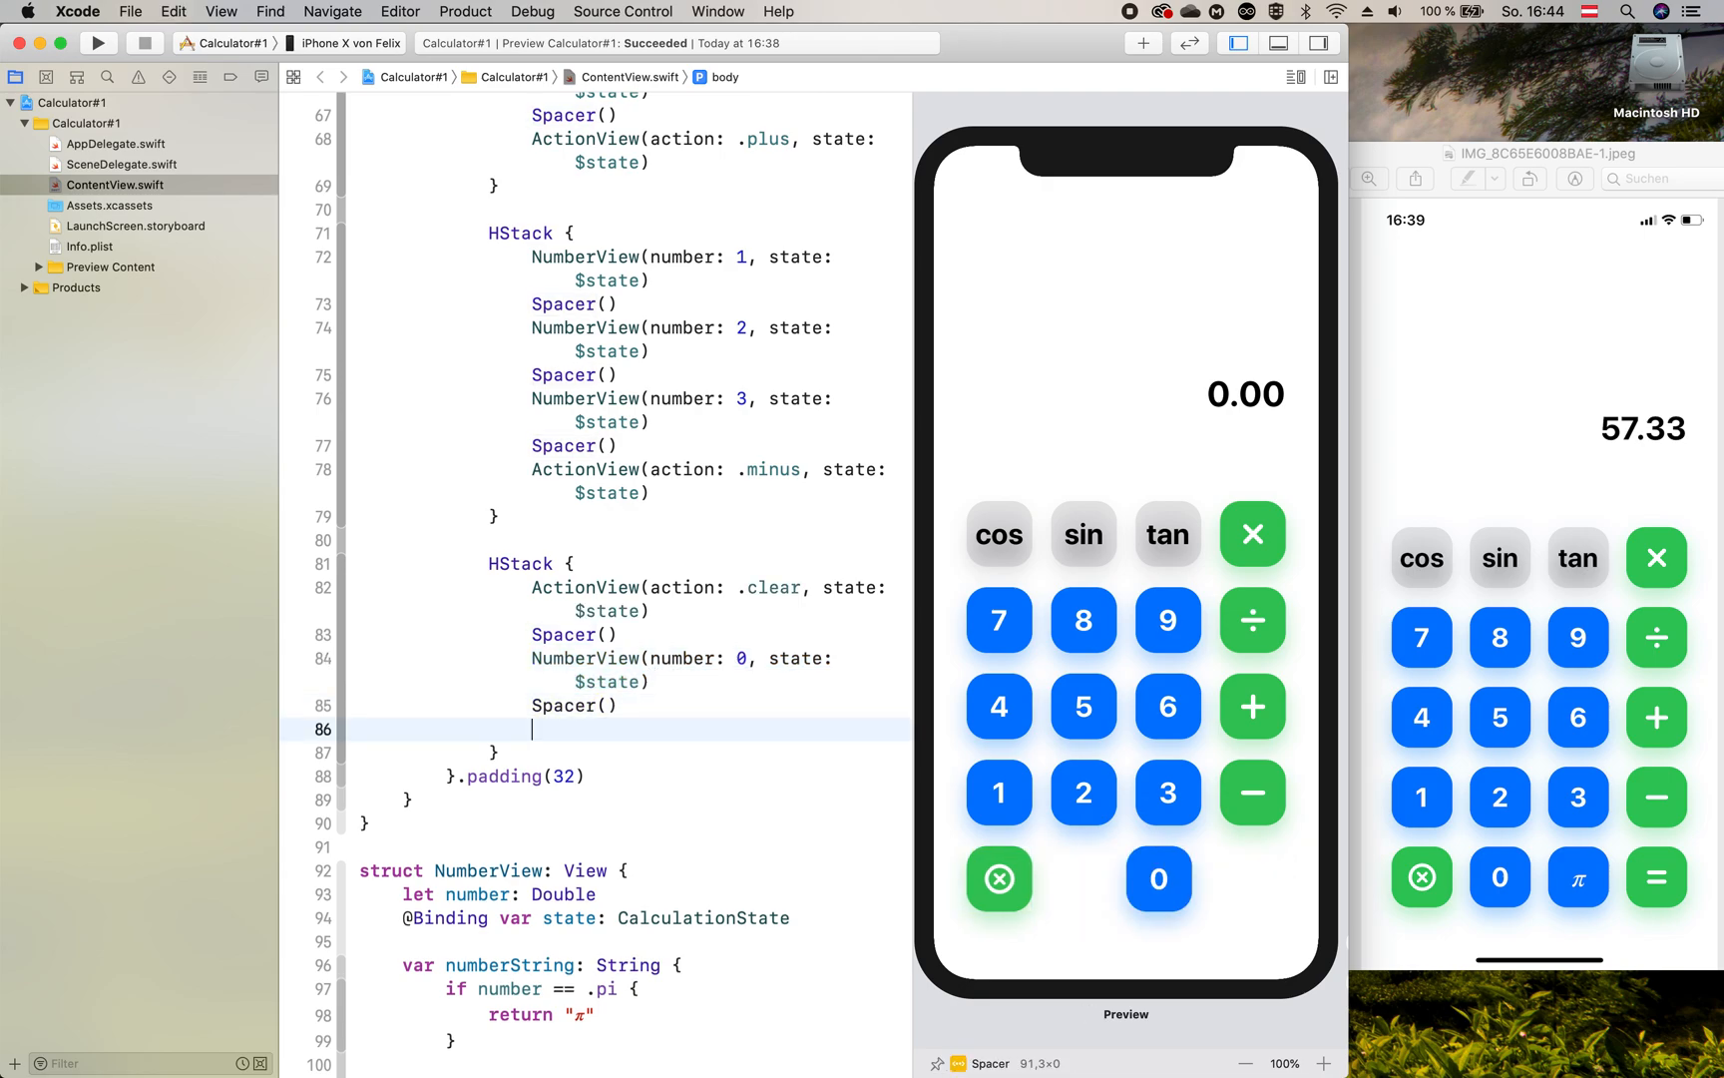
# Step: Append a NumberView .pi button, Spacer and an equal ActionView to the bottom row
pyautogui.write('NumberView(number: ., state: $state')
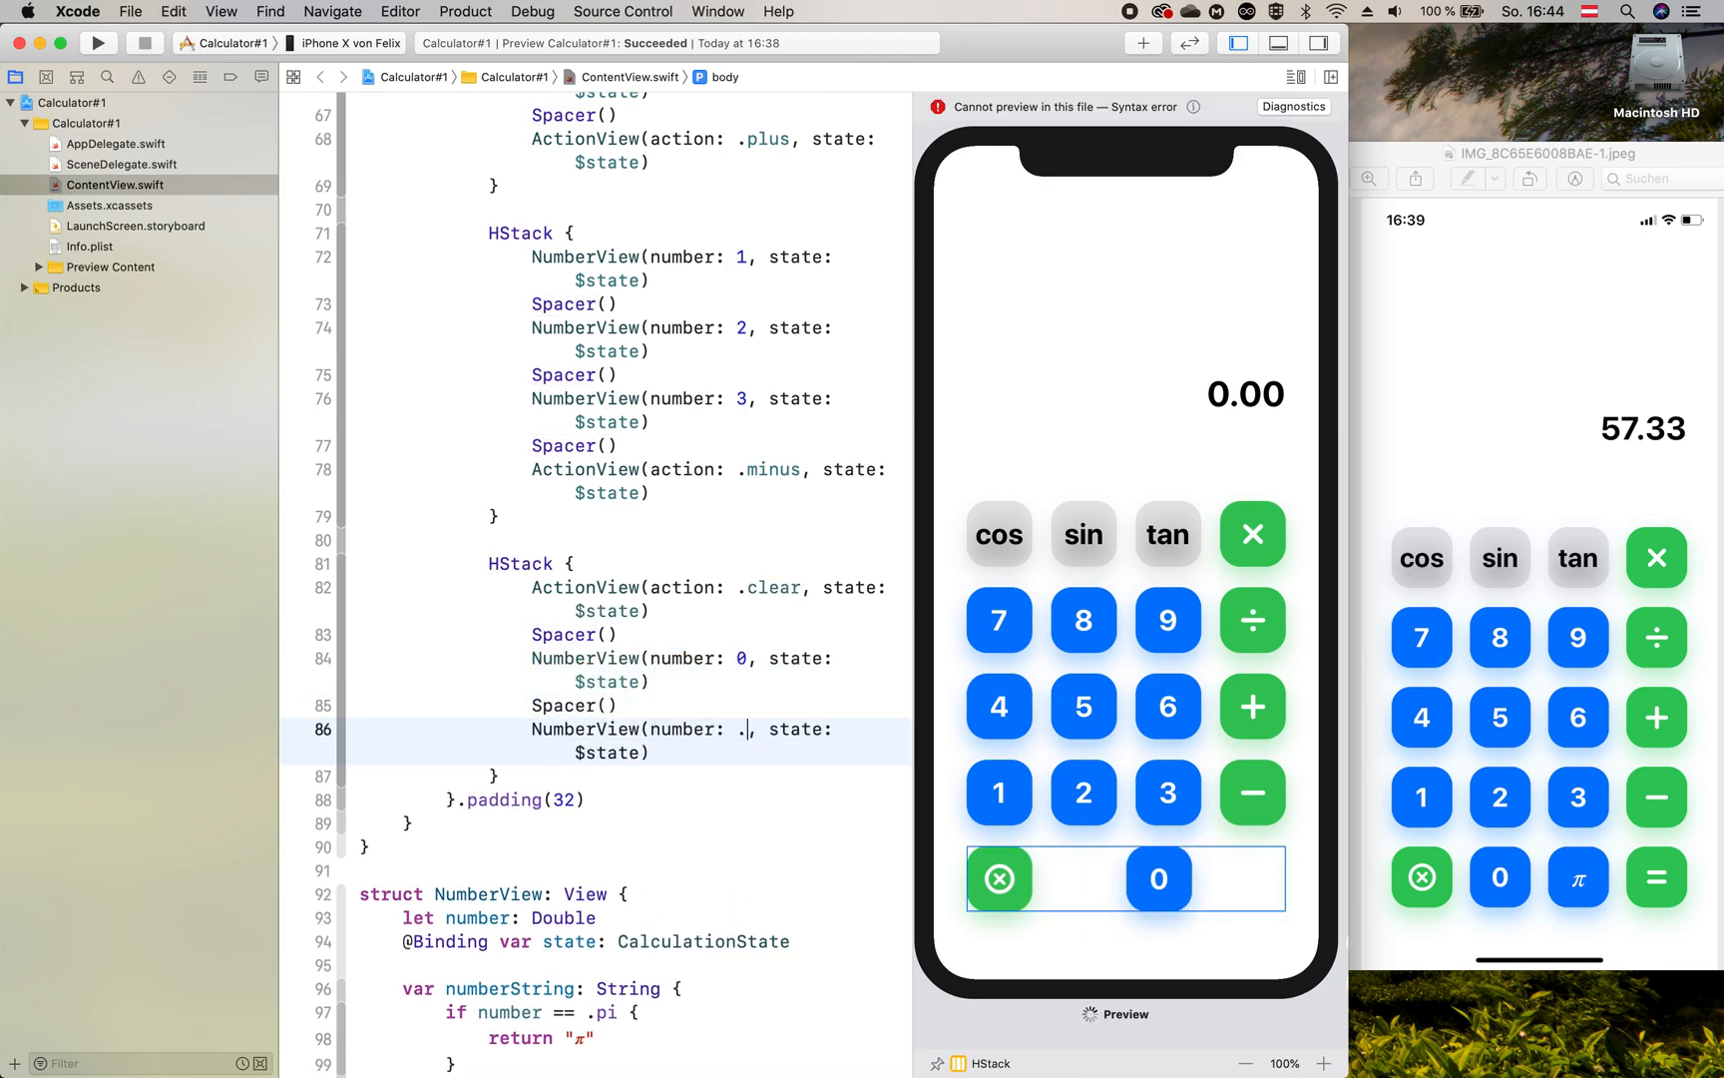
pyautogui.write('pi')
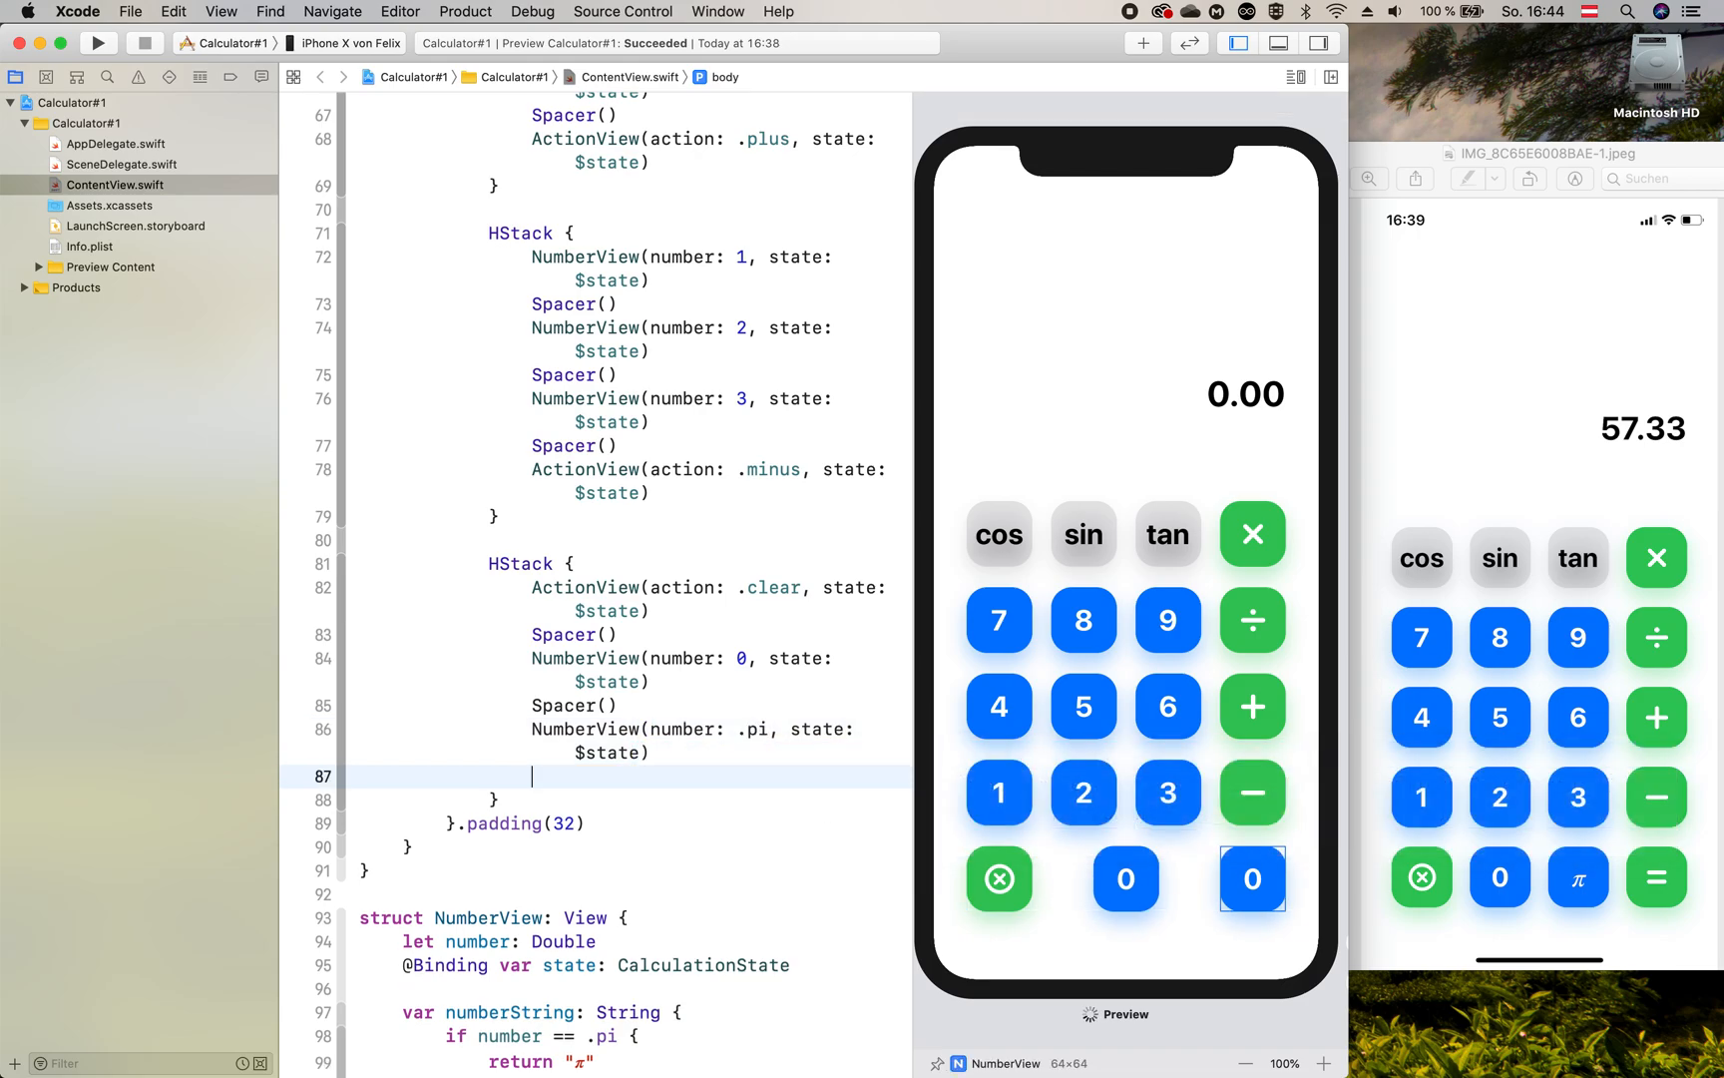
pyautogui.write('Spacer(')
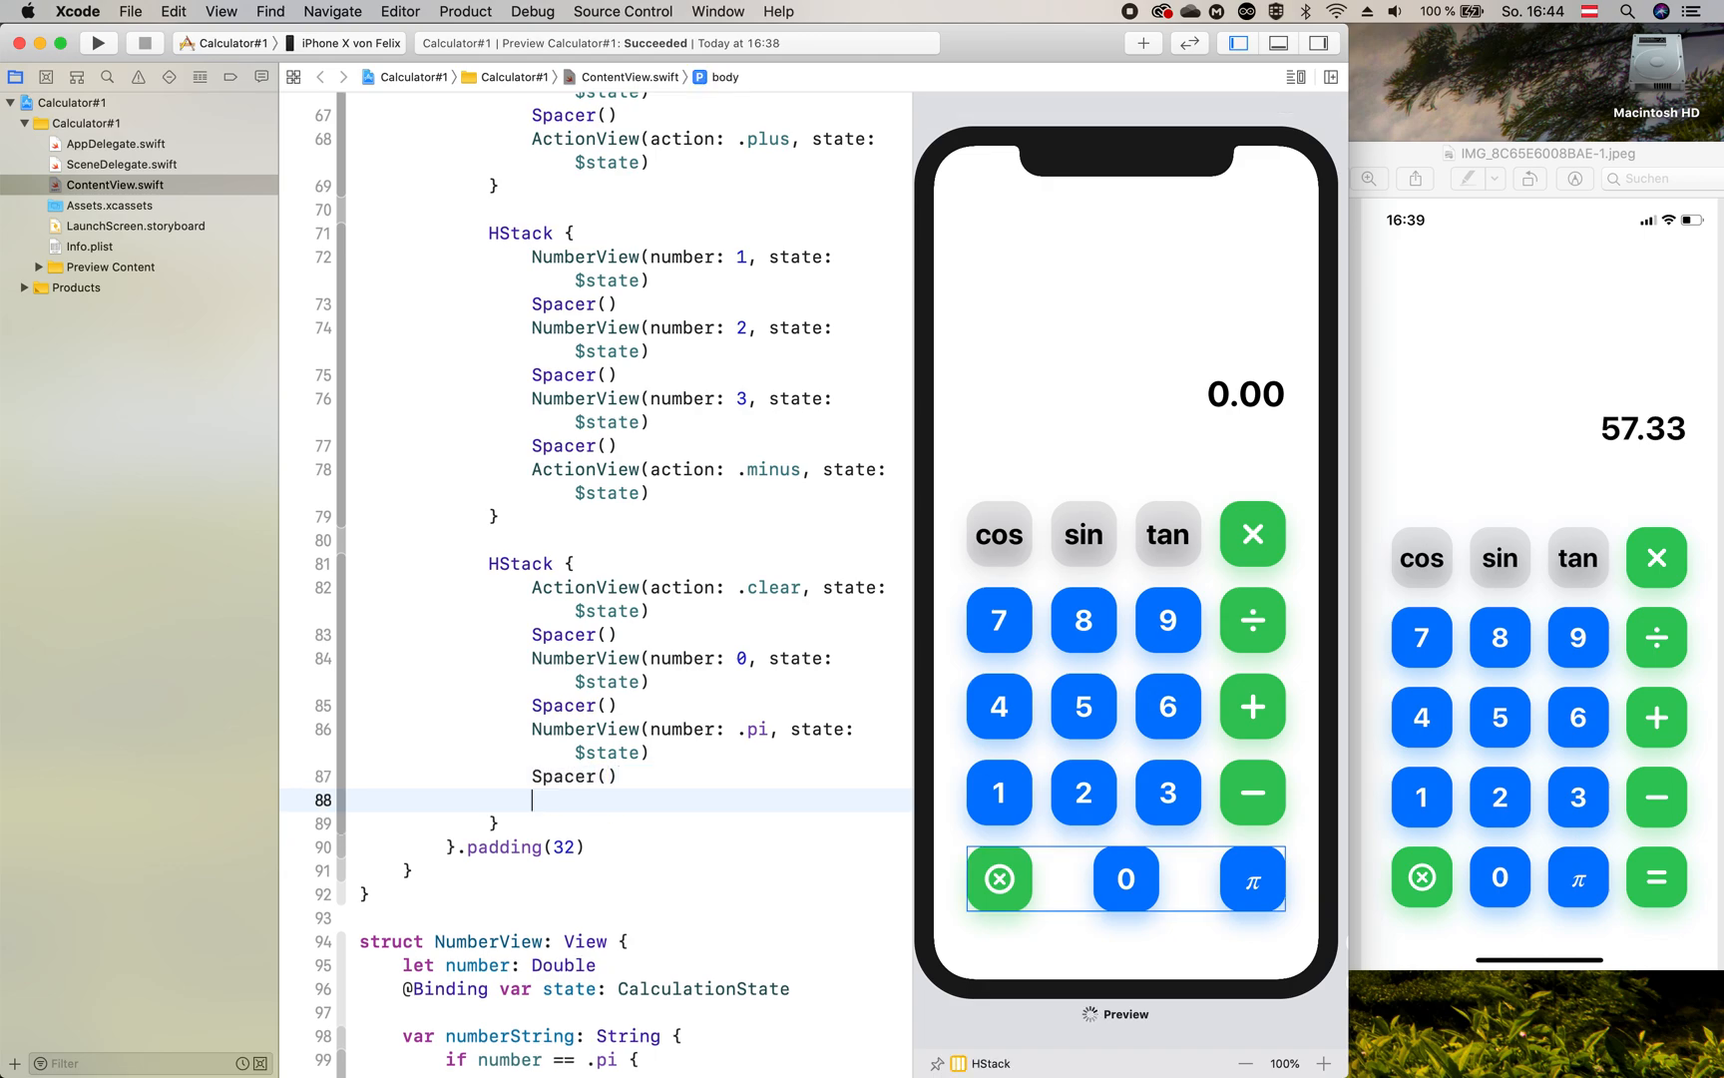
pyautogui.write('ActionView(action: ActionView.Action, state: Binding<CalculationState>')
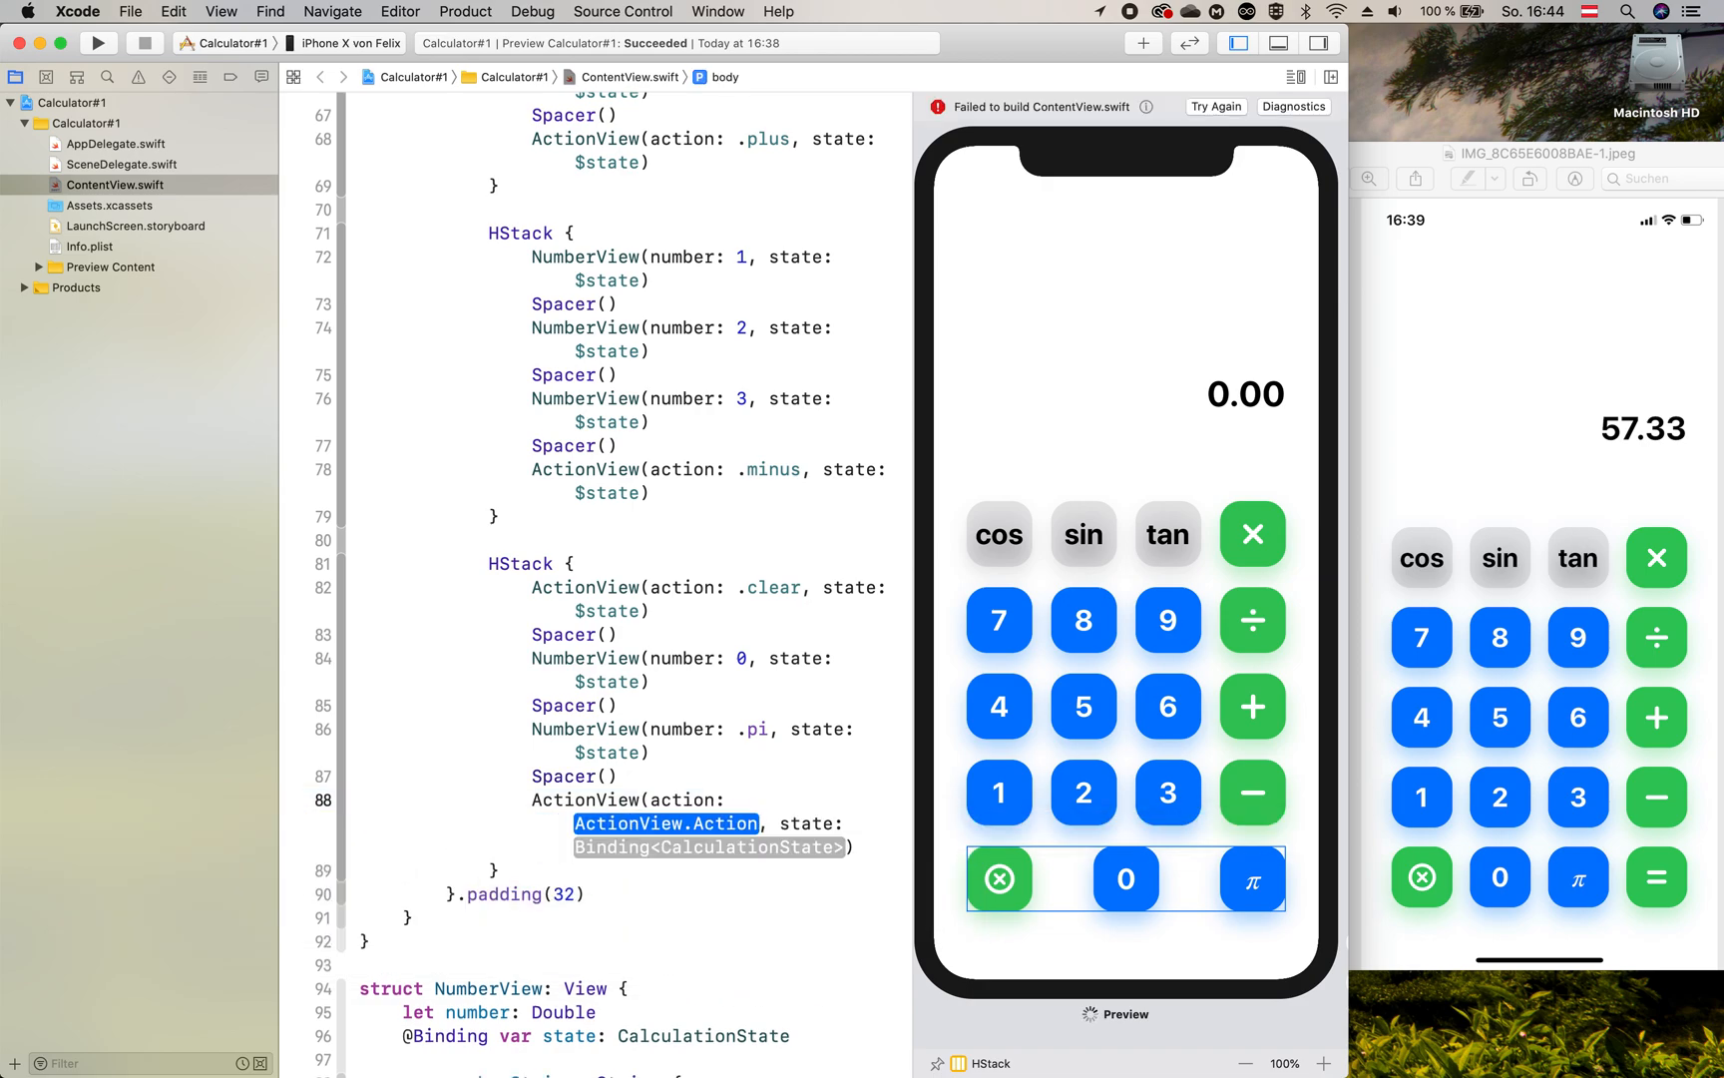
pyautogui.write('.equal, state: $')
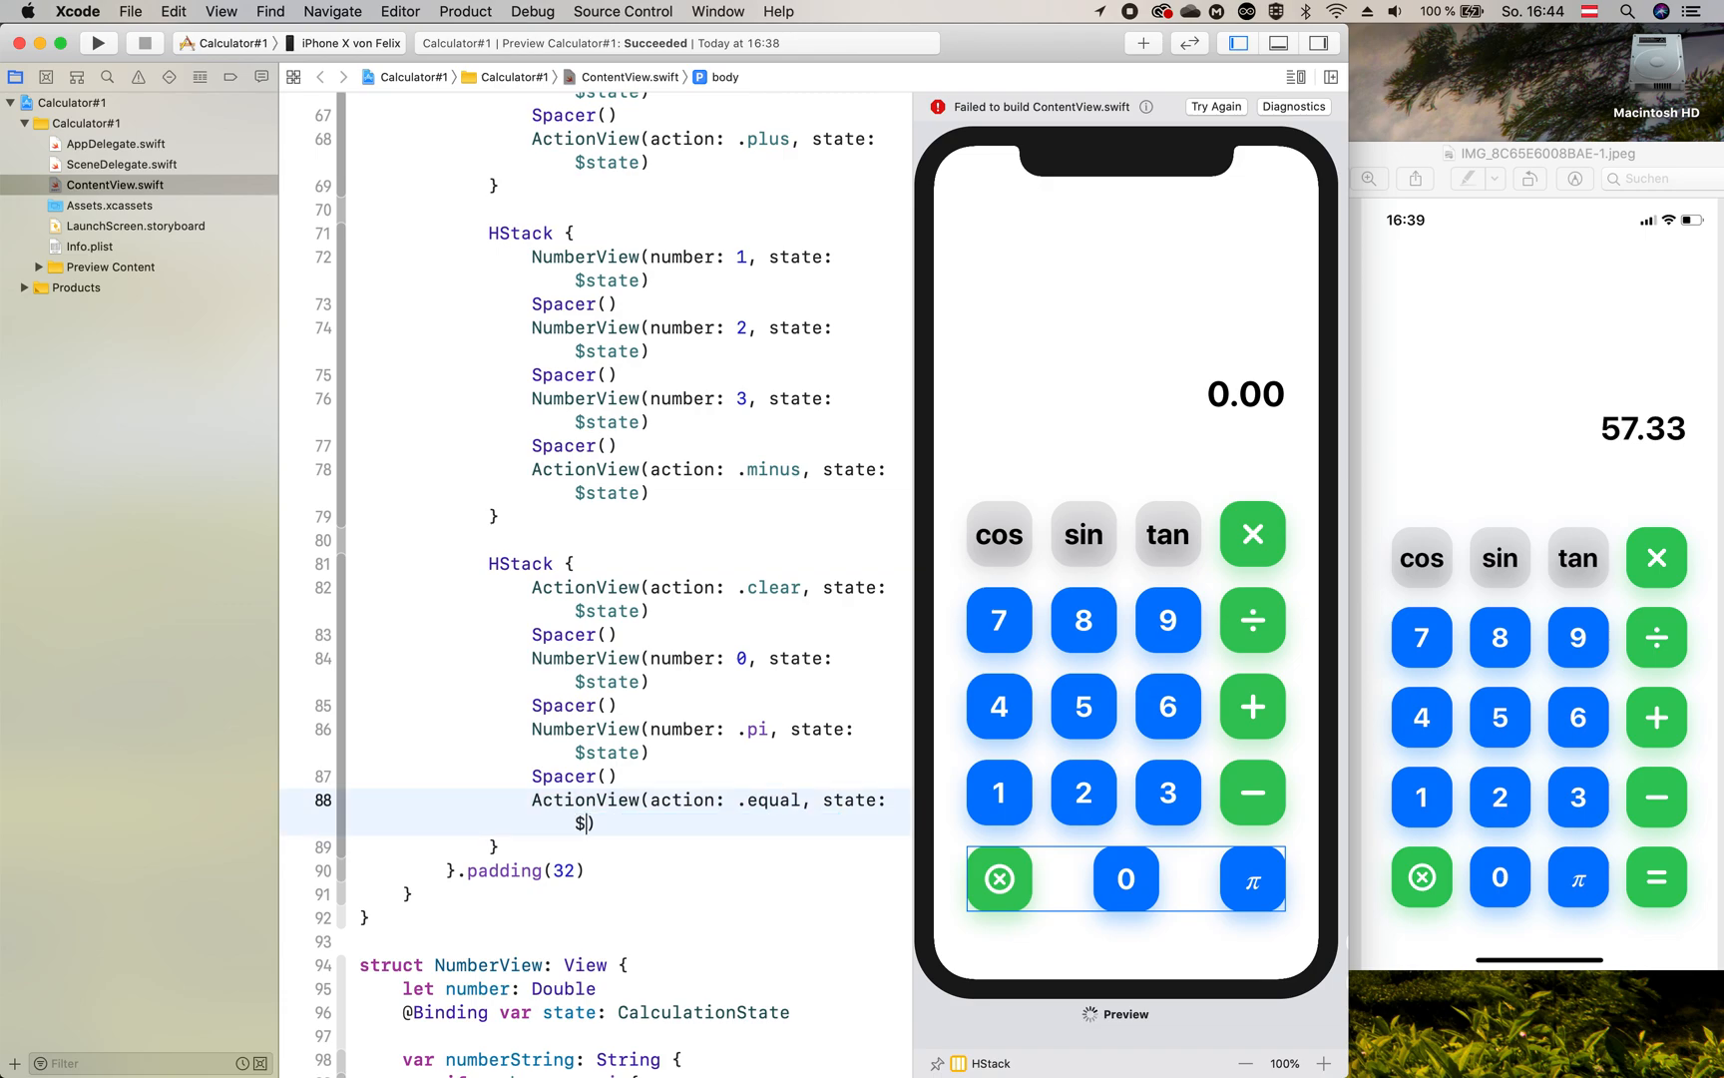
pyautogui.click(687, 822)
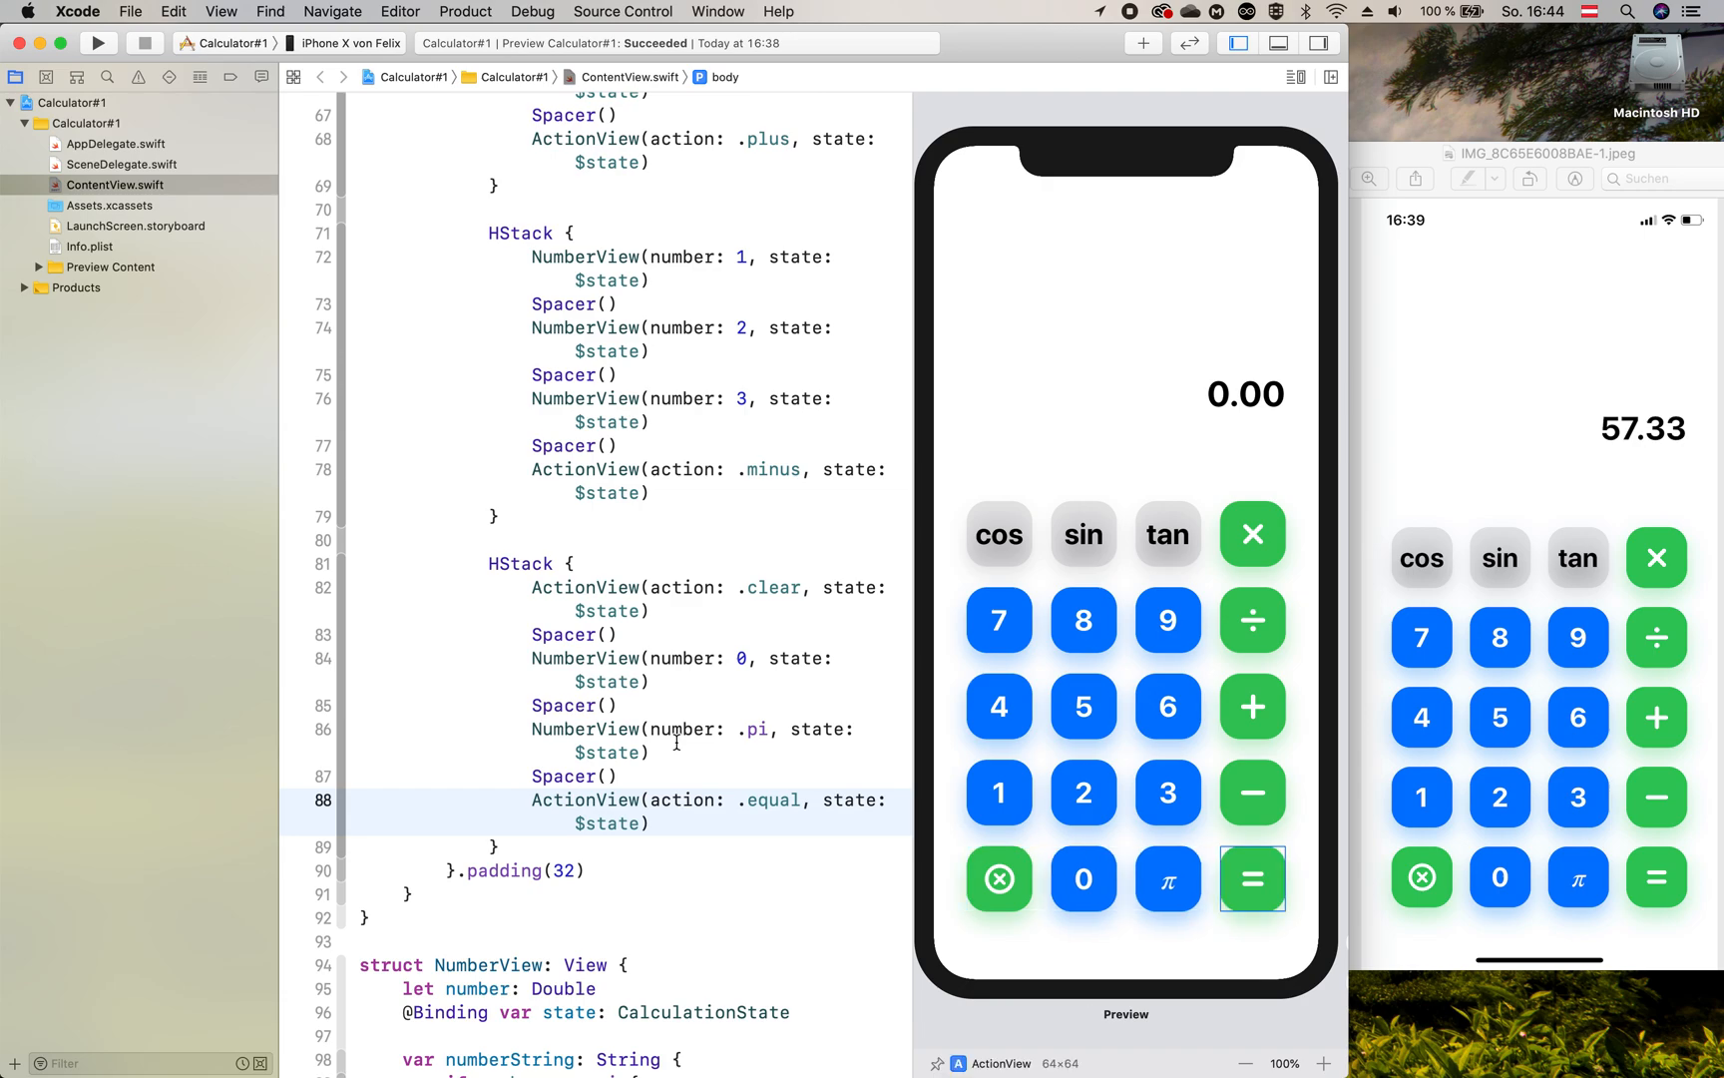
pyautogui.moveTo(1077, 771)
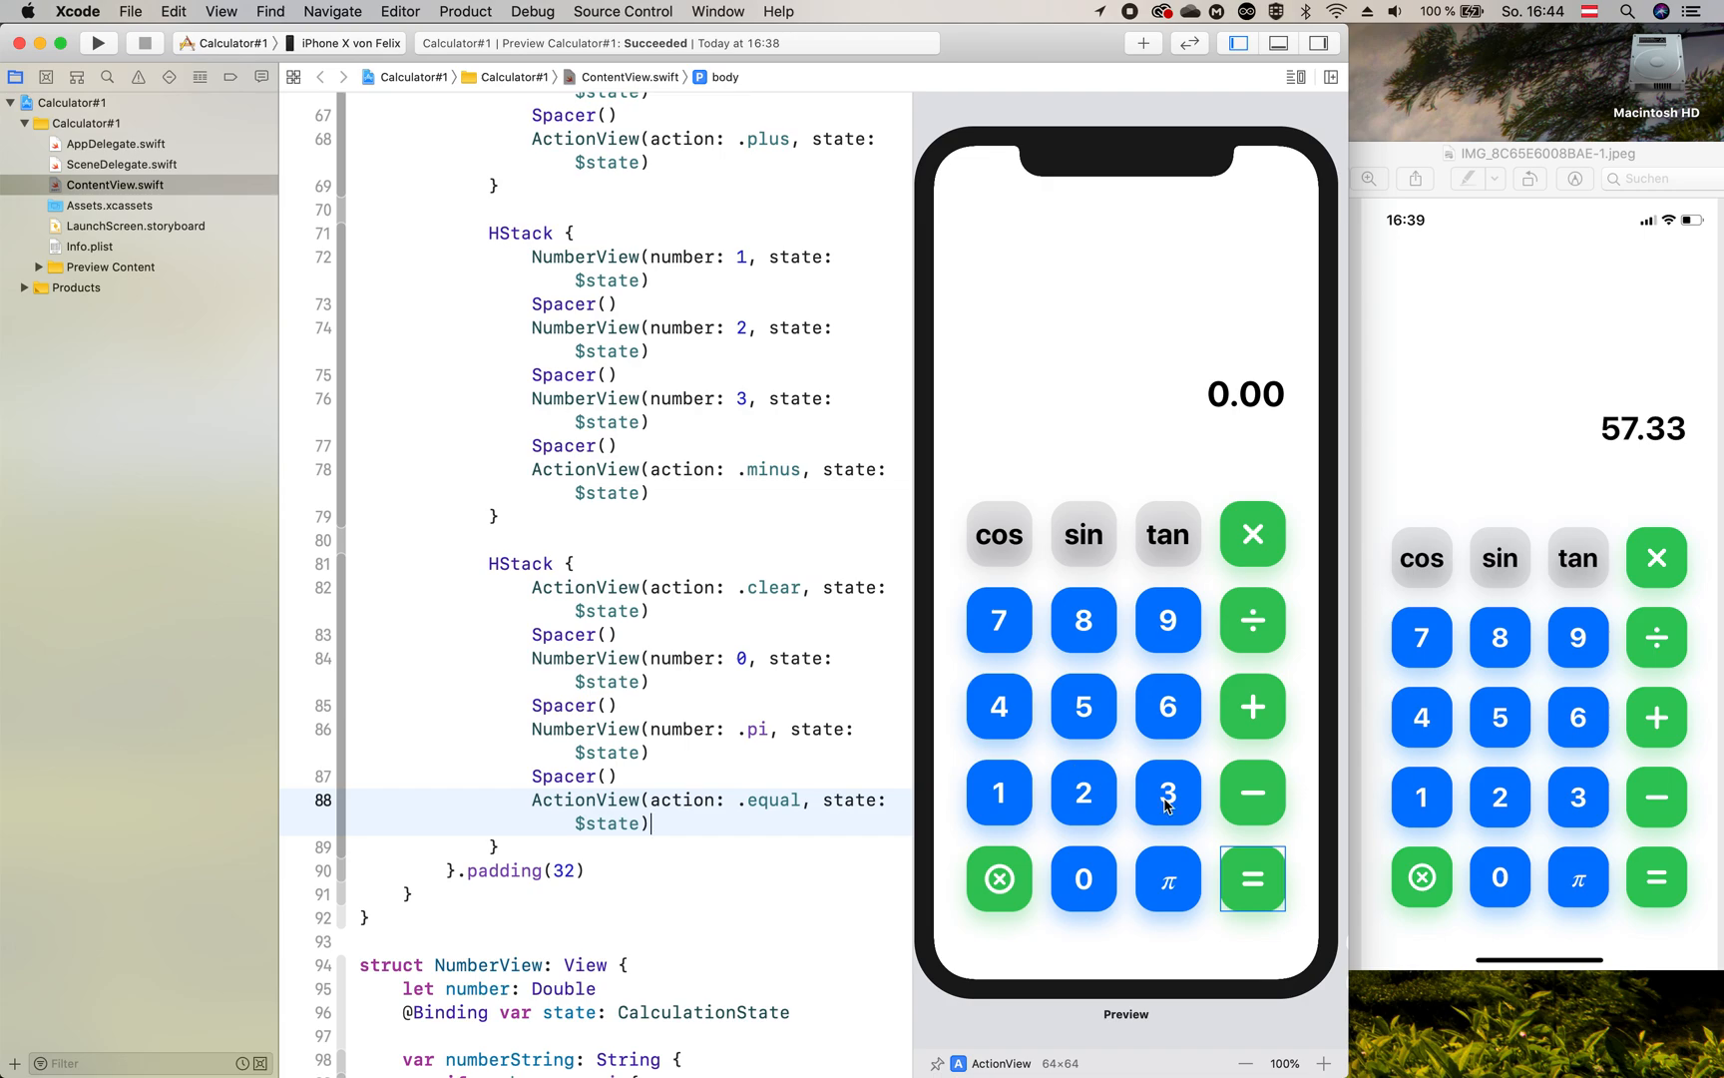
pyautogui.moveTo(1252, 874)
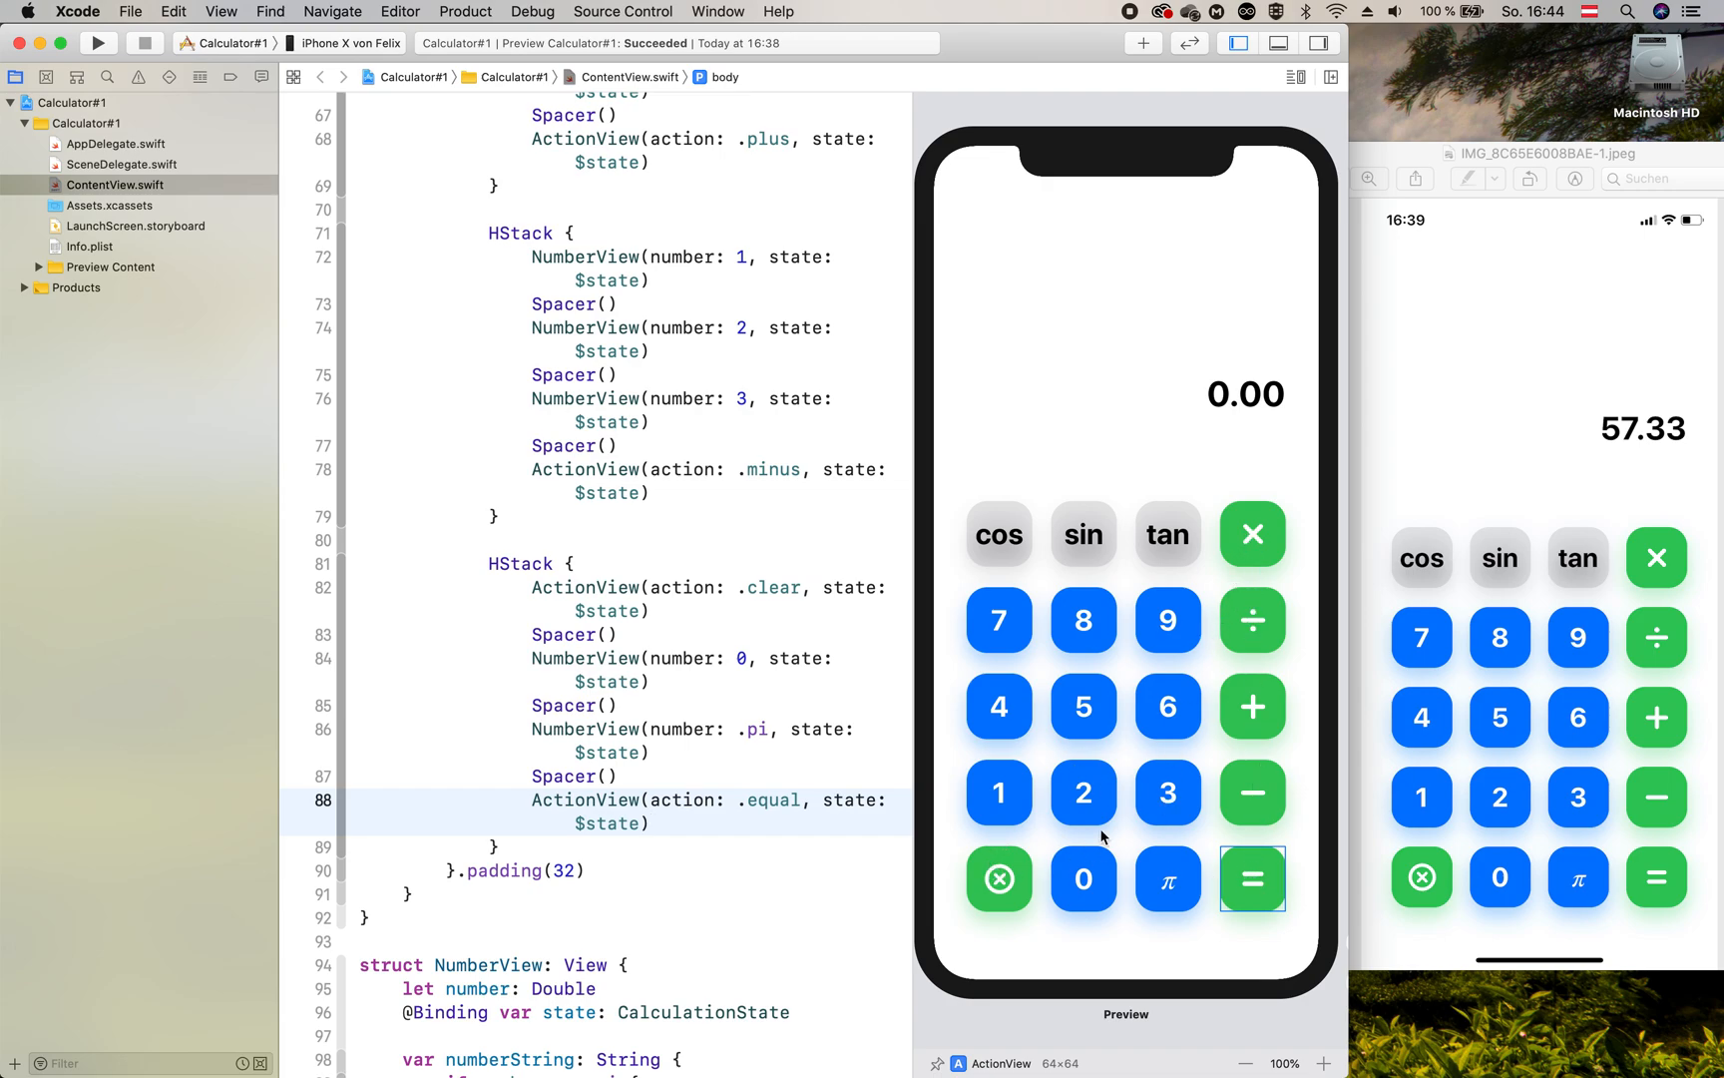
pyautogui.moveTo(1114, 739)
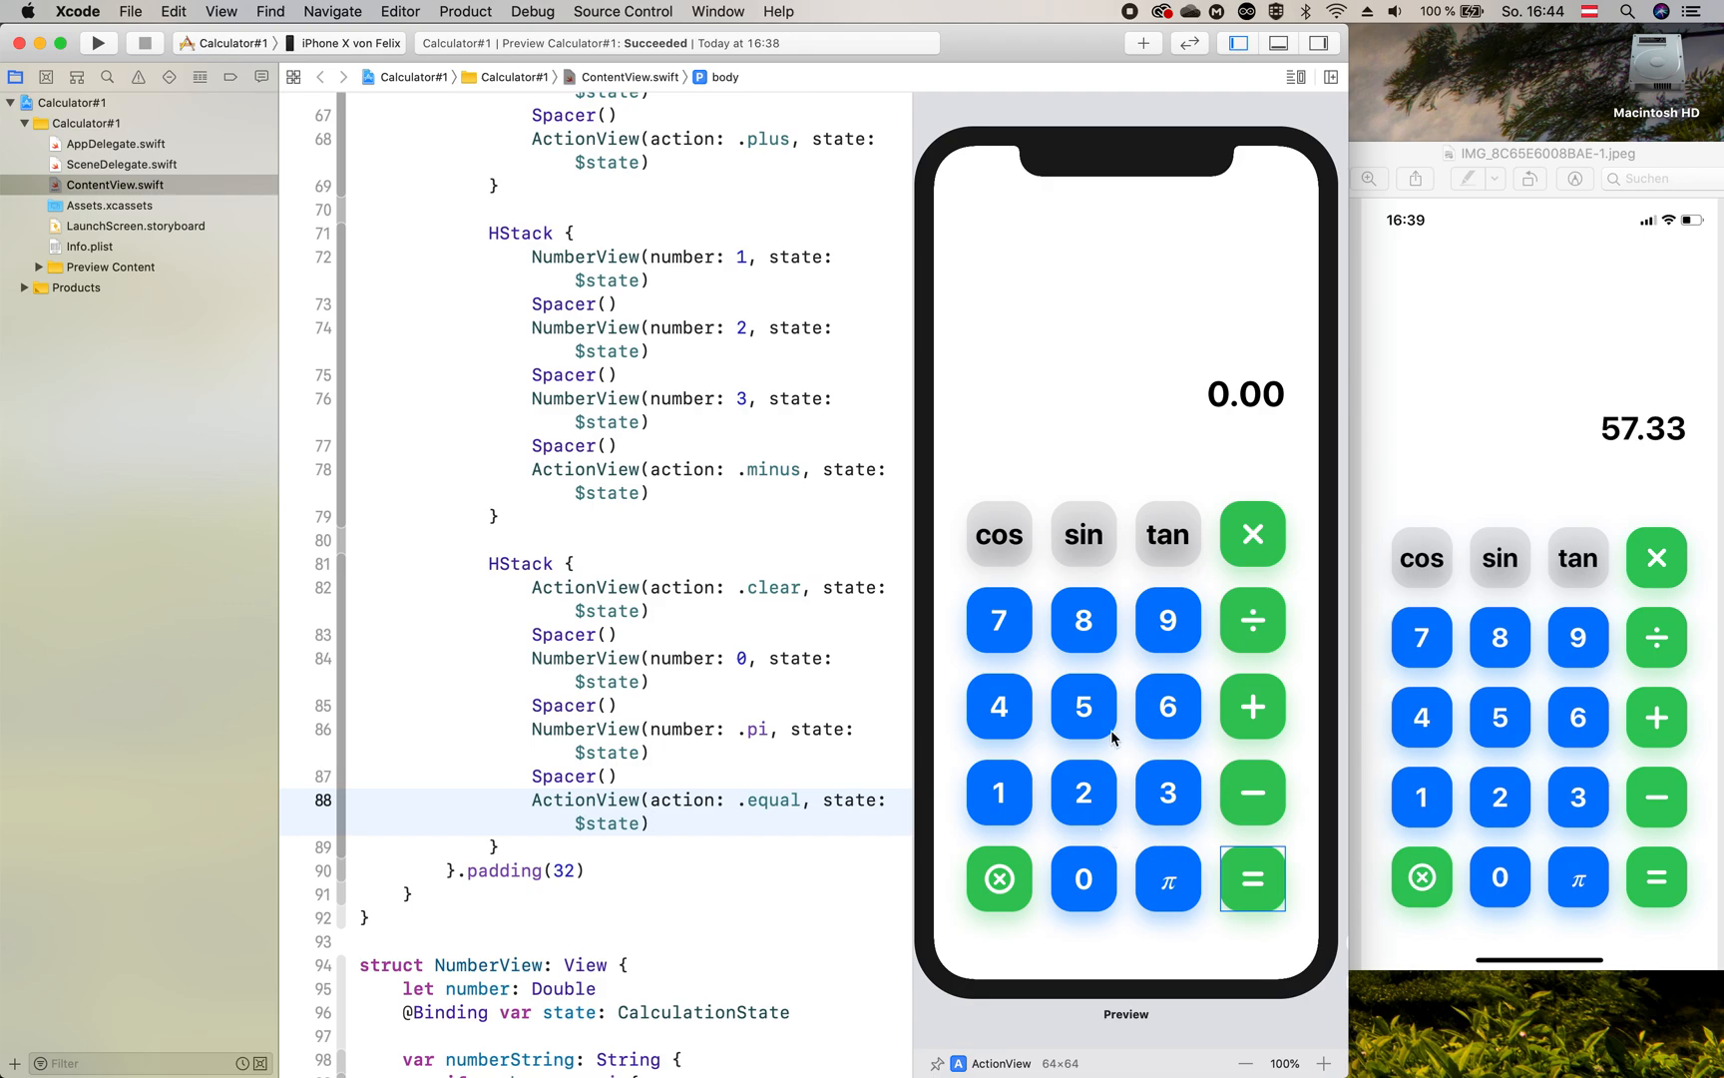